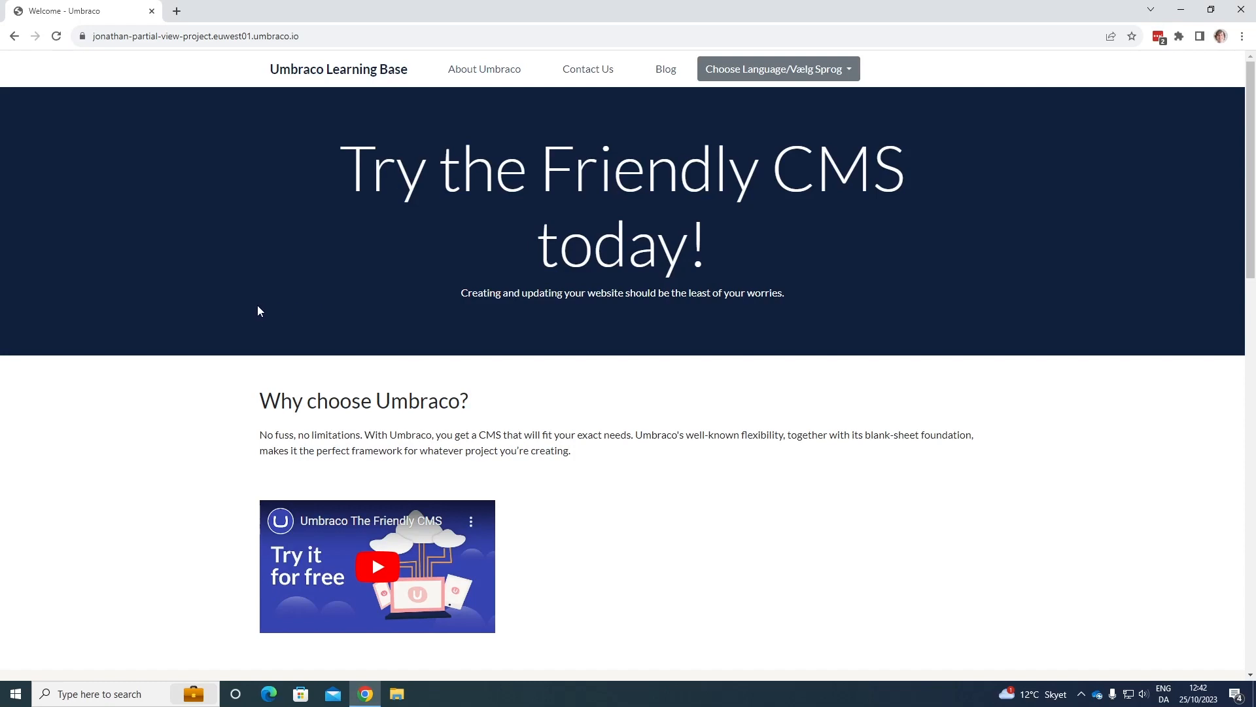
{"action": "mouse_move", "coordinate": [492, 216]}
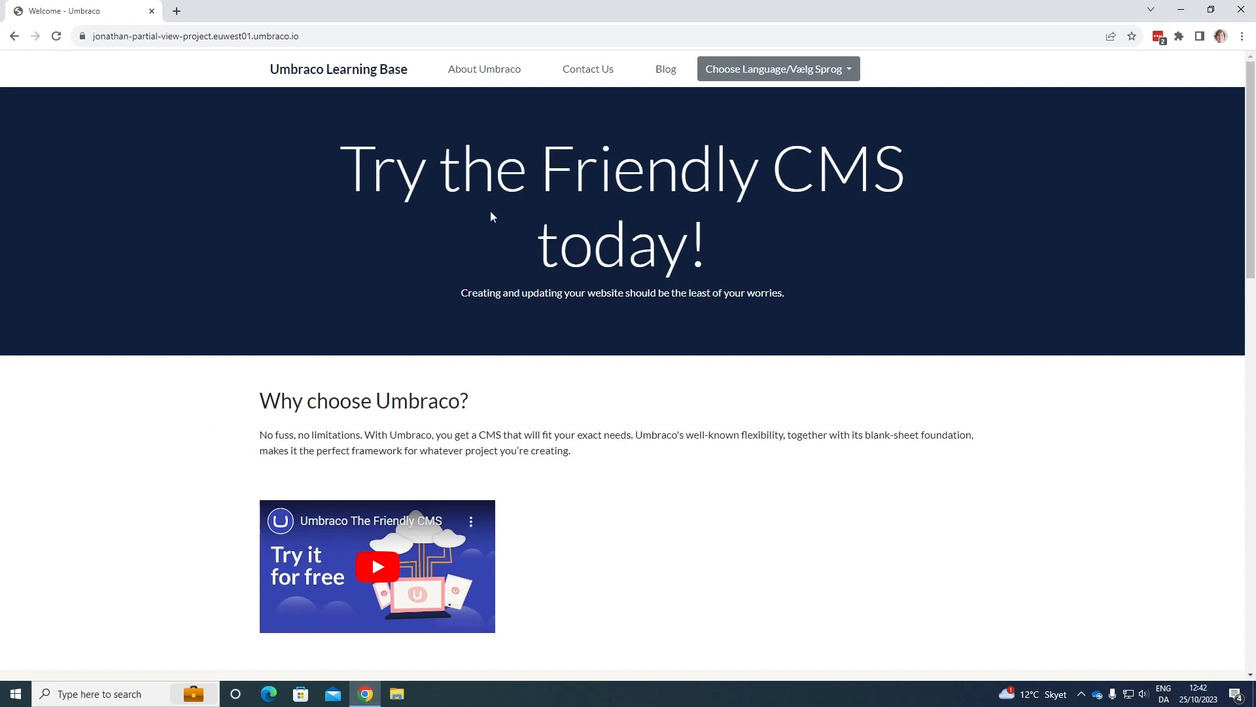
Expand the Welcome content node and switch to the Settings section
{"action": "scroll", "scroll_direction": "down", "scroll_amount": 3}
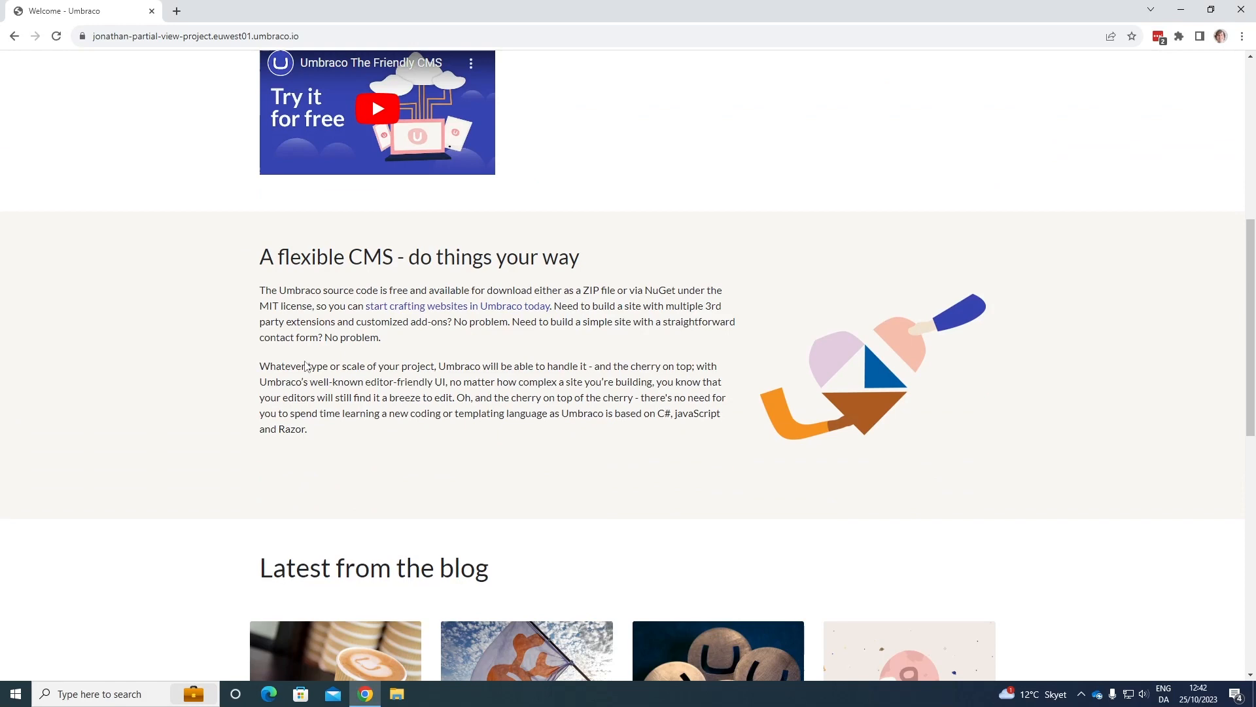
{"action": "scroll", "scroll_direction": "down", "scroll_amount": 3}
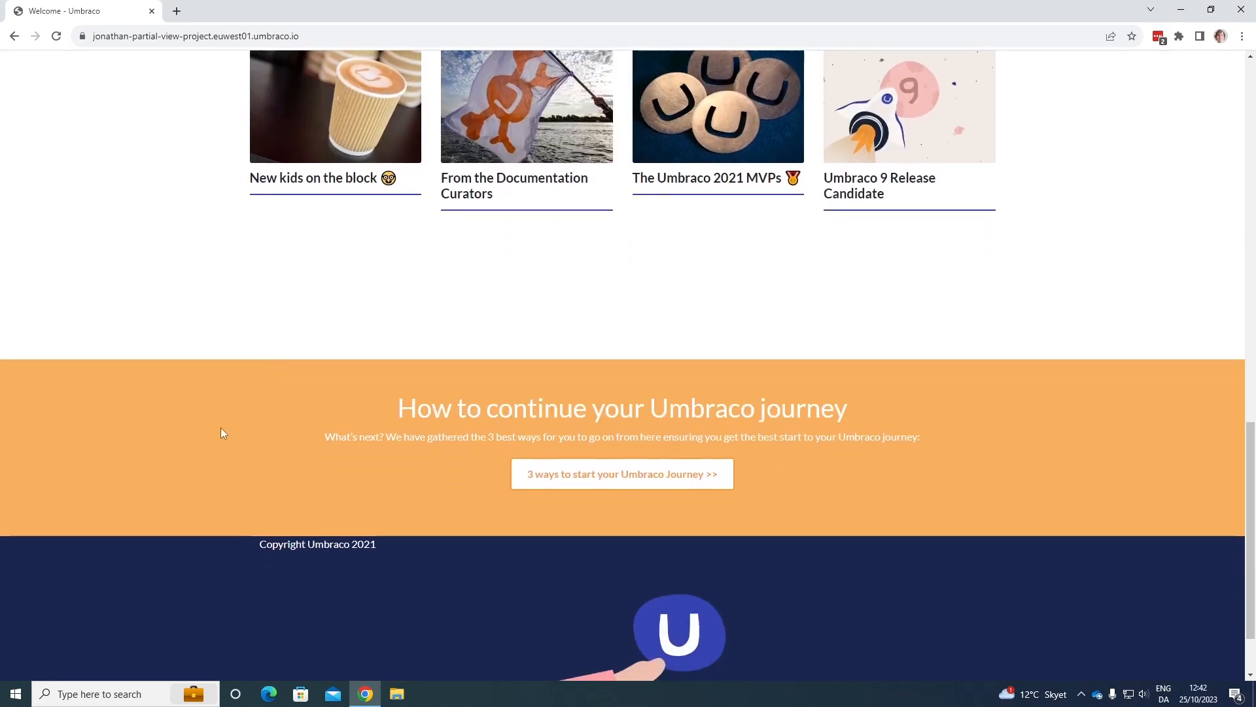
{"action": "scroll", "scroll_direction": "down", "scroll_amount": 3}
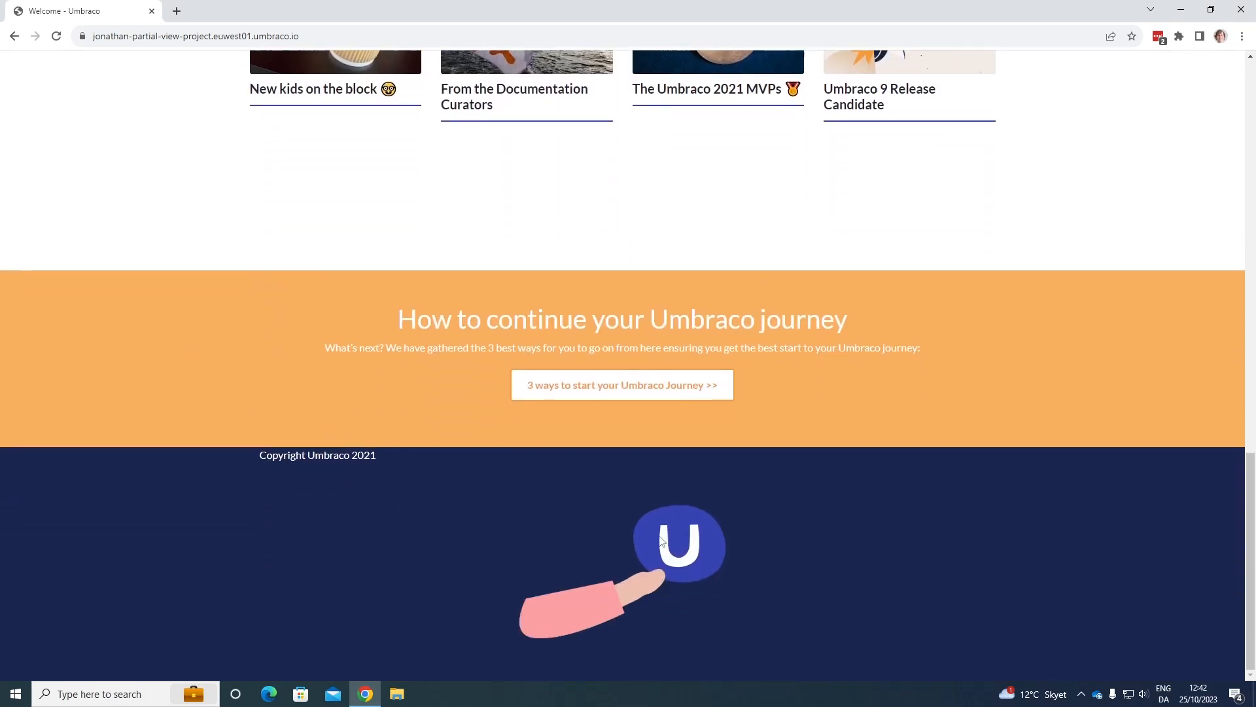
{"action": "scroll", "scroll_direction": "up", "scroll_amount": 3}
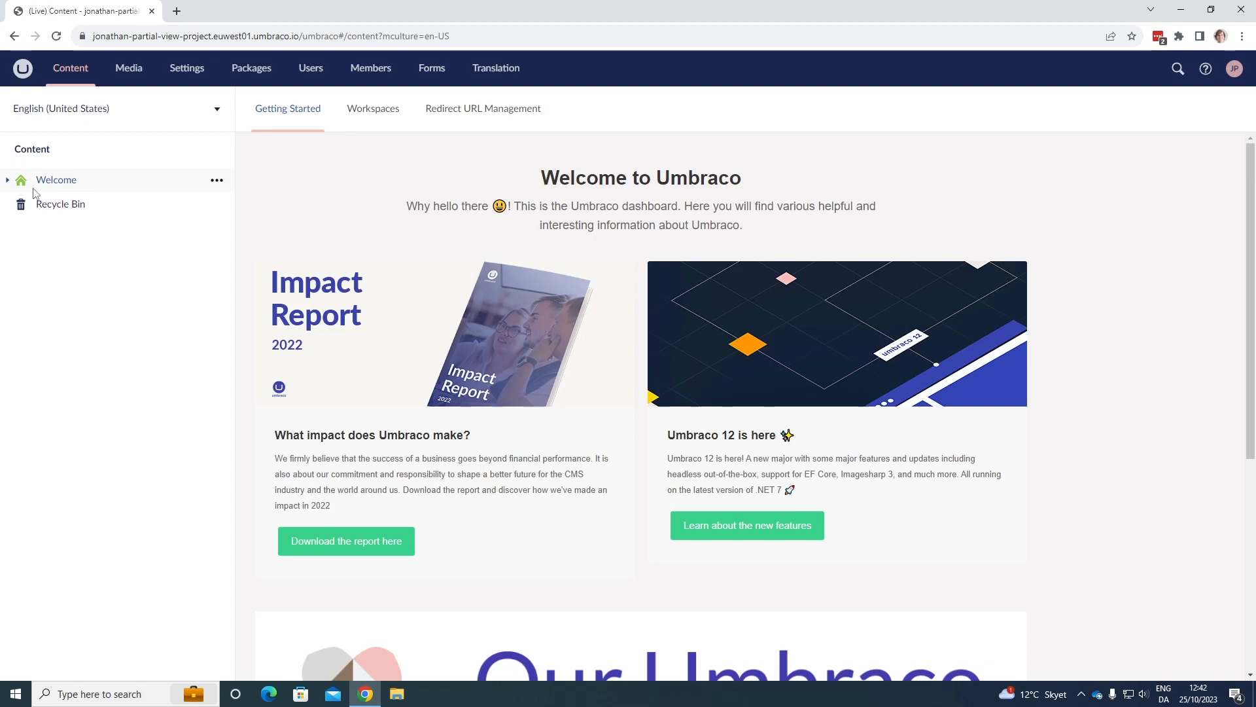
{"action": "left_click", "coordinate": [8, 179]}
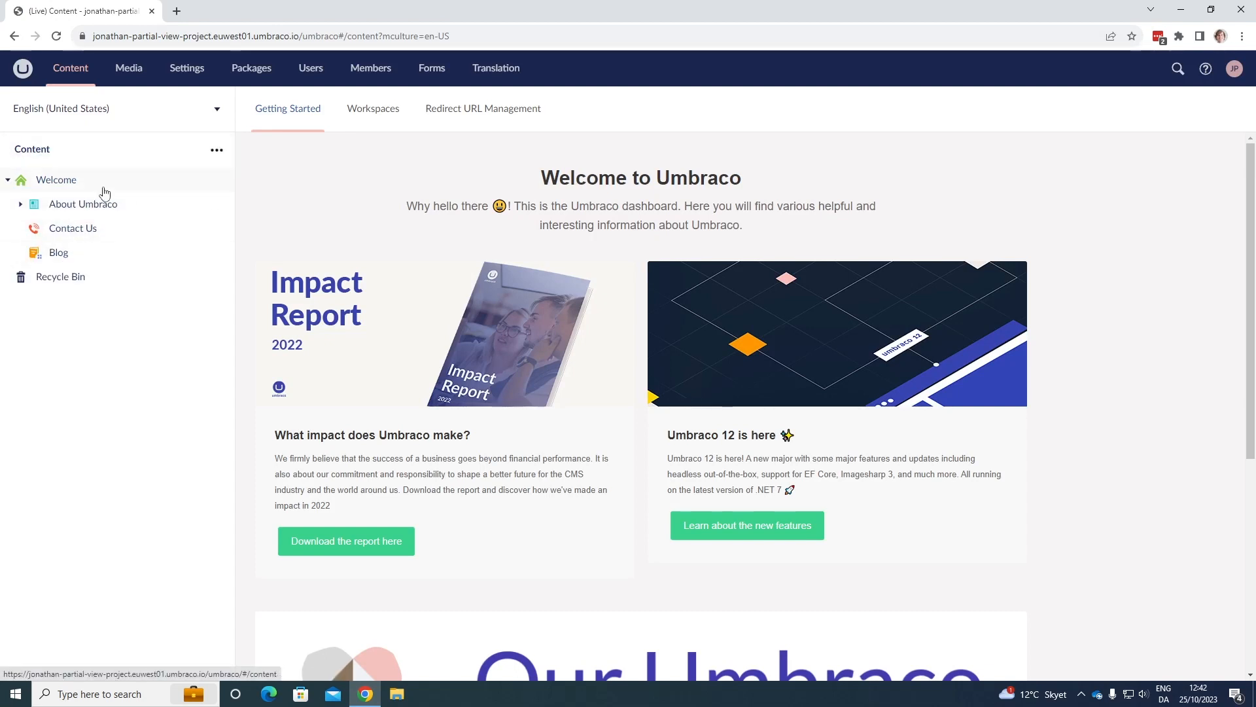
{"action": "left_click", "coordinate": [187, 68]}
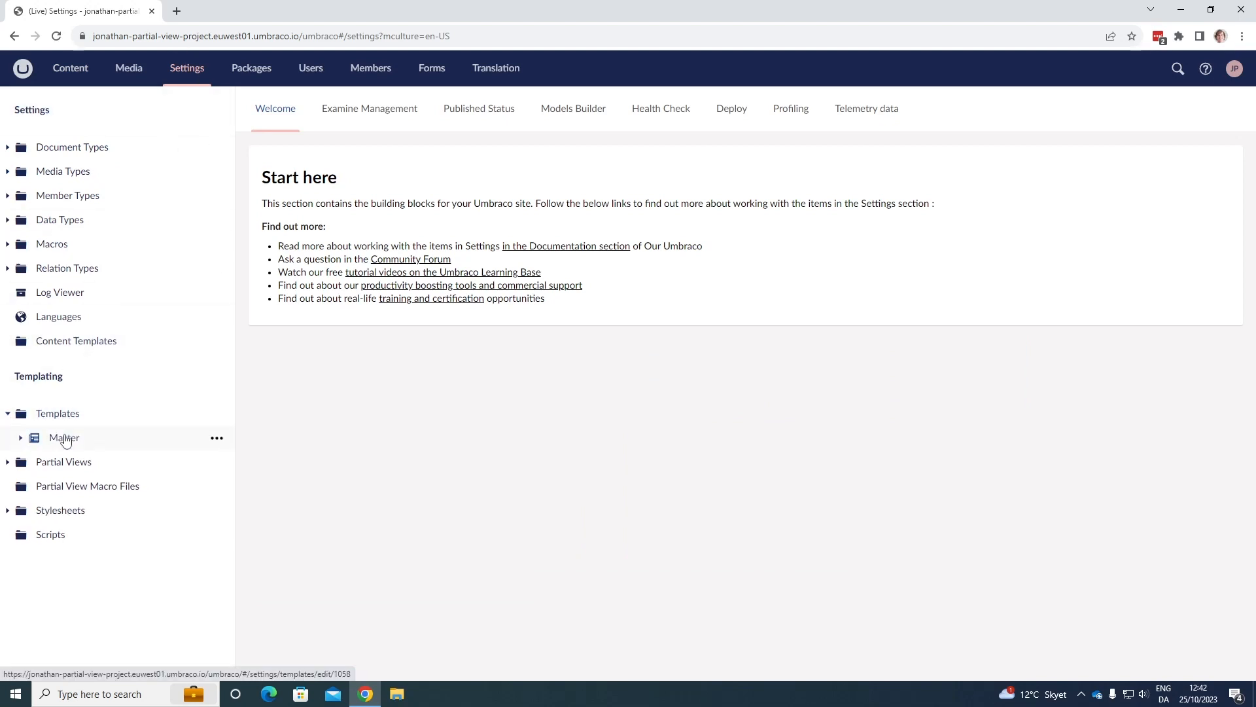
Open the Master template and review its navigation, jumbotron, body and footer markup
{"action": "left_click", "coordinate": [63, 438]}
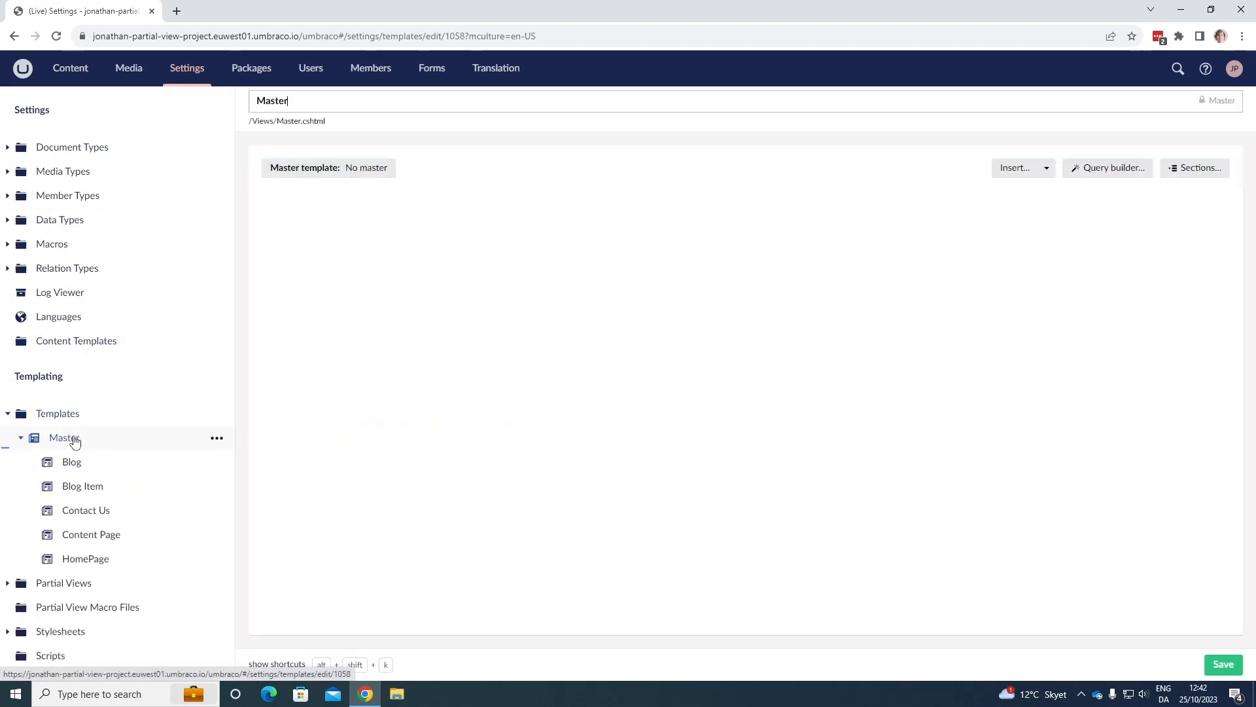
{"action": "left_click", "coordinate": [64, 437]}
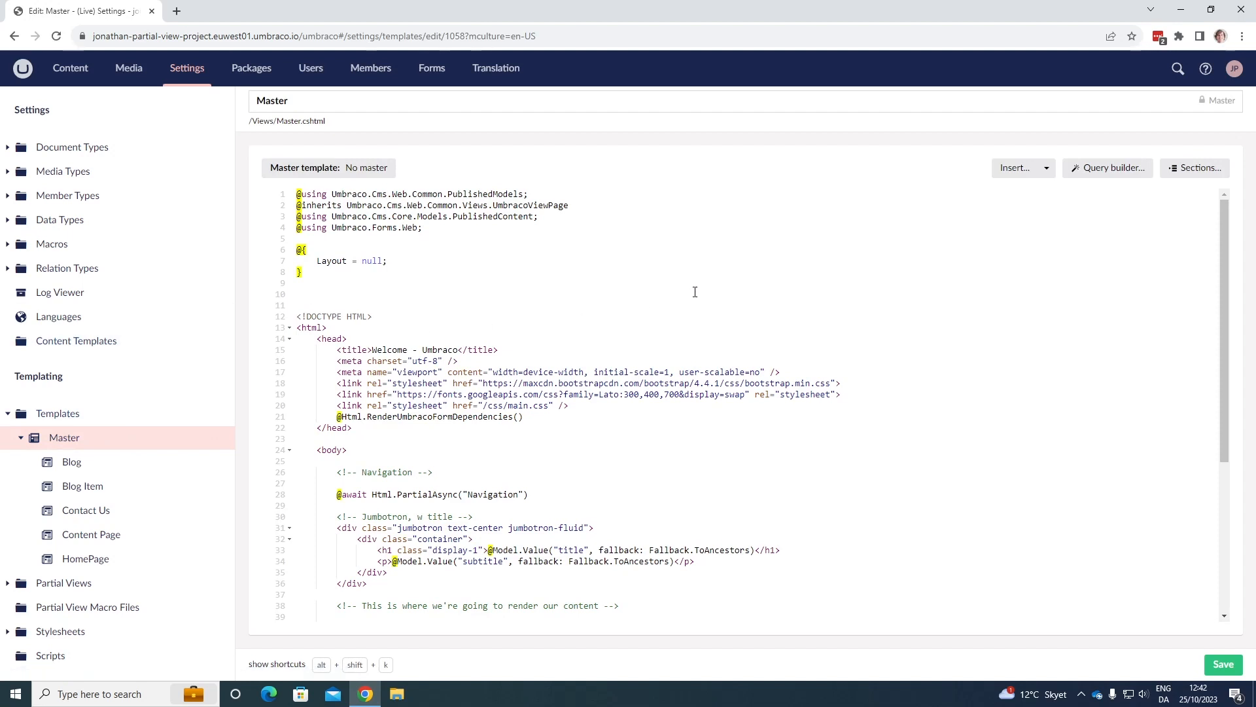
{"action": "scroll", "scroll_direction": "down", "scroll_amount": 3}
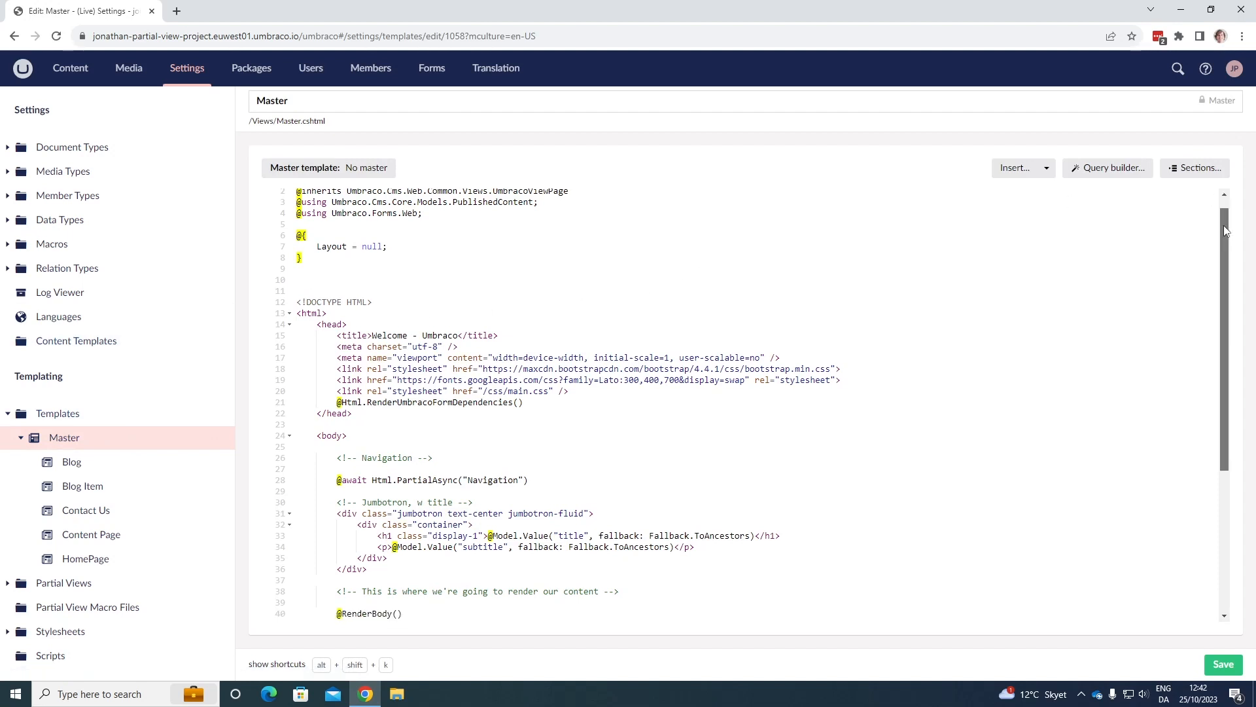
{"action": "scroll", "scroll_direction": "down", "scroll_amount": 3}
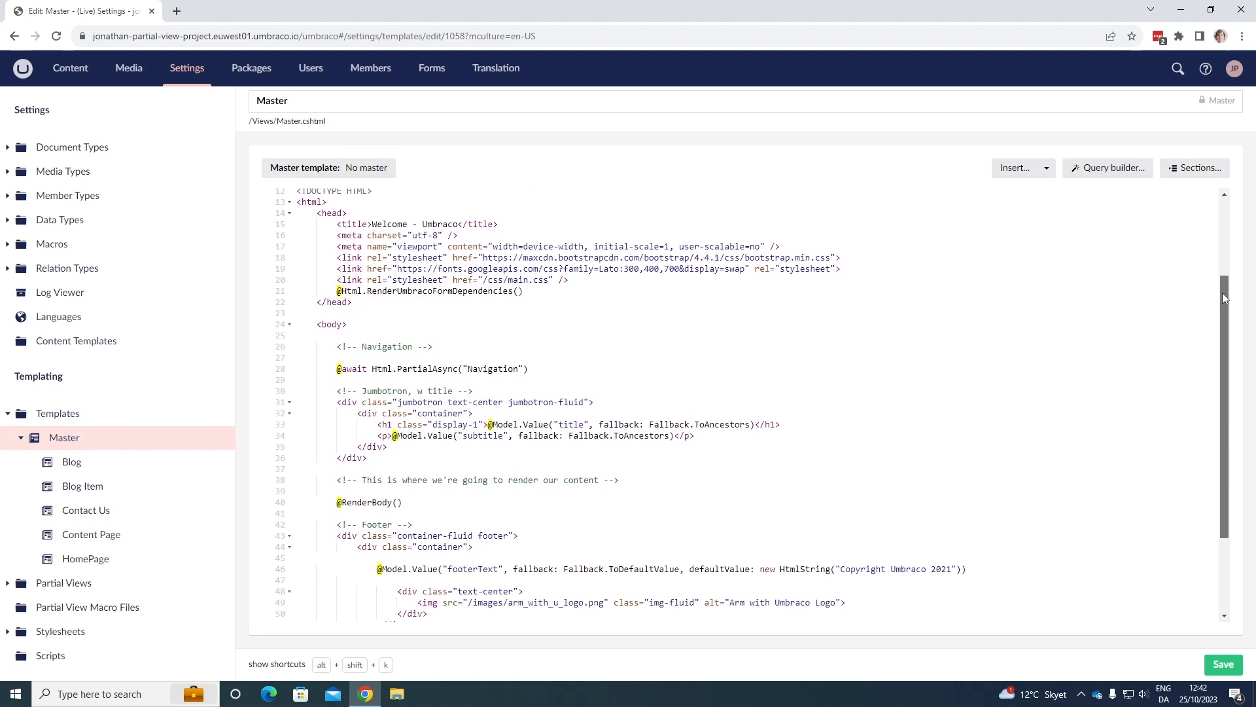
{"action": "scroll", "scroll_direction": "down", "scroll_amount": 3}
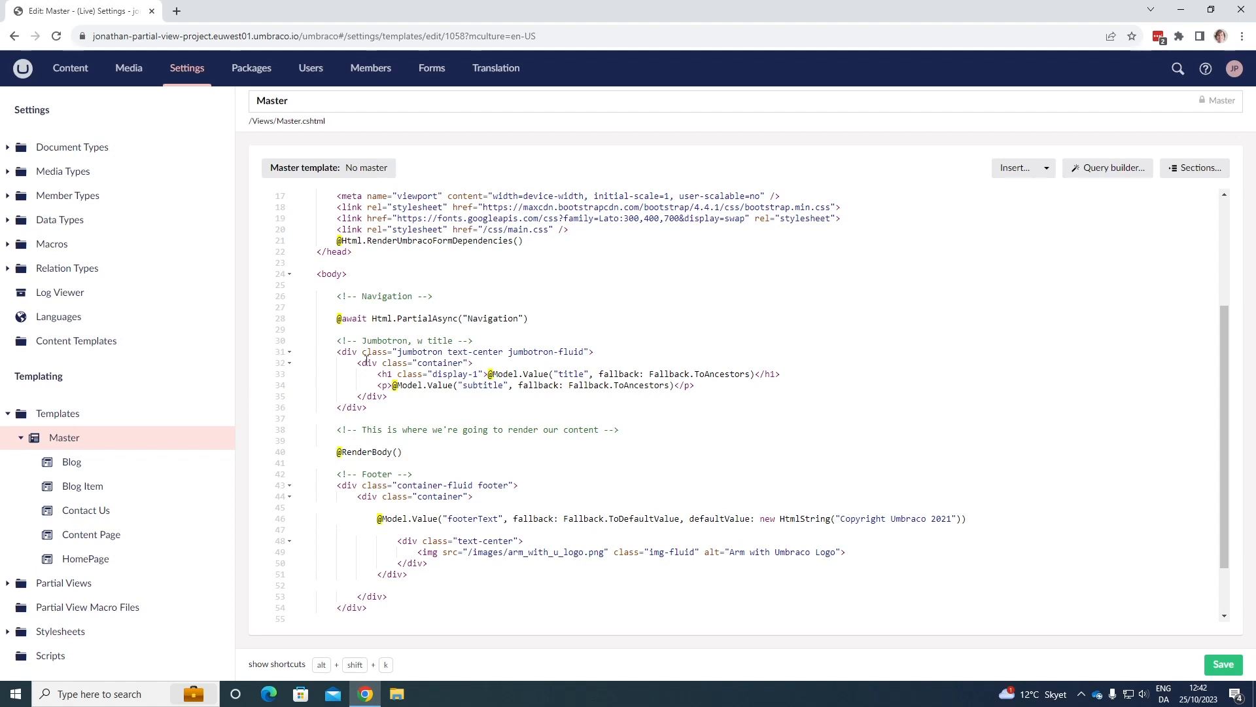
{"action": "scroll", "scroll_direction": "down", "scroll_amount": 3}
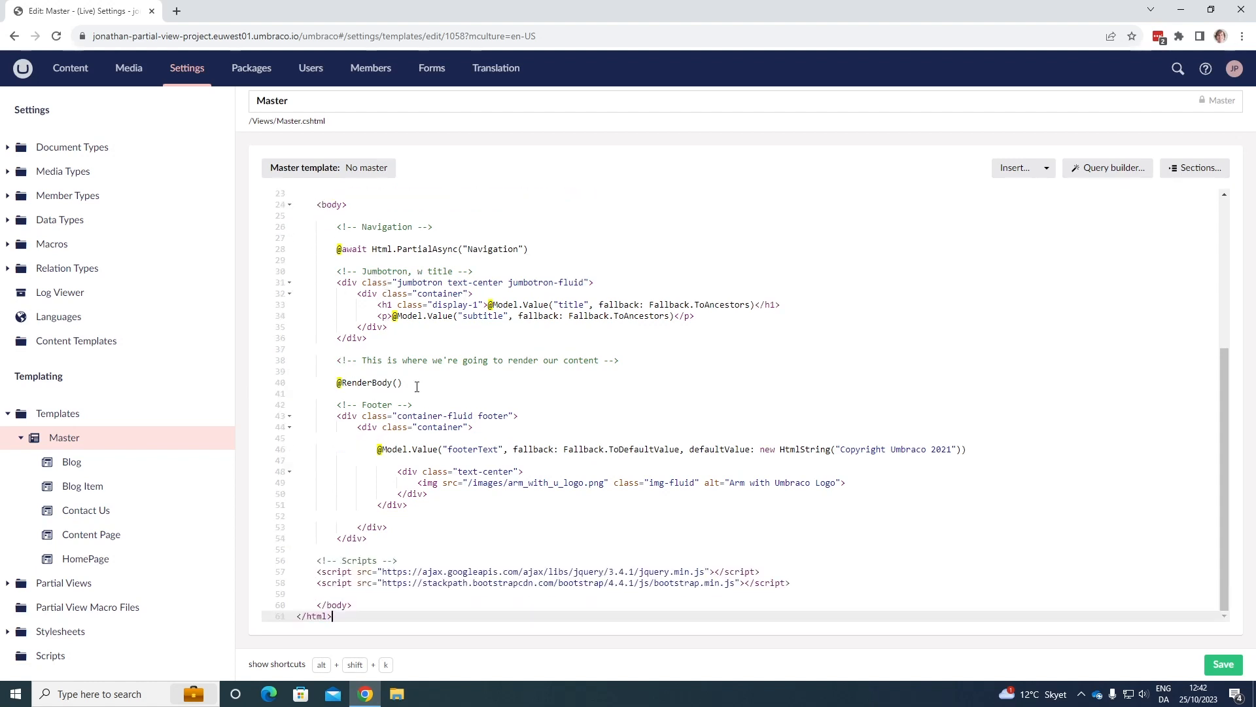
{"action": "mouse_move", "coordinate": [503, 464]}
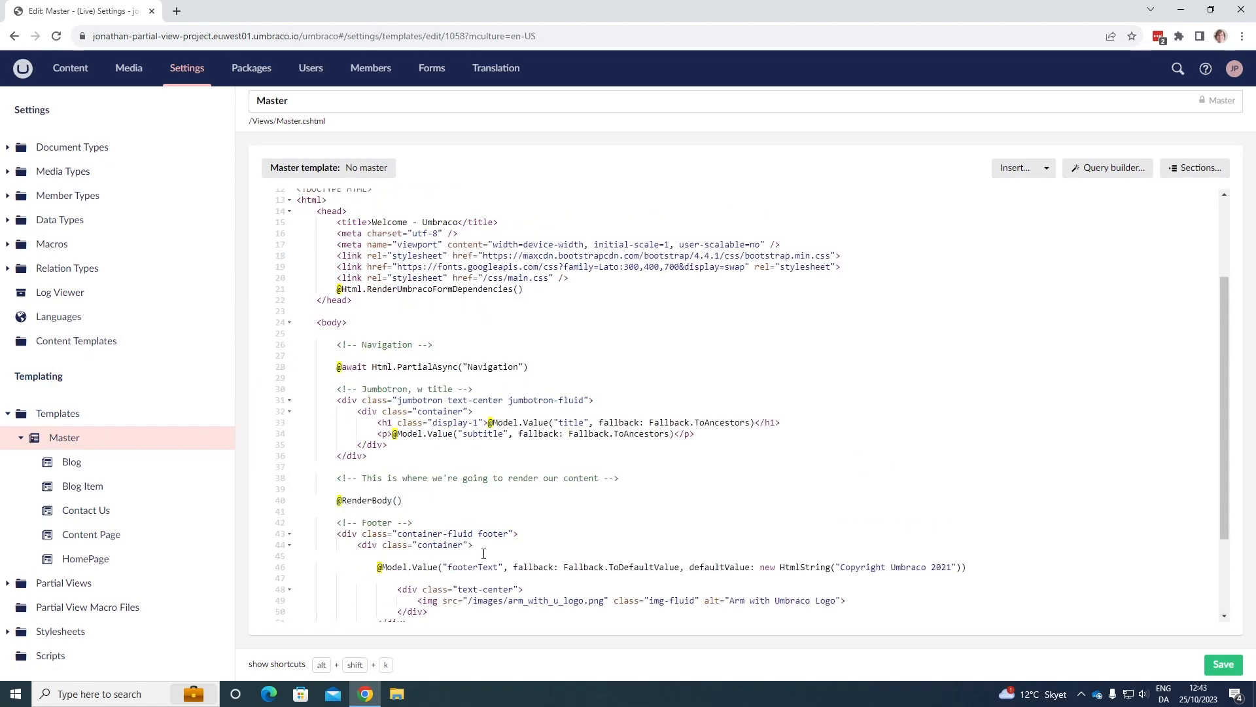
{"action": "scroll", "scroll_direction": "down", "scroll_amount": 3}
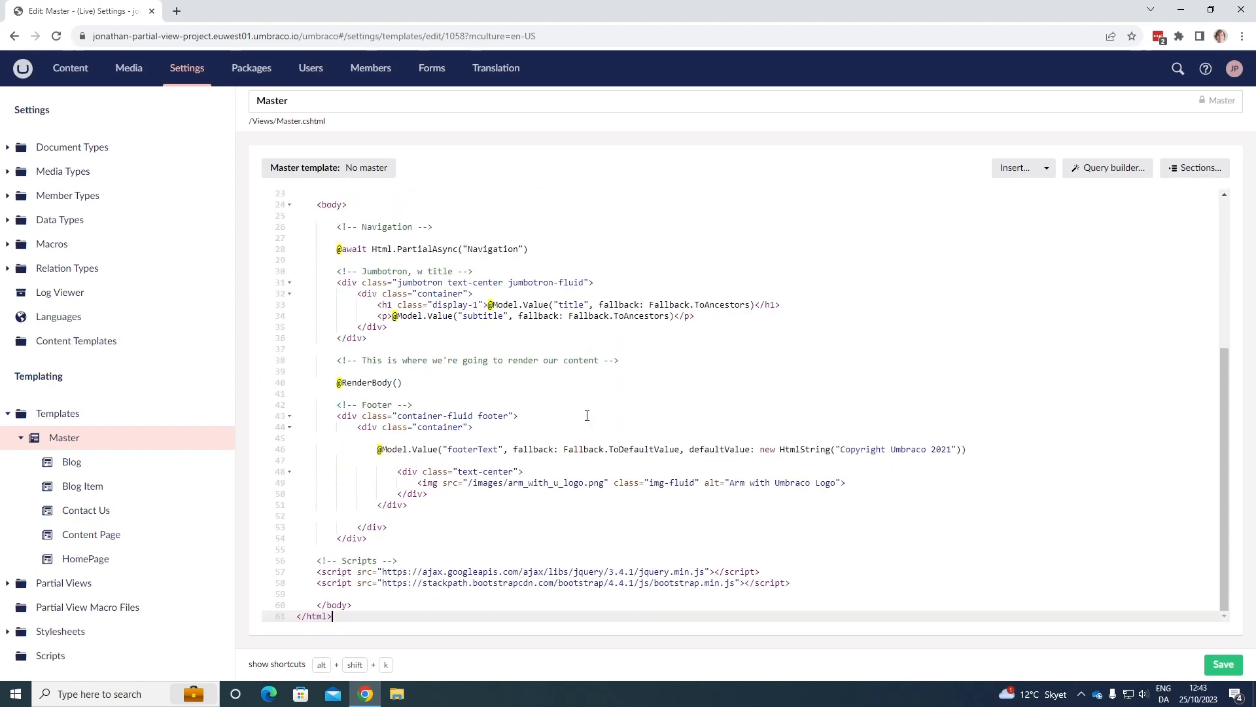
{"action": "mouse_move", "coordinate": [378, 416]}
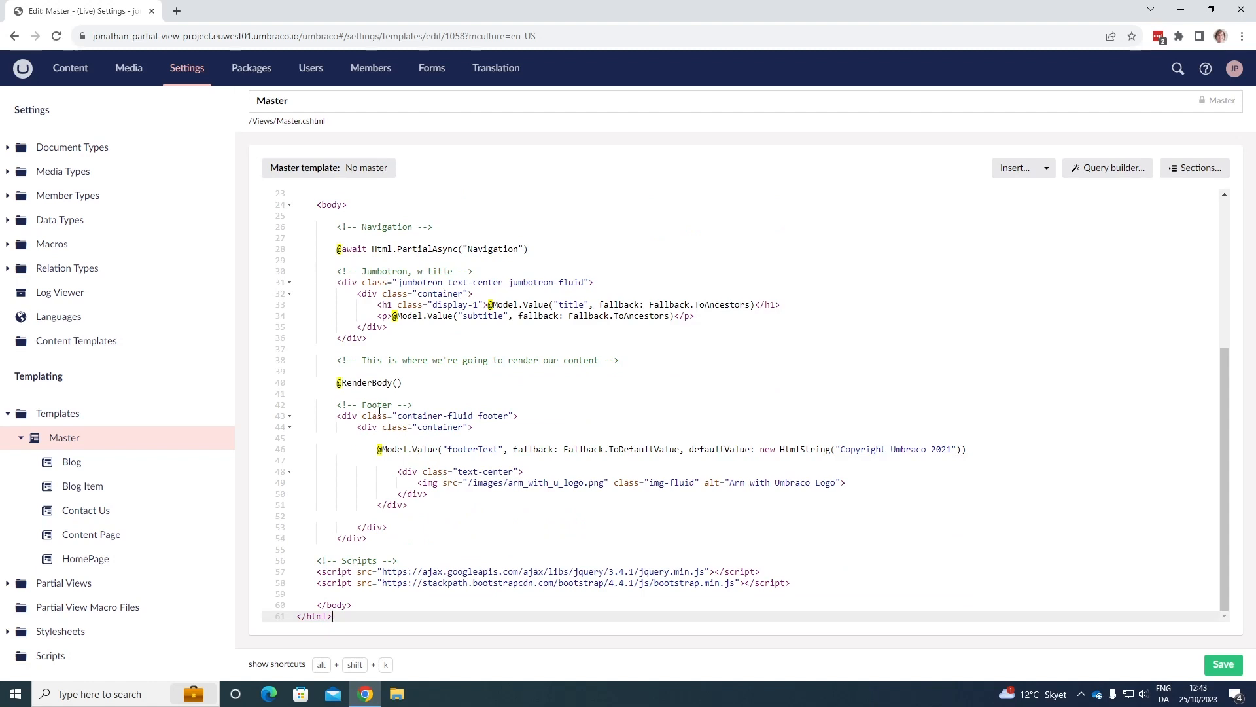
{"action": "mouse_move", "coordinate": [175, 442]}
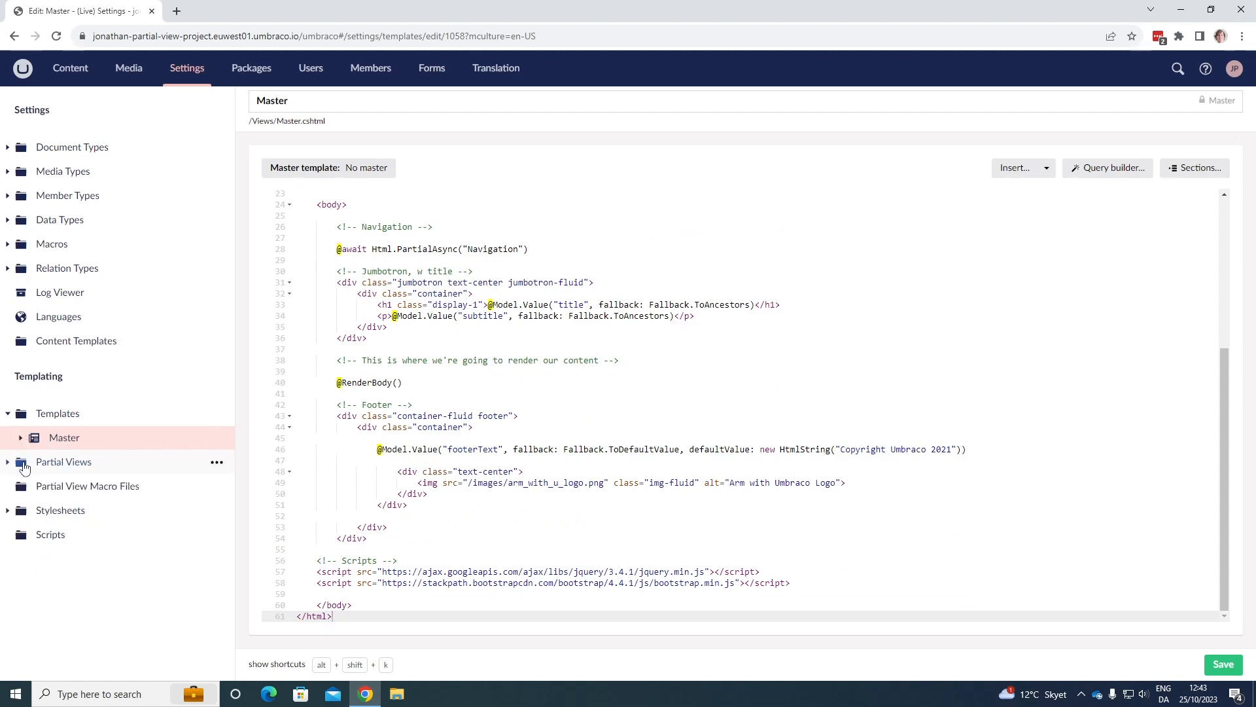
Expand Partial Views and start a new partial view from a snippet
{"action": "left_click", "coordinate": [8, 462]}
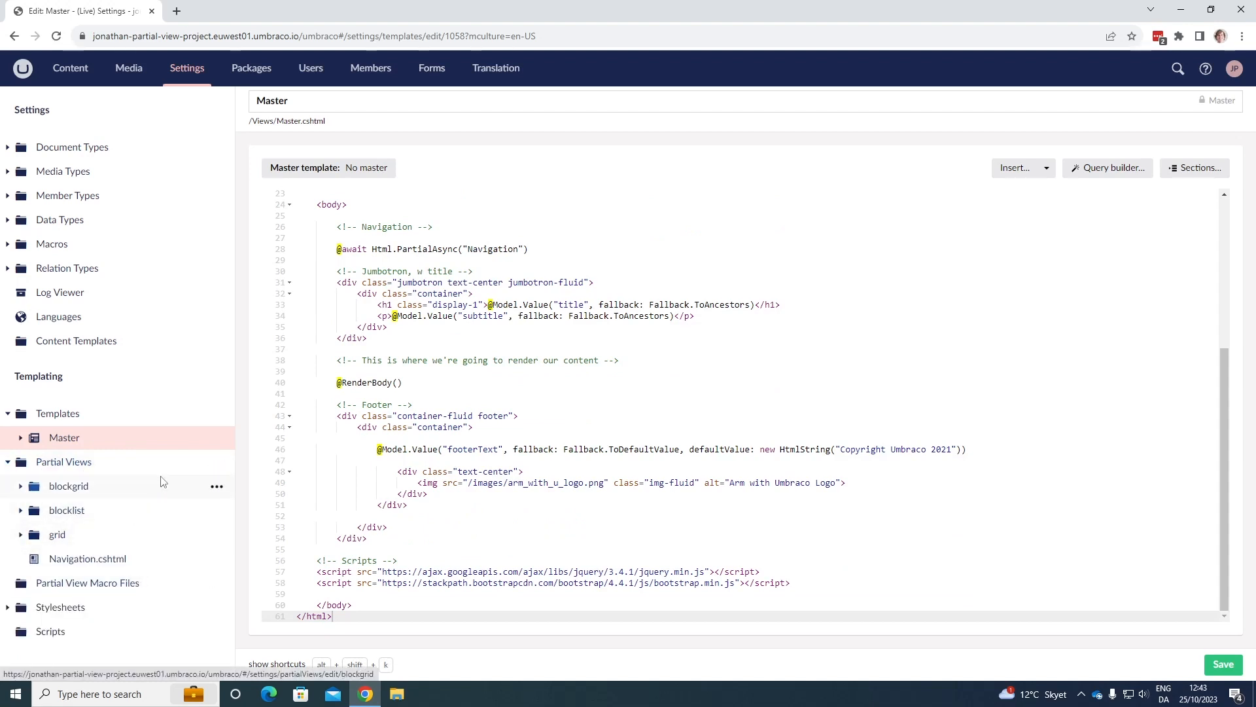
{"action": "mouse_move", "coordinate": [217, 461]}
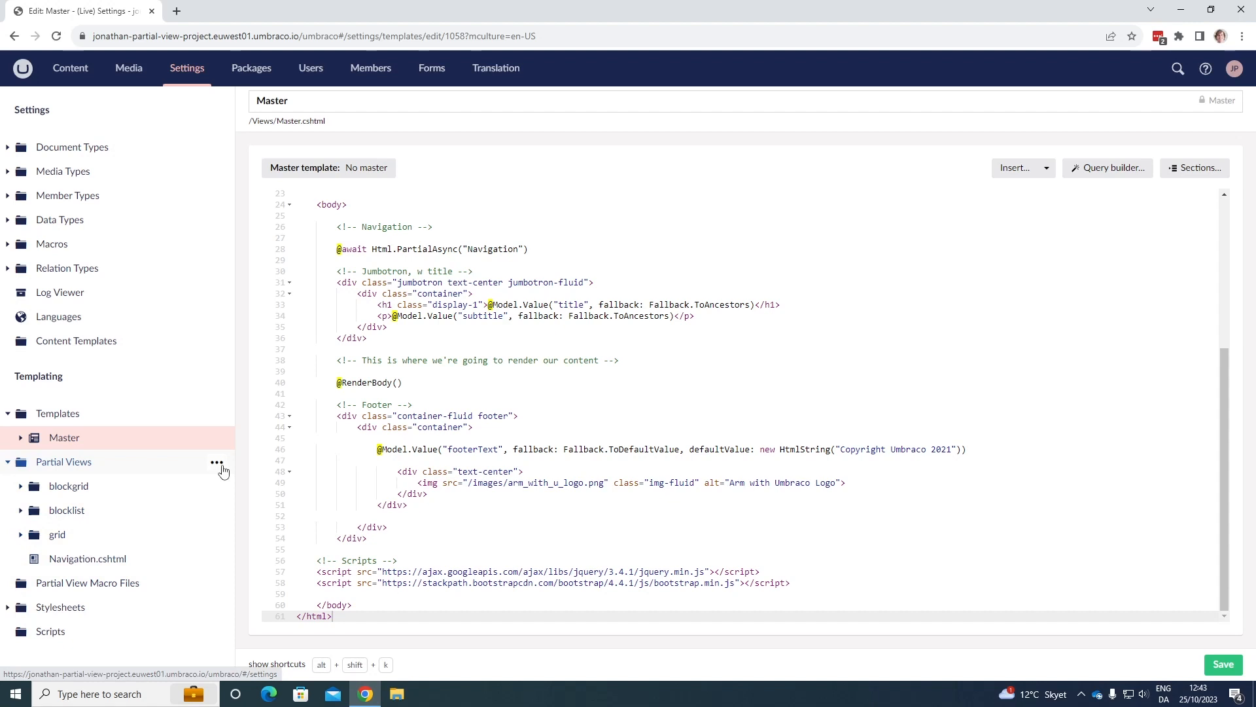
{"action": "left_click", "coordinate": [216, 462]}
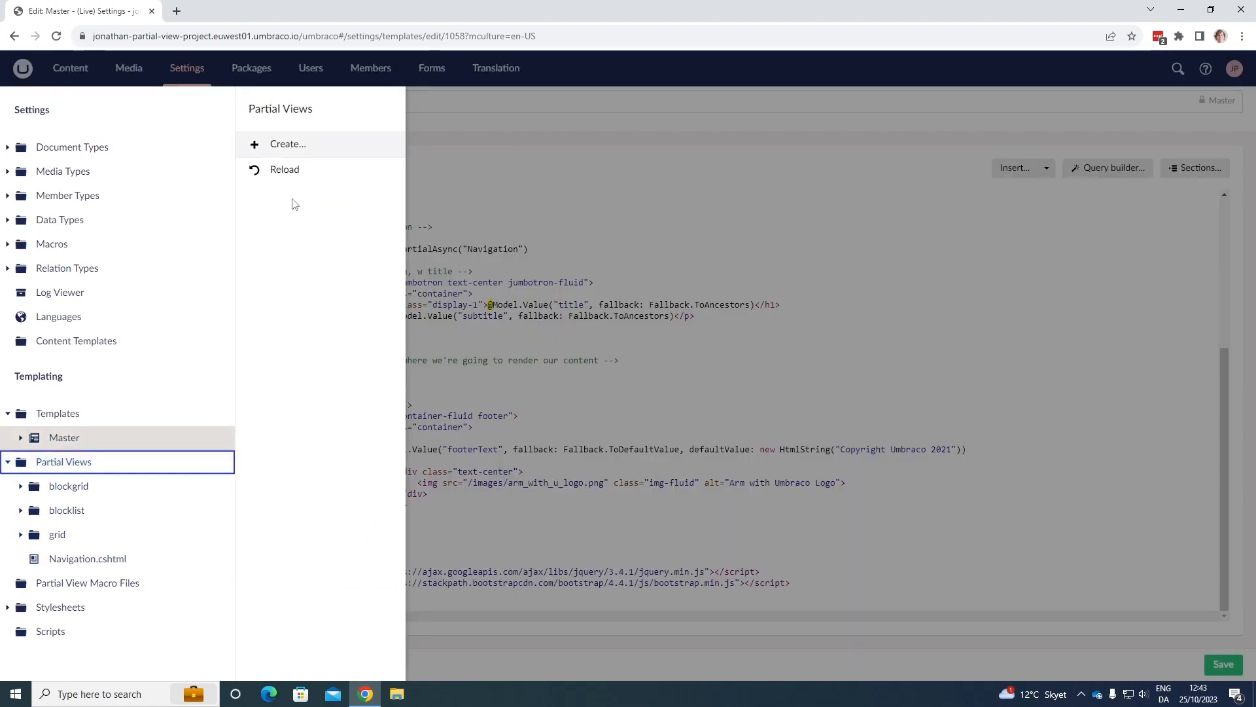
{"action": "left_click", "coordinate": [287, 144]}
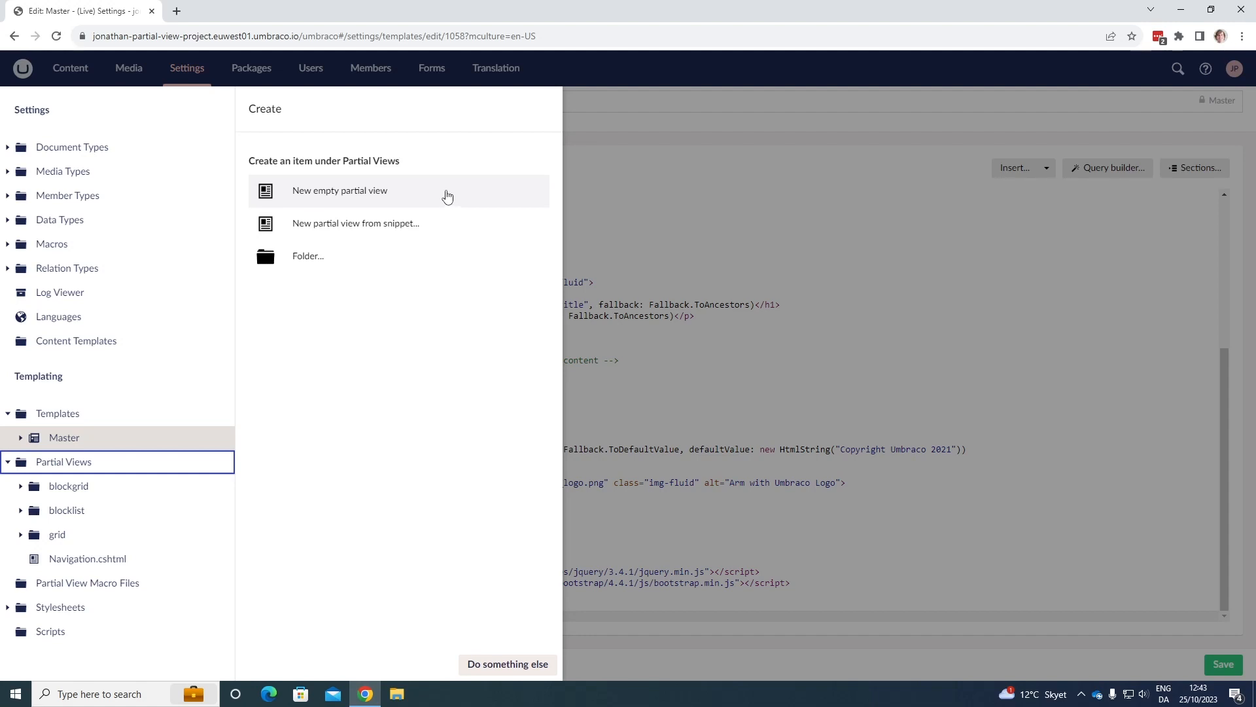
{"action": "mouse_move", "coordinate": [414, 234]}
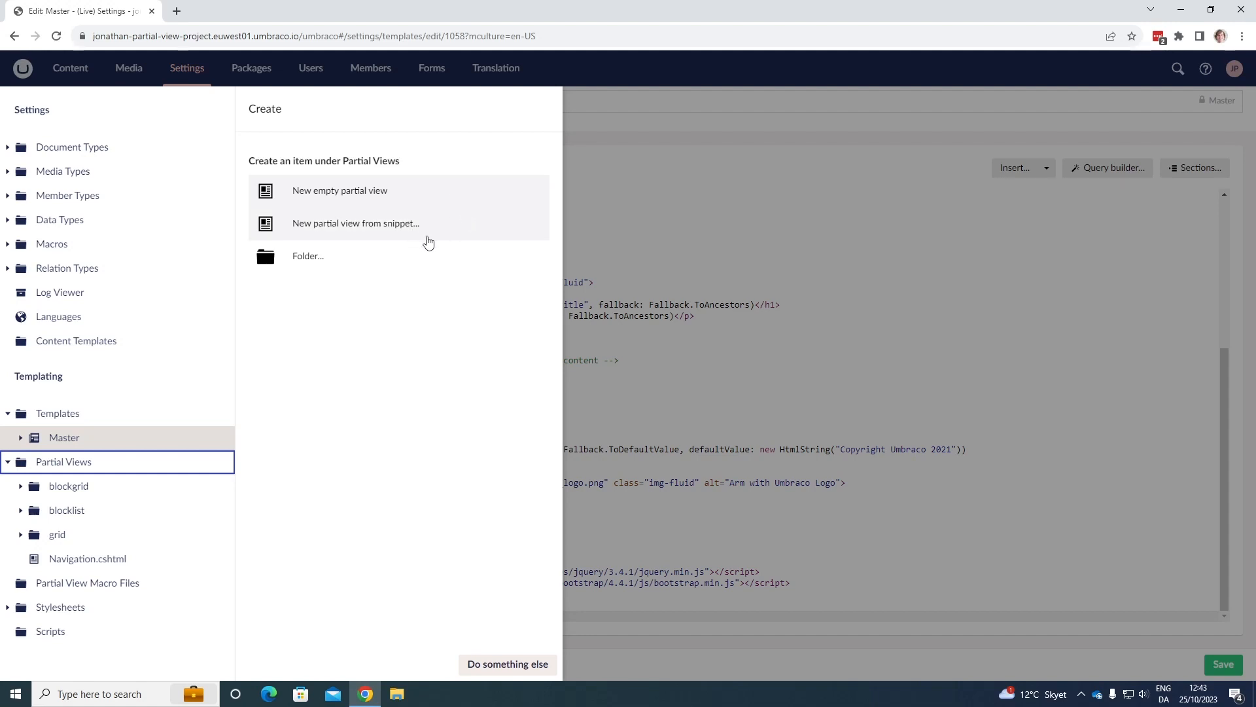
{"action": "left_click", "coordinate": [356, 223]}
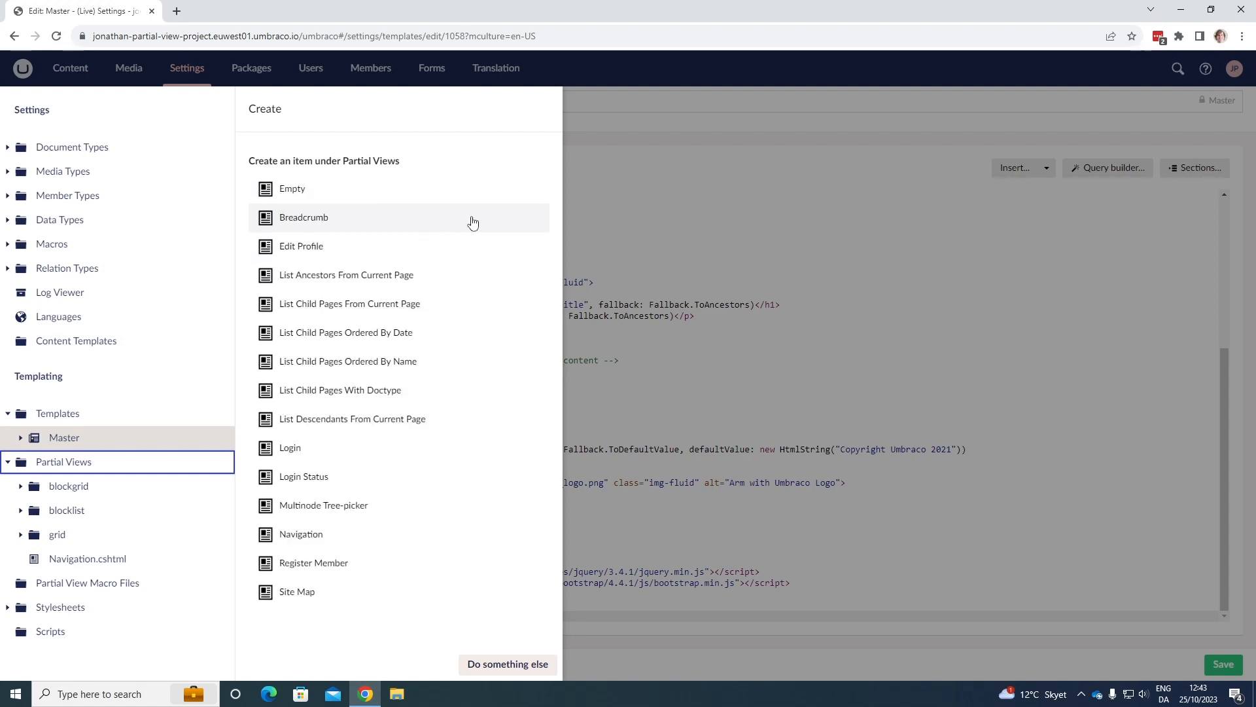
{"action": "mouse_move", "coordinate": [433, 216]}
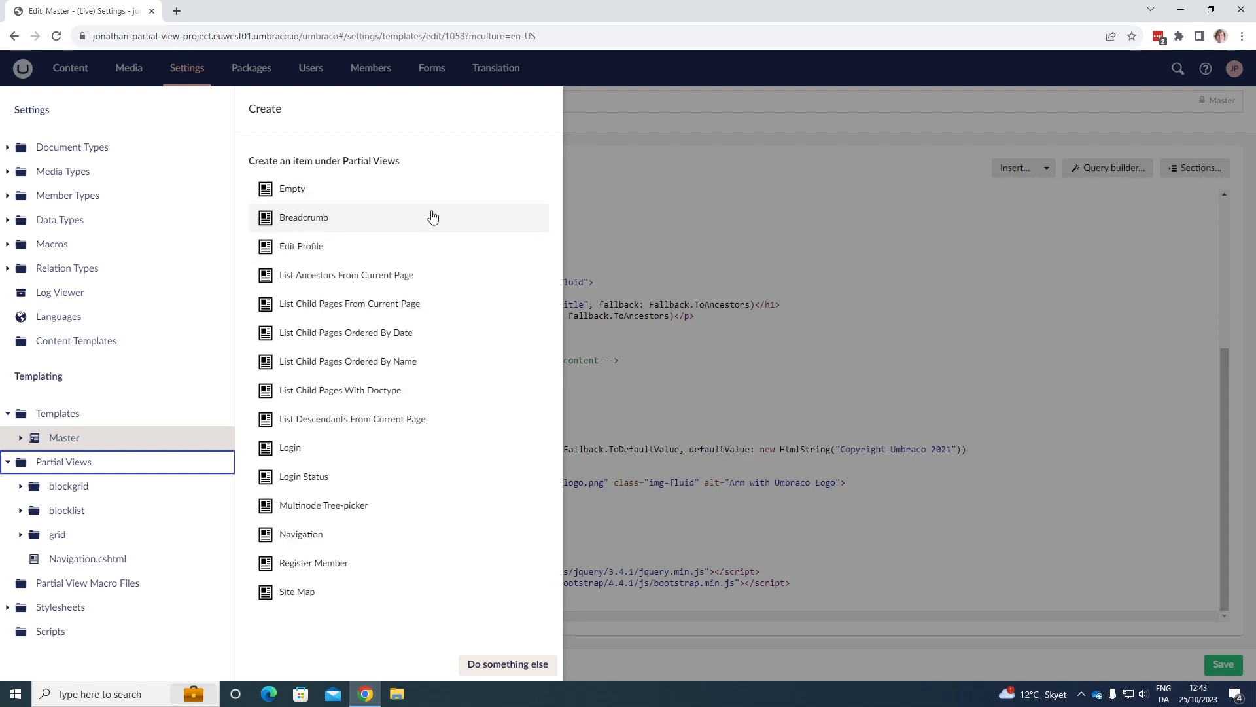
{"action": "mouse_move", "coordinate": [376, 263]}
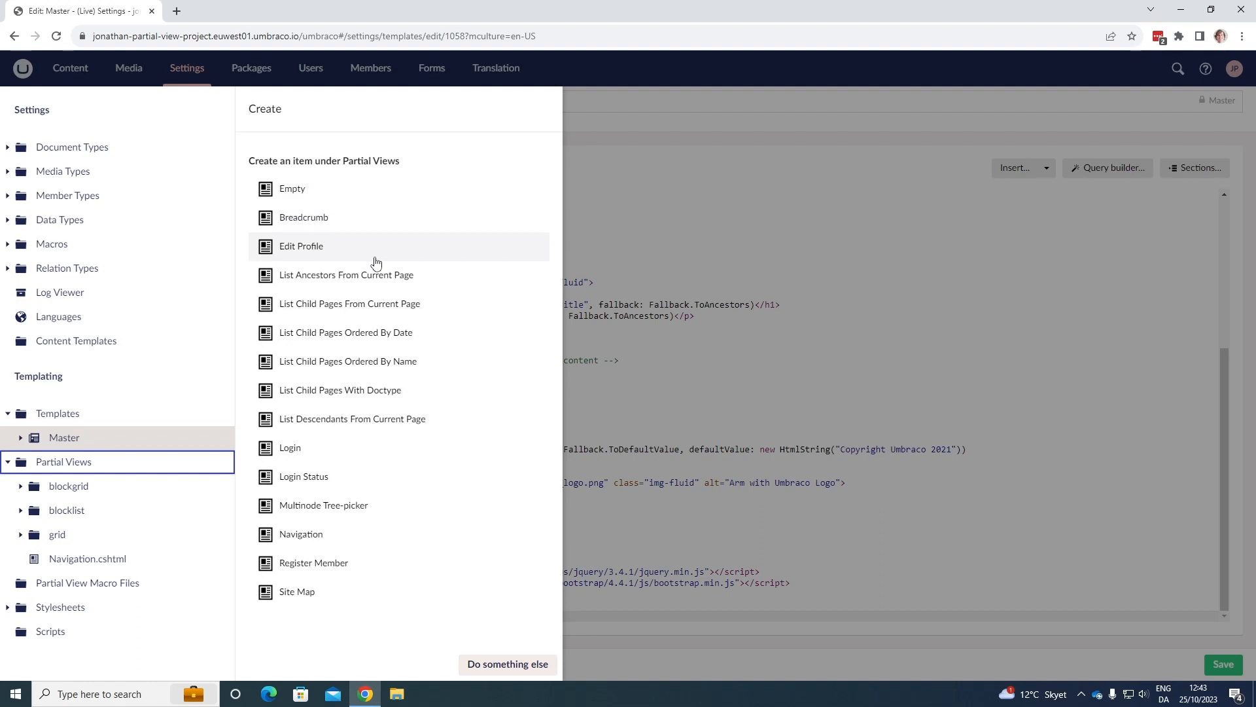
{"action": "mouse_move", "coordinate": [353, 462]}
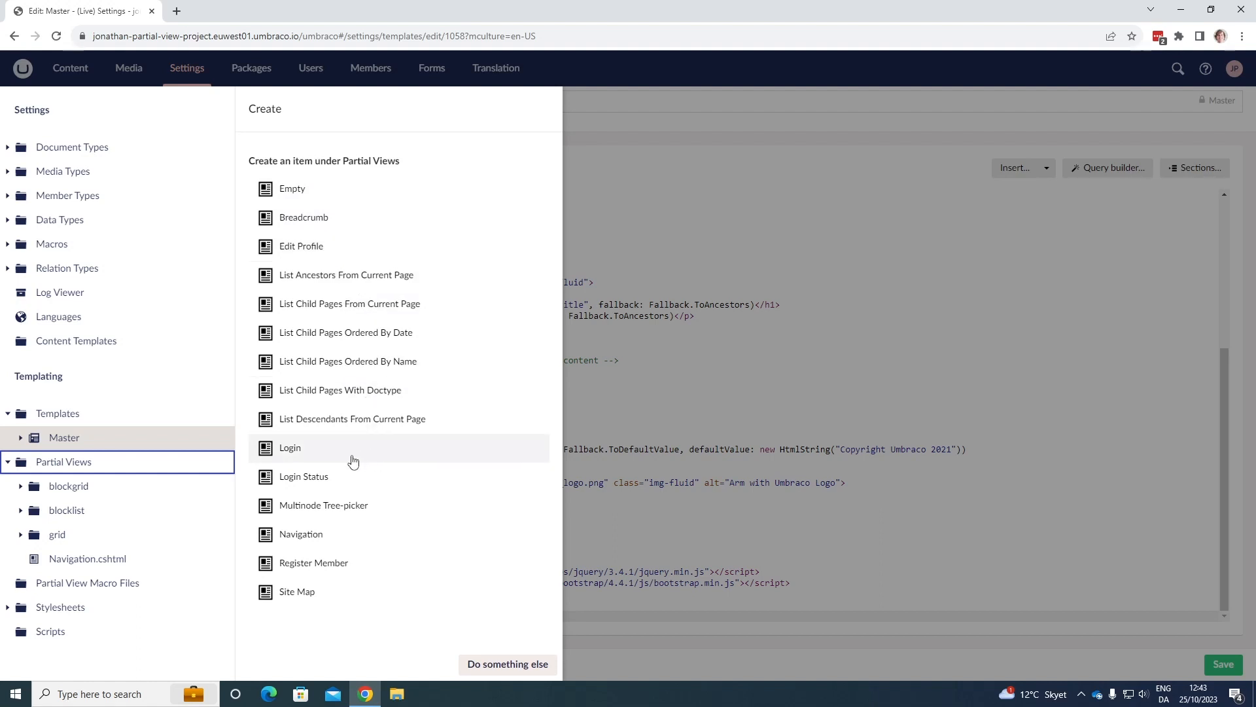
{"action": "mouse_move", "coordinate": [349, 542]}
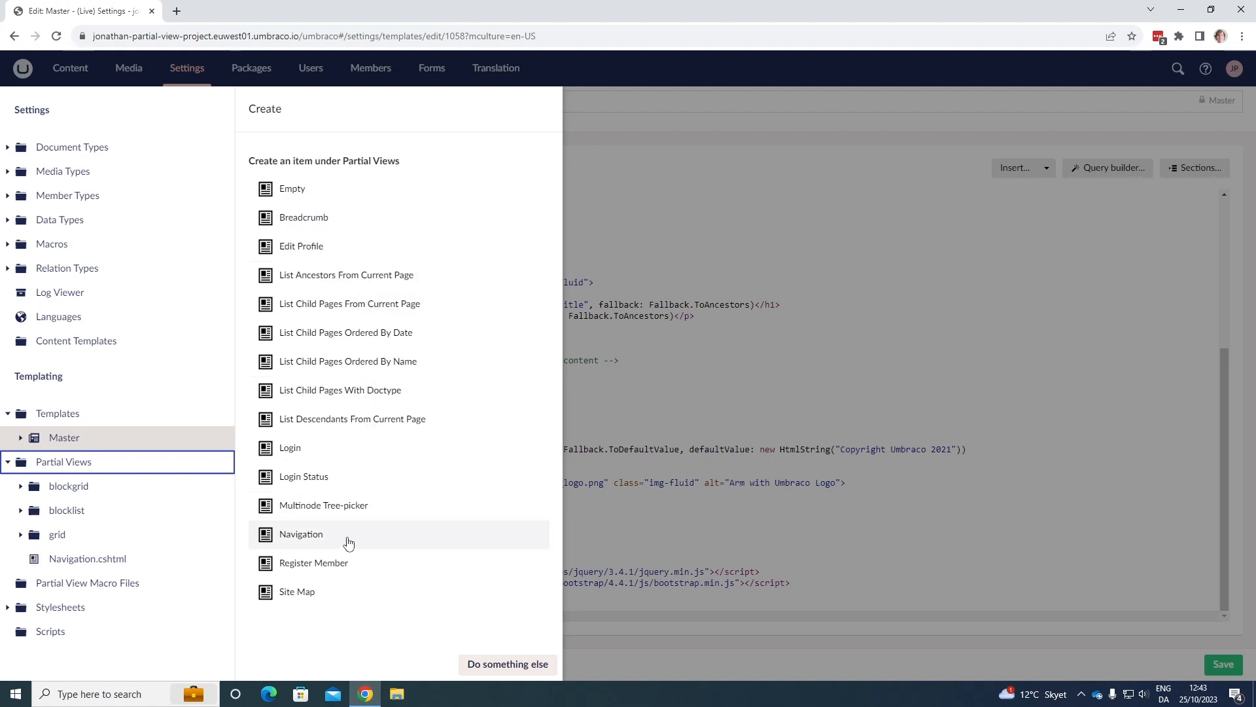
{"action": "mouse_move", "coordinate": [331, 536]}
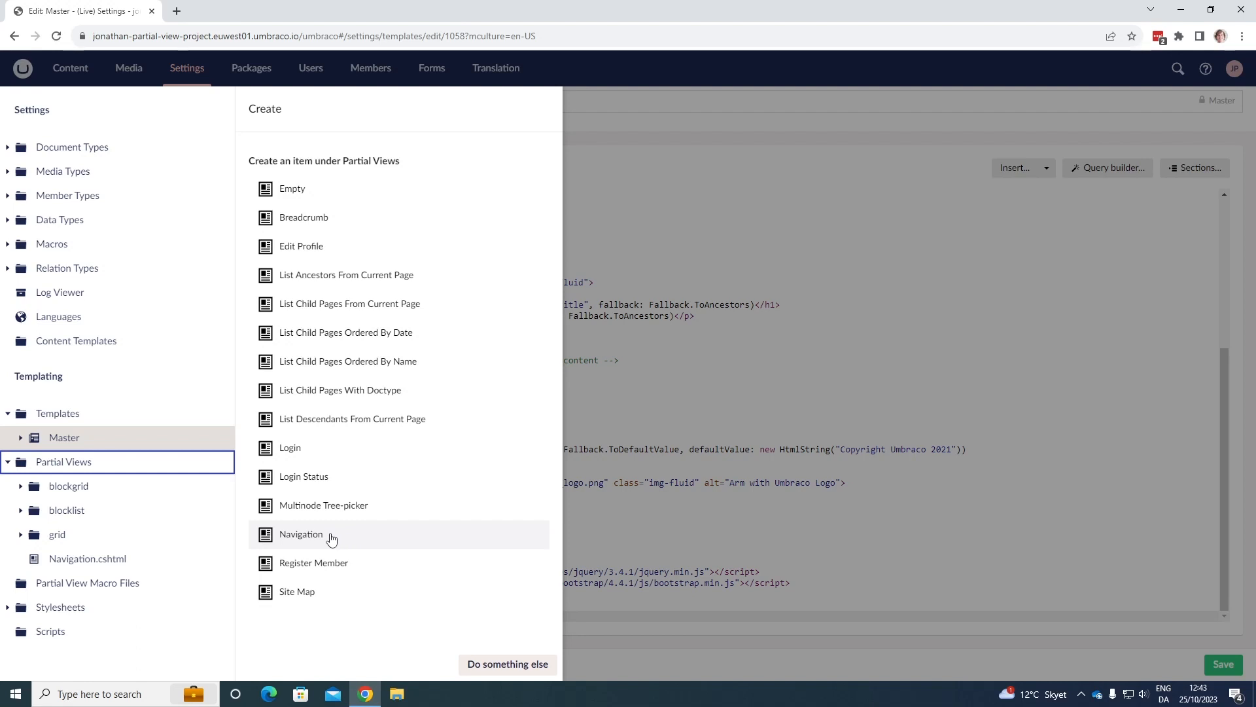
{"action": "mouse_move", "coordinate": [320, 541]}
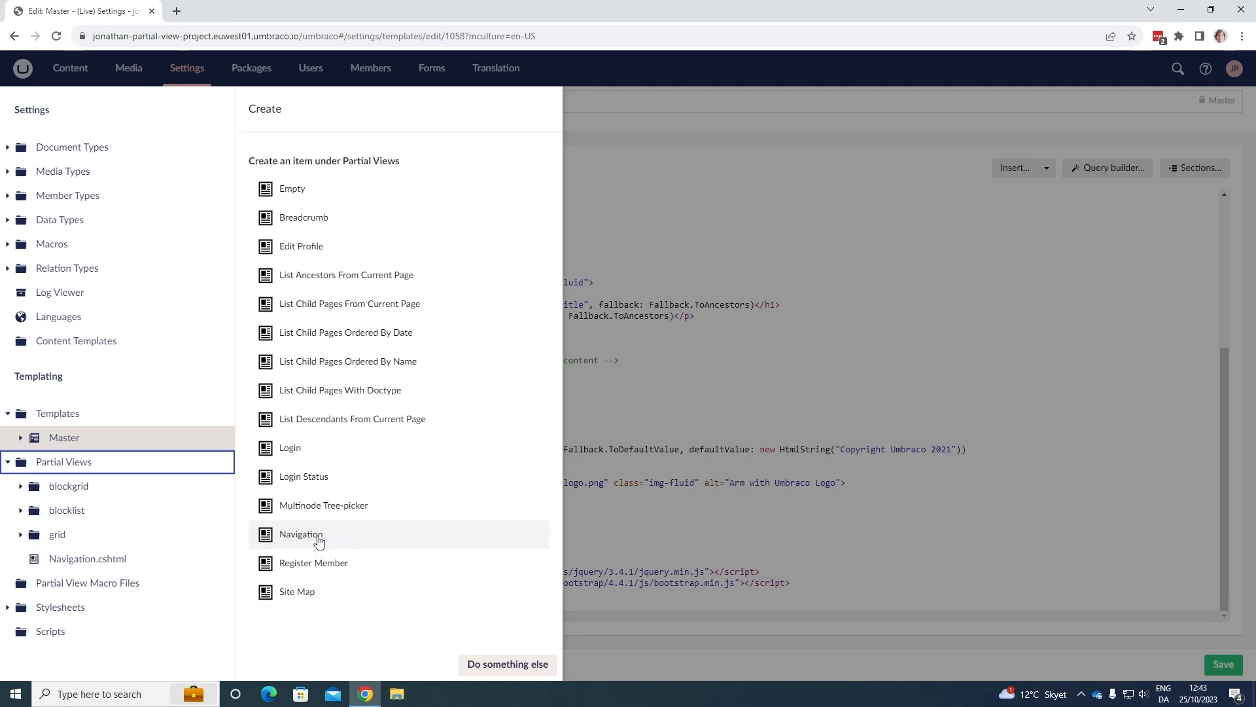
{"action": "mouse_move", "coordinate": [329, 536]}
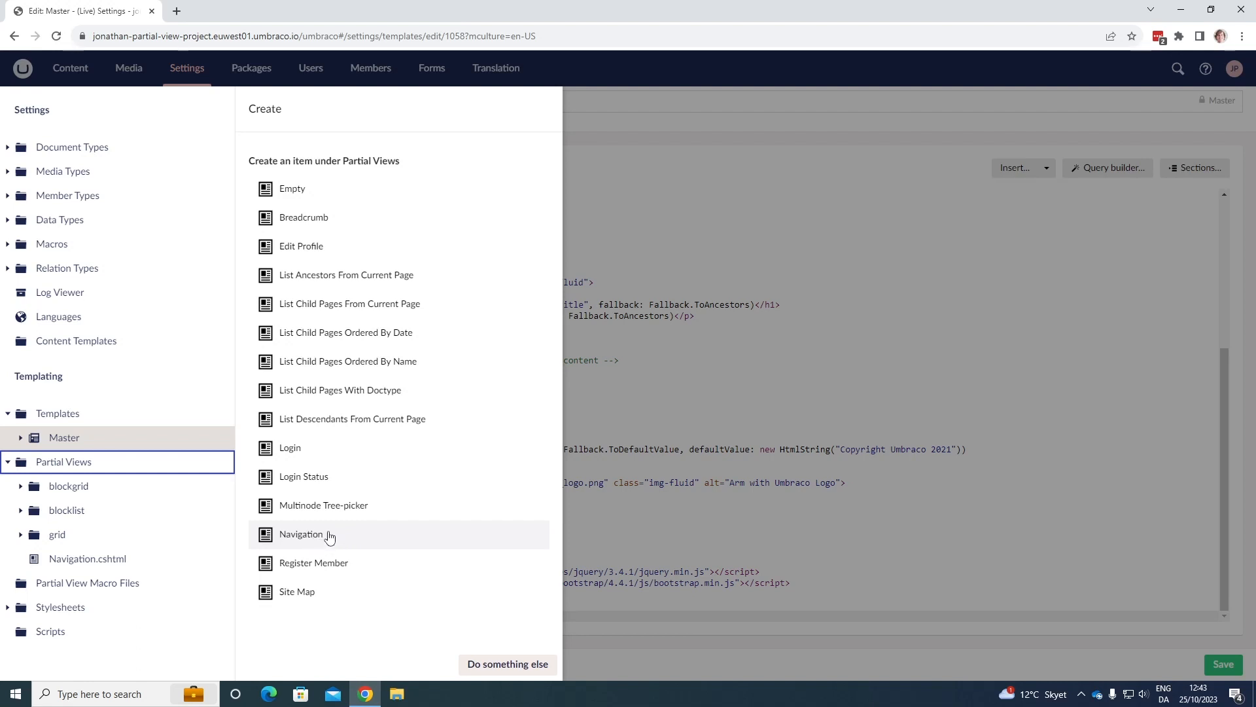
{"action": "mouse_move", "coordinate": [341, 539]}
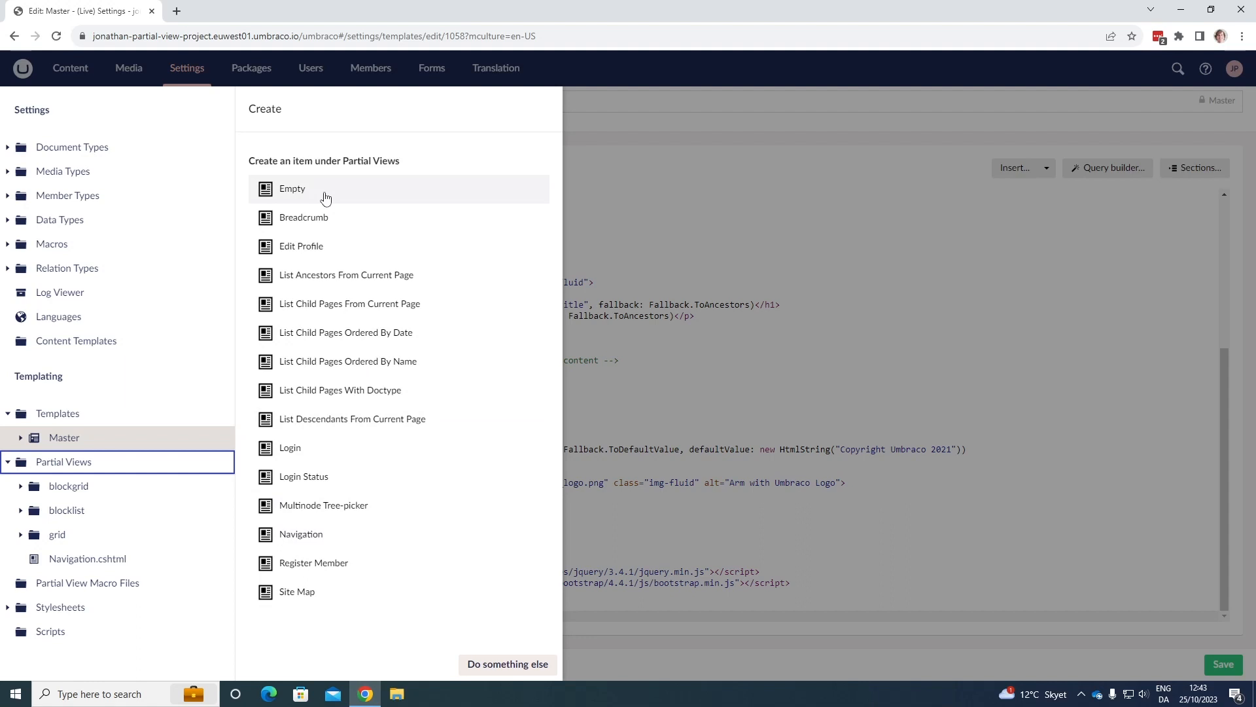
Save a blank partial view named jumbotronPartial, then reopen the Master template
{"action": "left_click", "coordinate": [292, 188]}
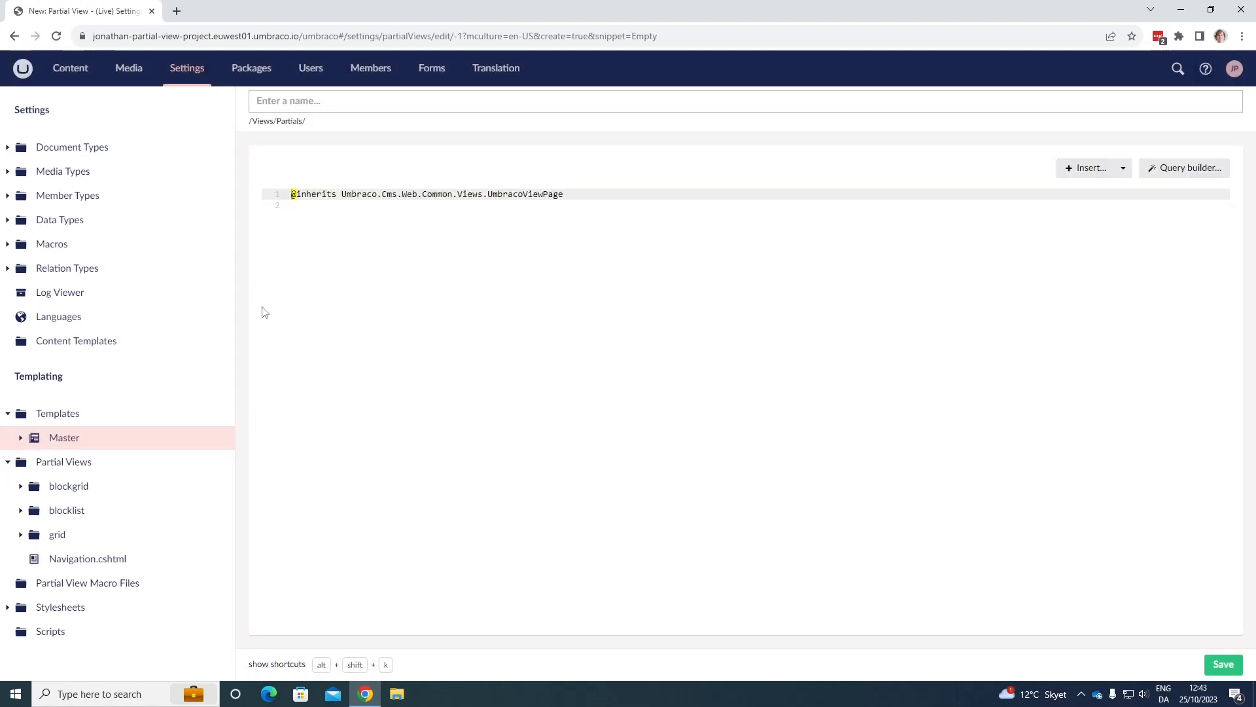
{"action": "left_click", "coordinate": [302, 101]}
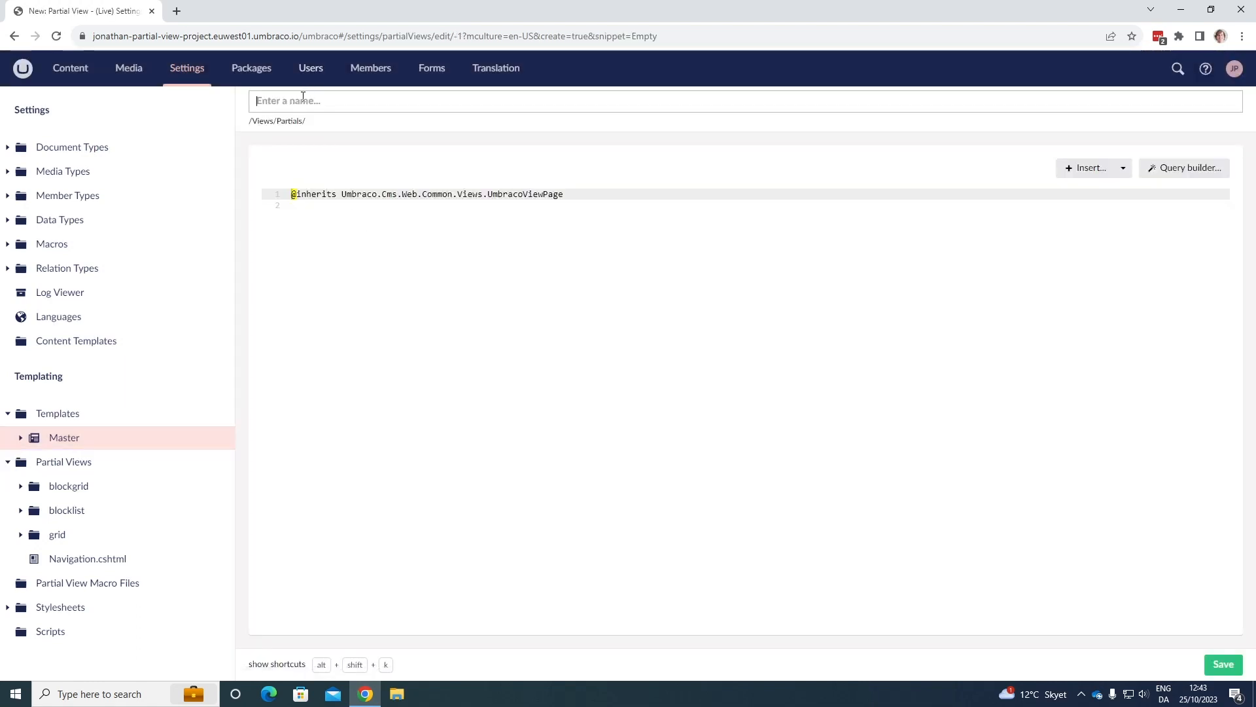
{"action": "type", "text": "jumbo"}
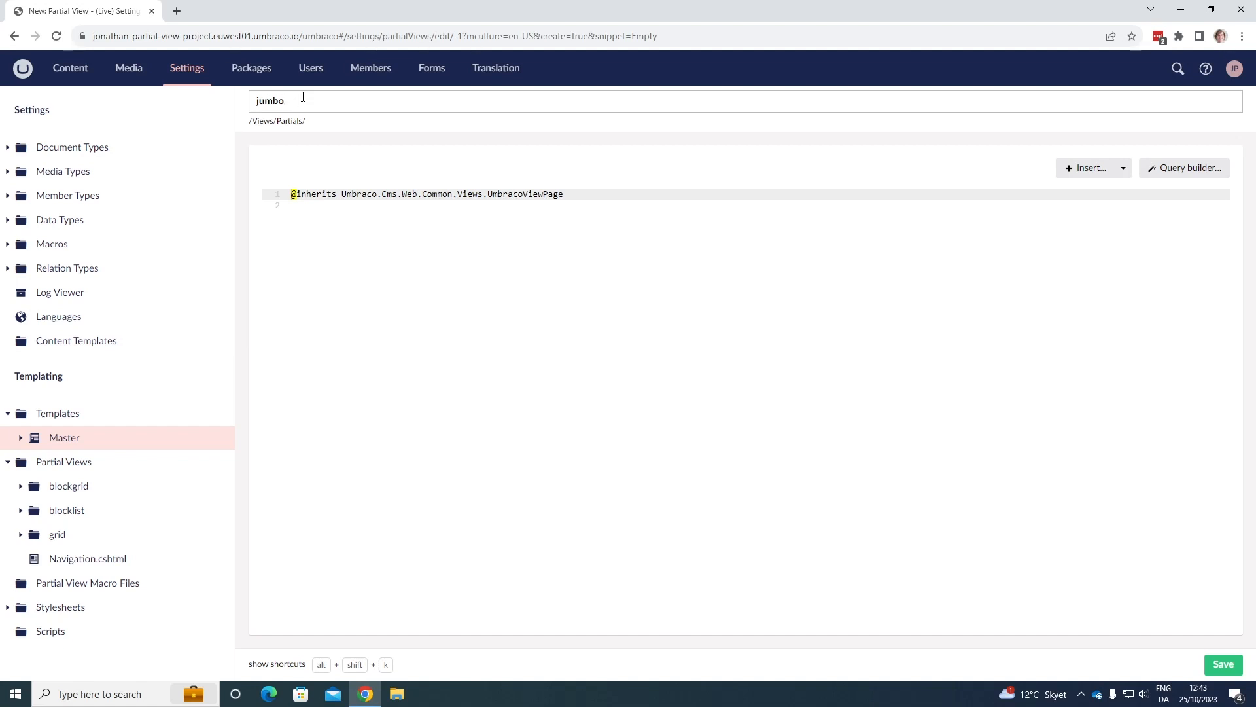
{"action": "type", "text": "tronPartial"}
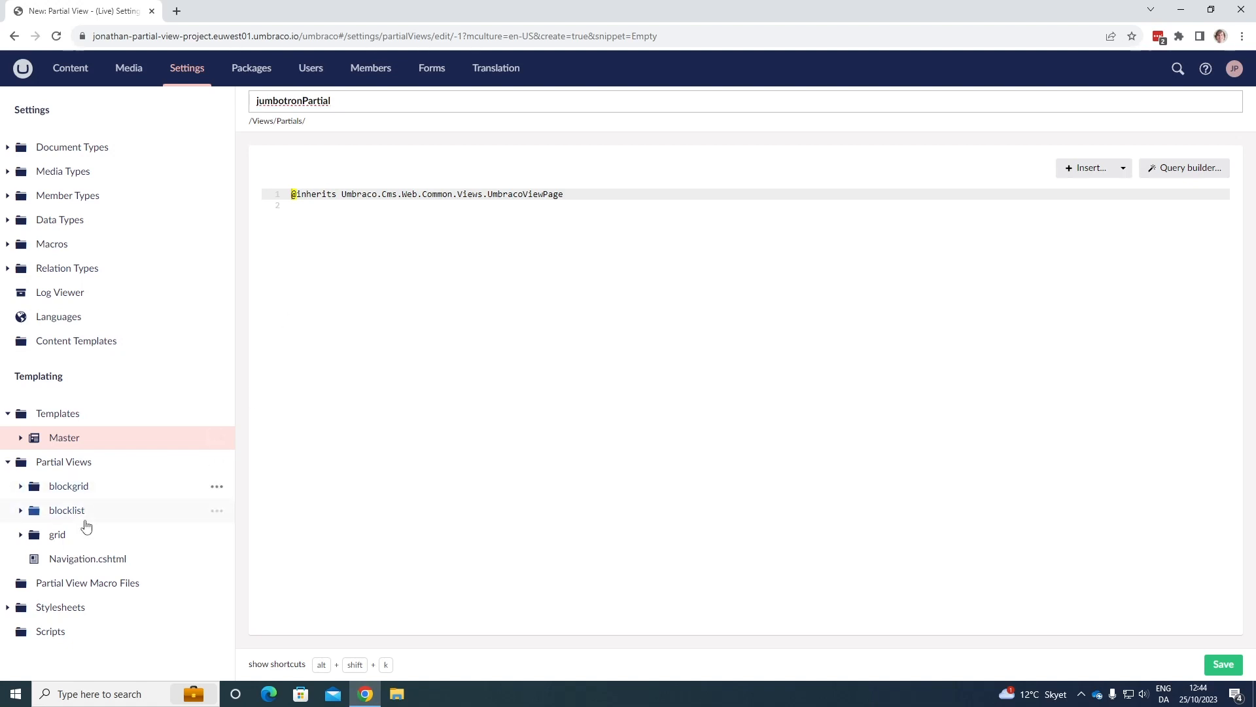
{"action": "mouse_move", "coordinate": [44, 425]}
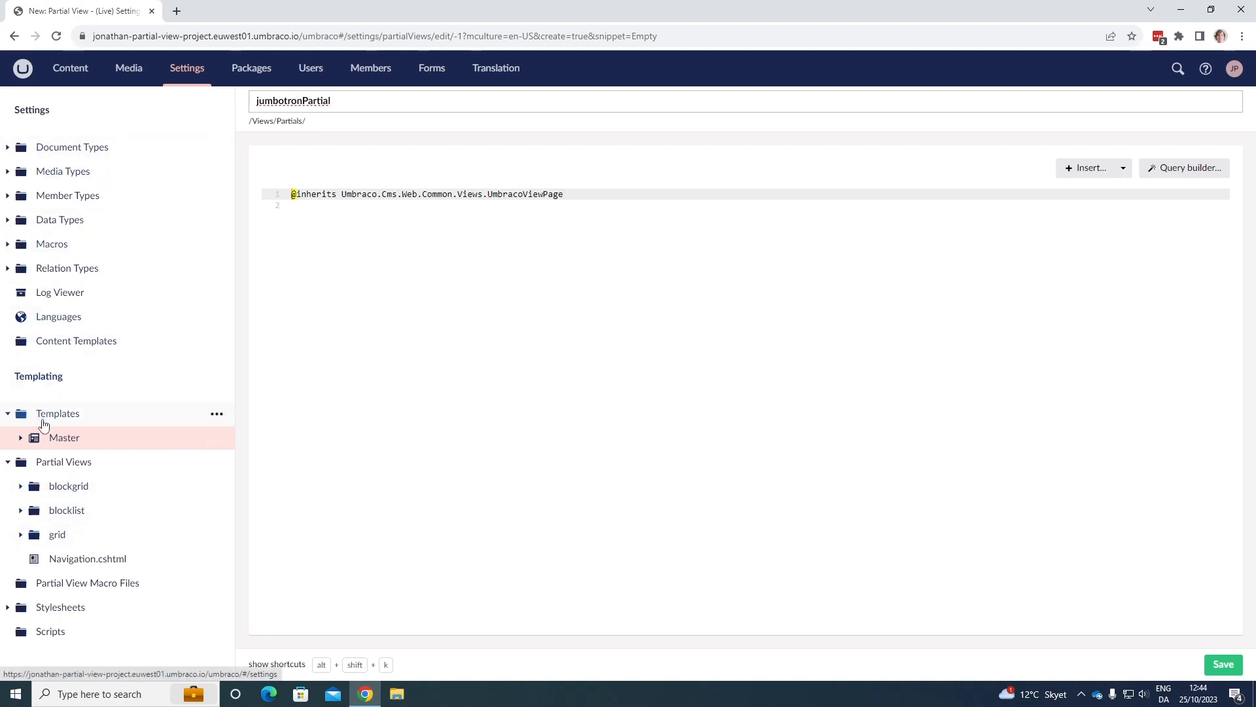
{"action": "left_click", "coordinate": [1223, 664]}
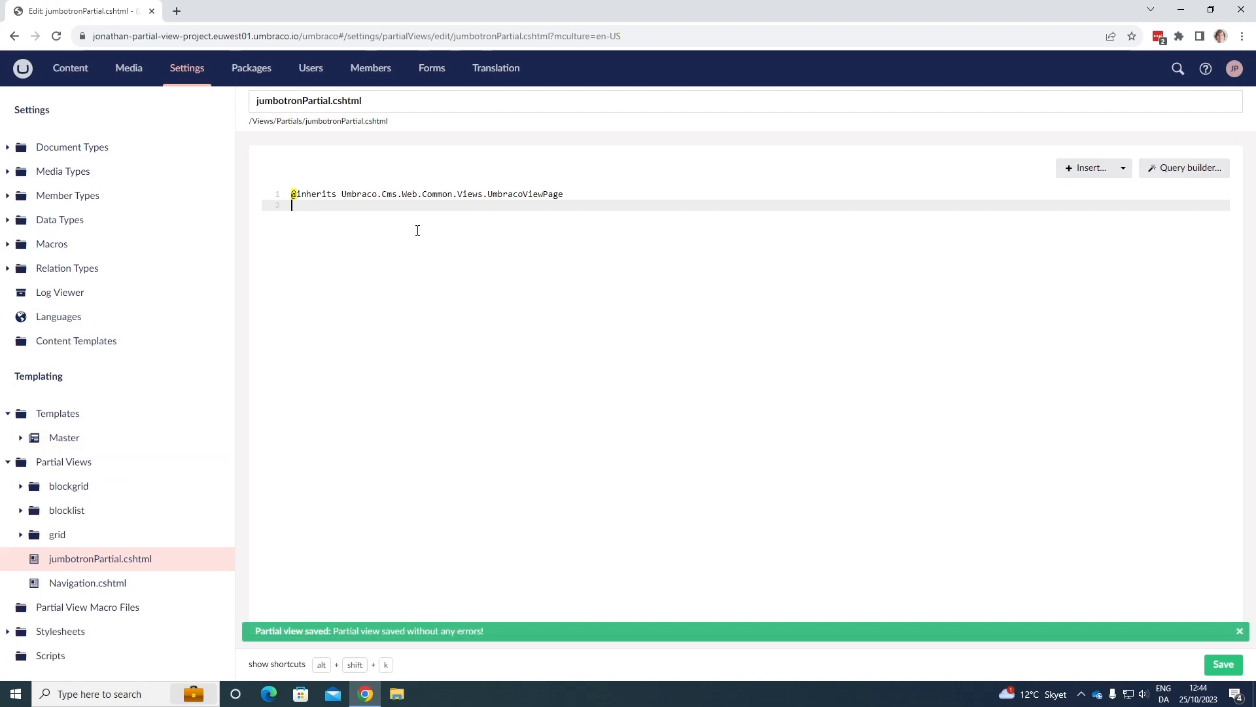
{"action": "left_click", "coordinate": [64, 437]}
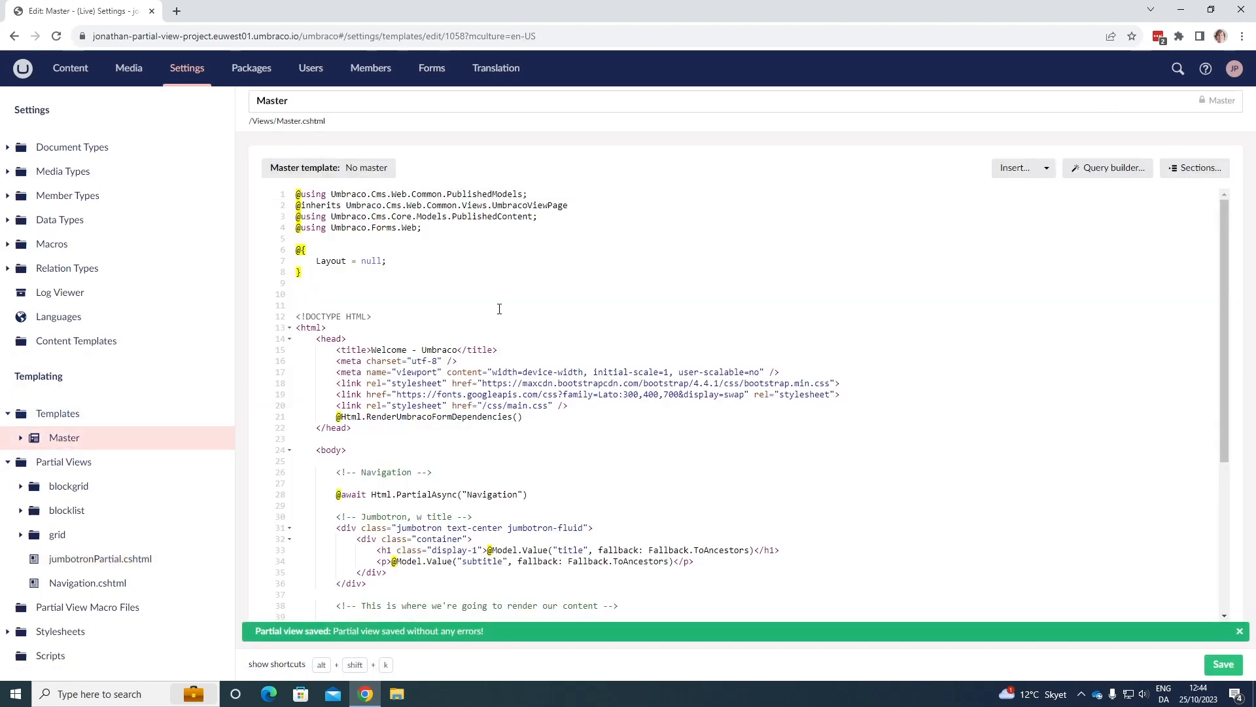
Remove the jumbotron div block (lines 31–36) from Master and save the template
{"action": "scroll", "scroll_direction": "down", "scroll_amount": 3}
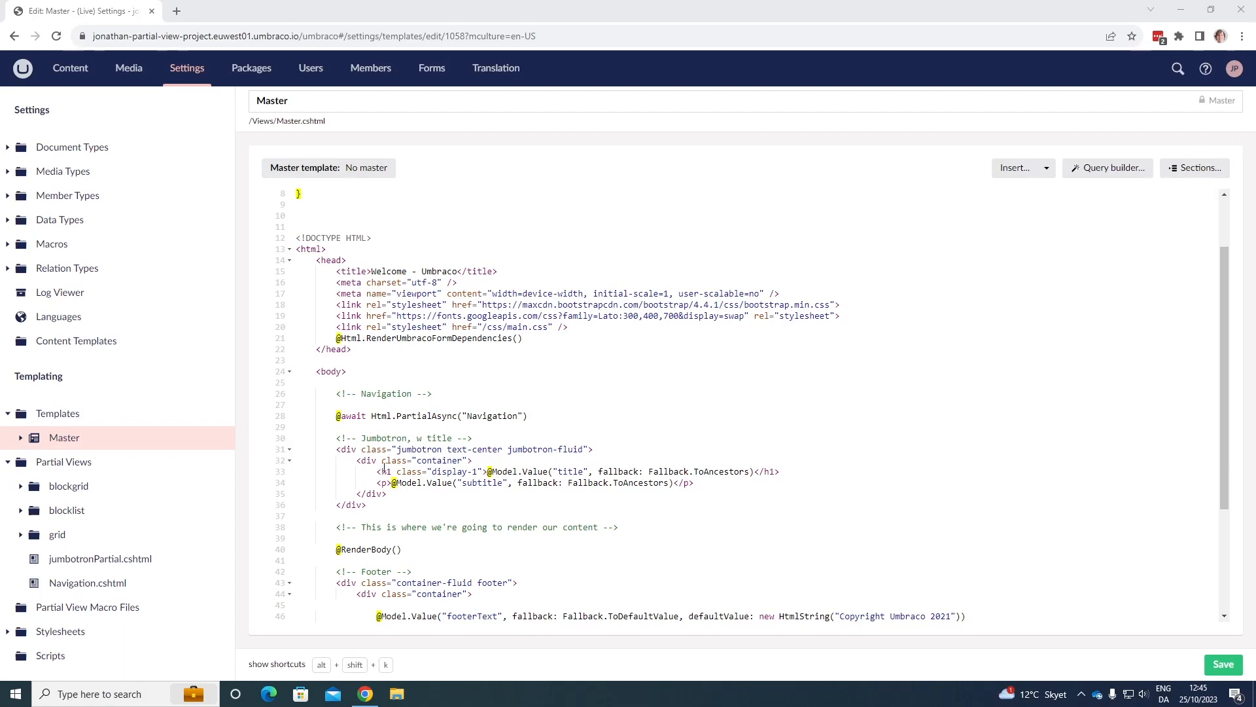
{"action": "left_click_drag", "start_coordinate": [336, 448], "coordinate": [365, 504]}
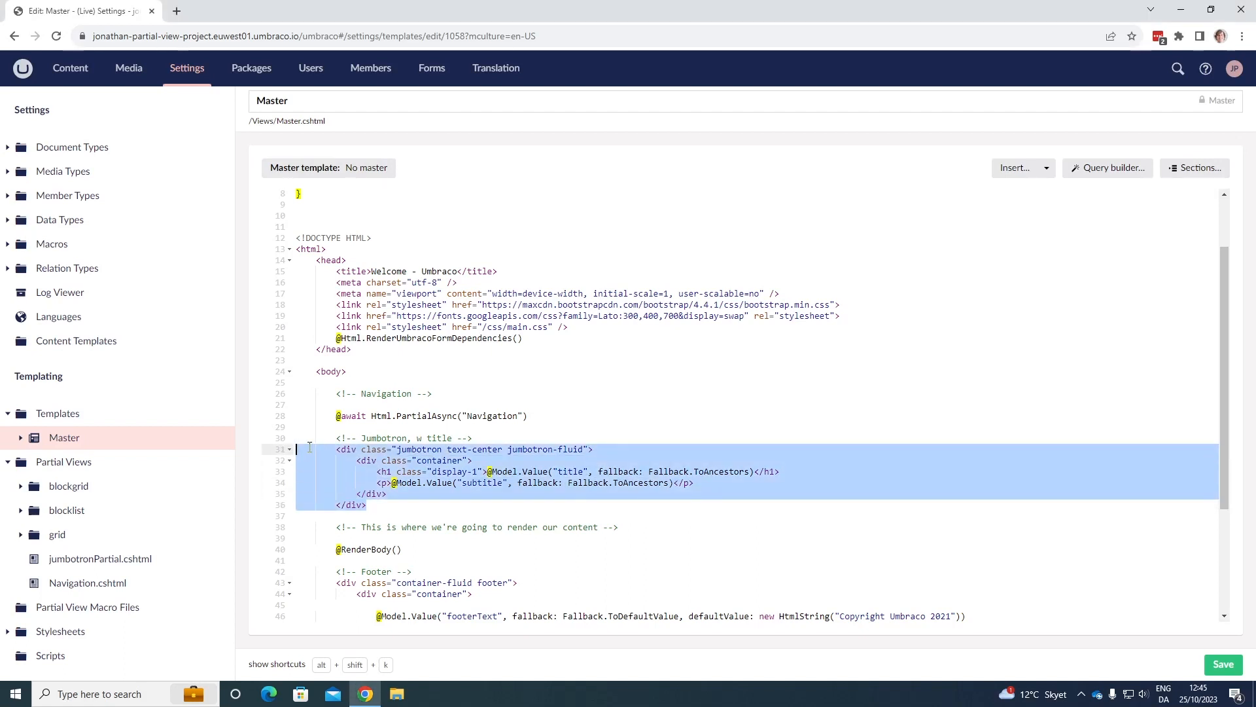
{"action": "key", "text": "Delete"}
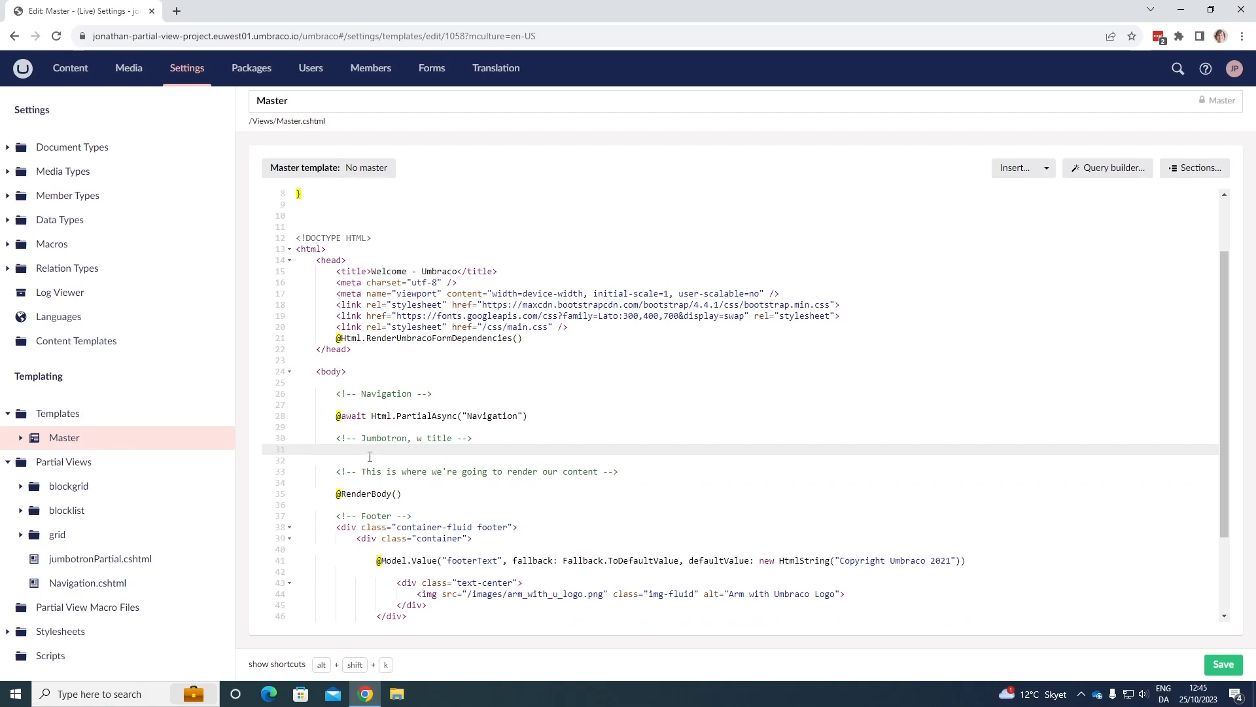
{"action": "left_click", "coordinate": [1222, 664]}
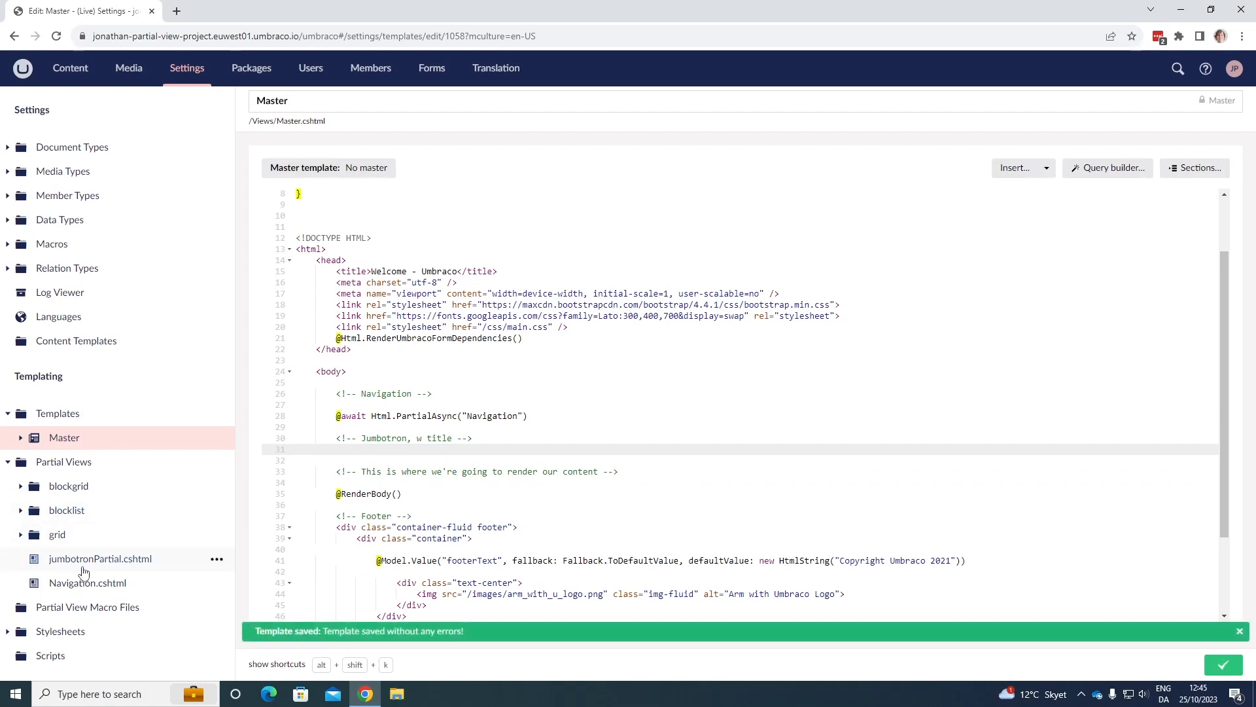
Put the jumbotron div markup into jumbotronPartial.cshtml and save it
{"action": "left_click", "coordinate": [100, 558]}
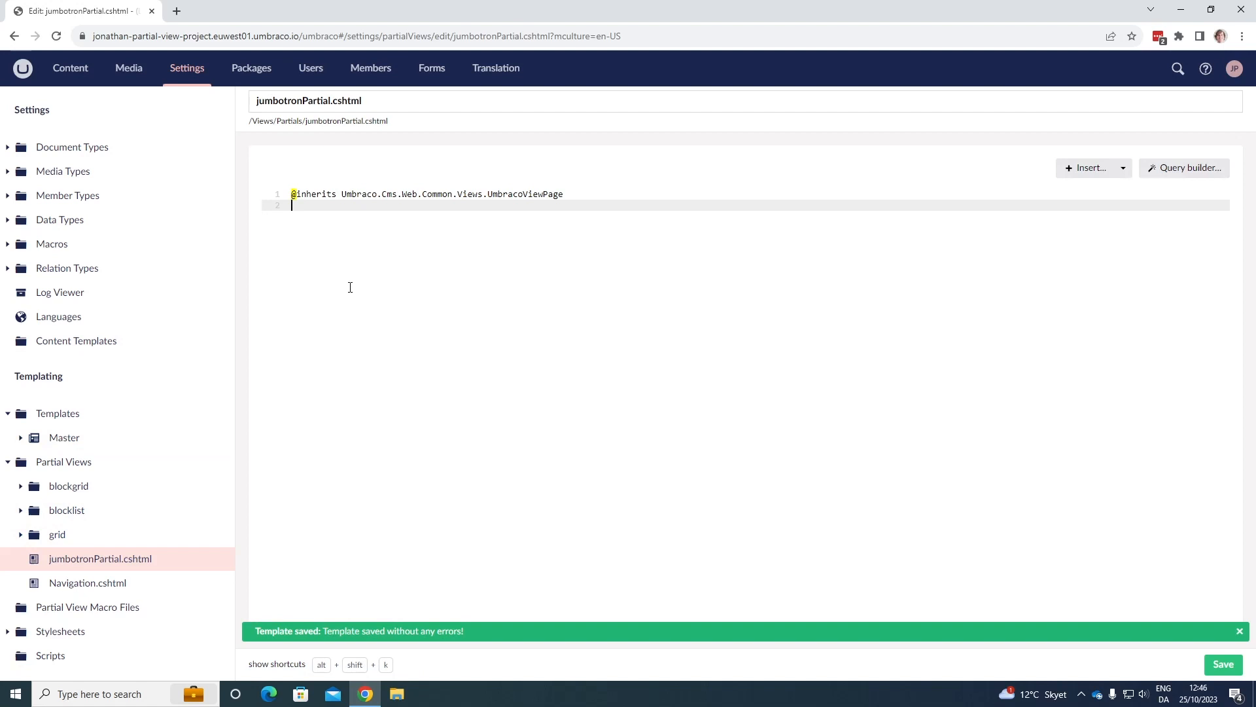
{"action": "type", "text": "<div class=\"jumbotron text-center jumbotron-fluid\">"}
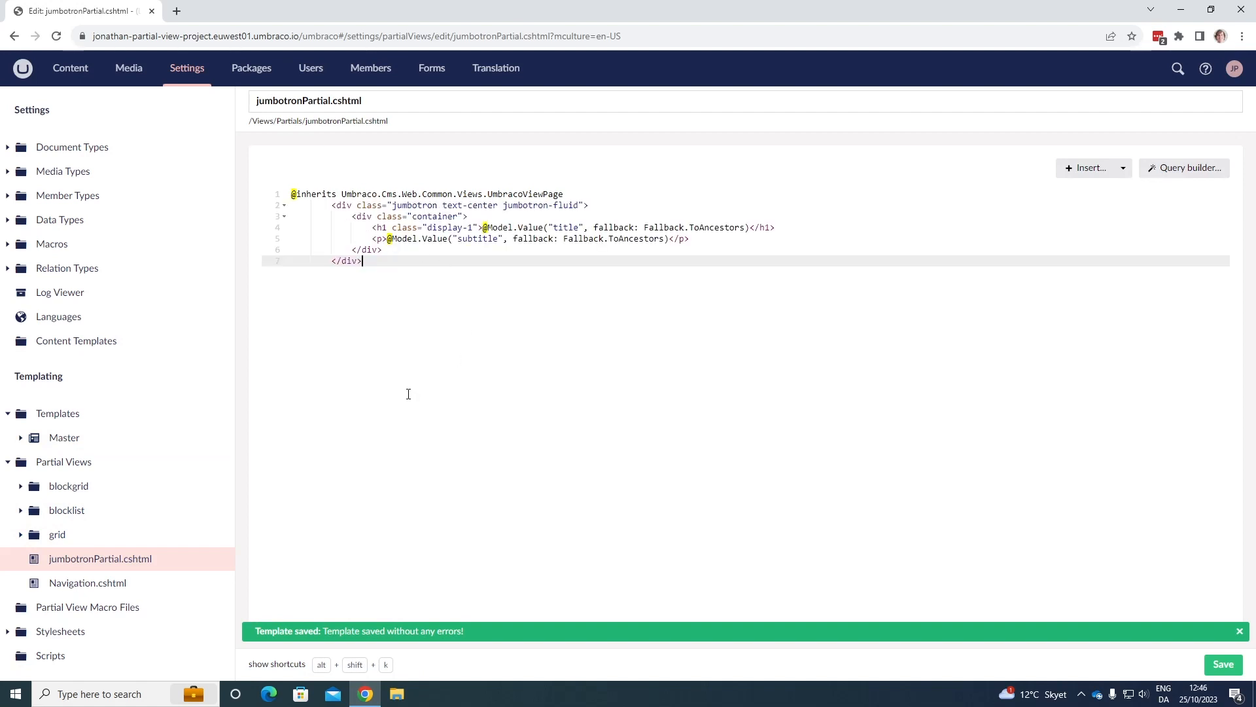
{"action": "mouse_move", "coordinate": [1023, 461]}
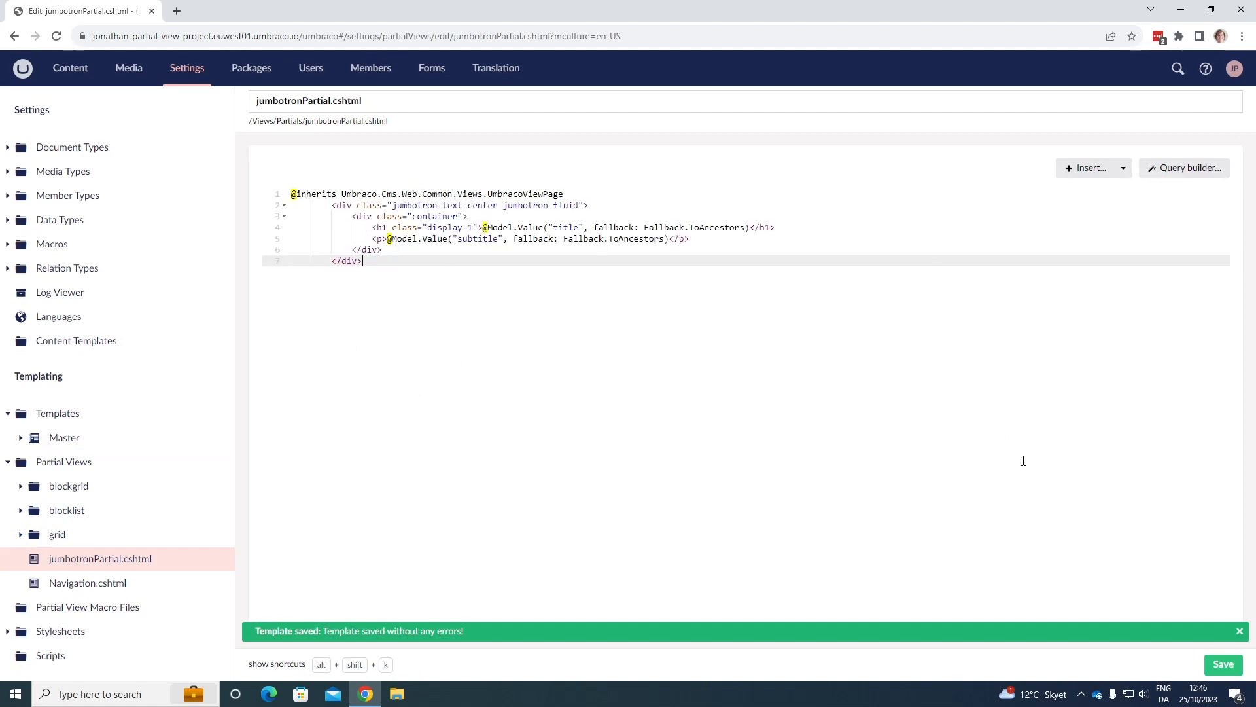
{"action": "left_click", "coordinate": [1223, 664]}
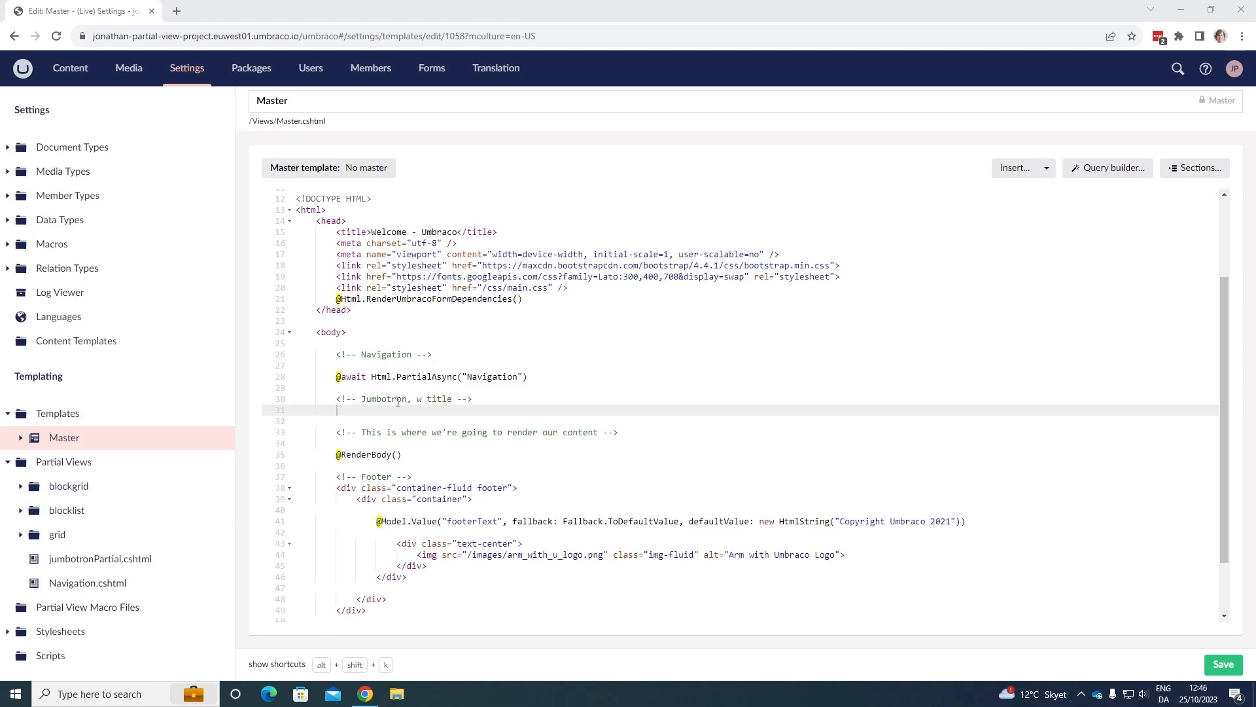
{"action": "mouse_move", "coordinate": [379, 409]}
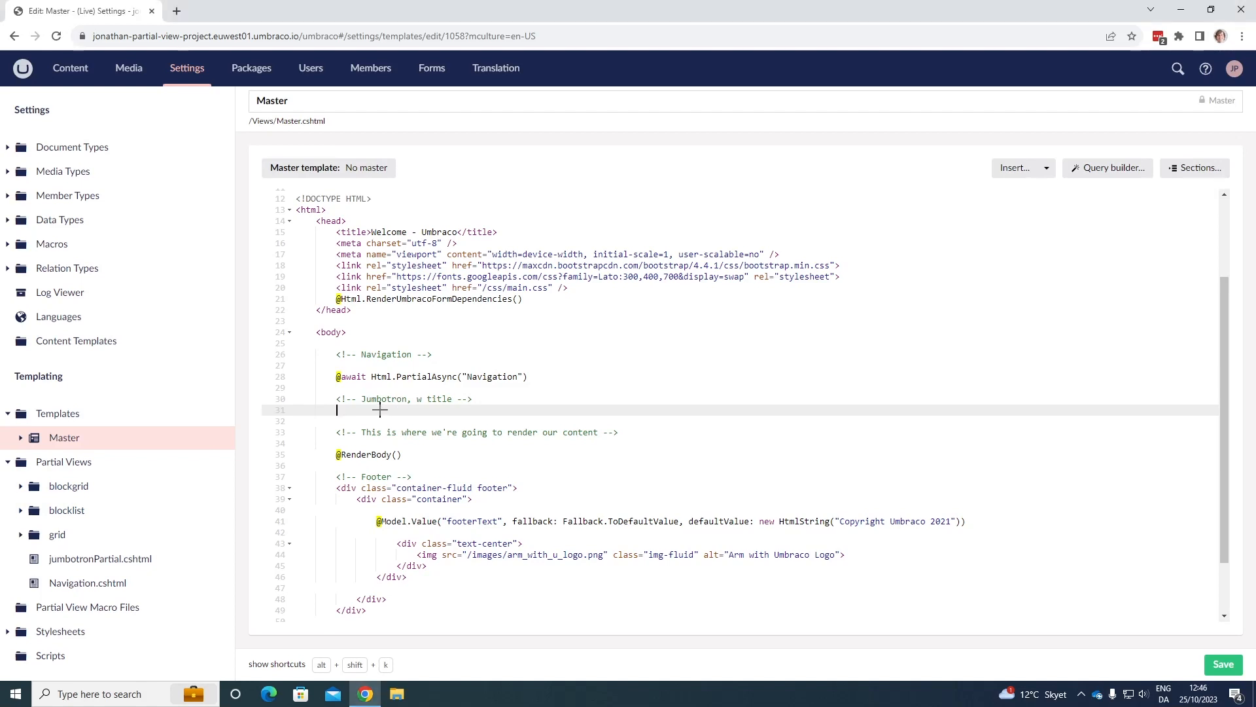
{"action": "type", "text": "@"}
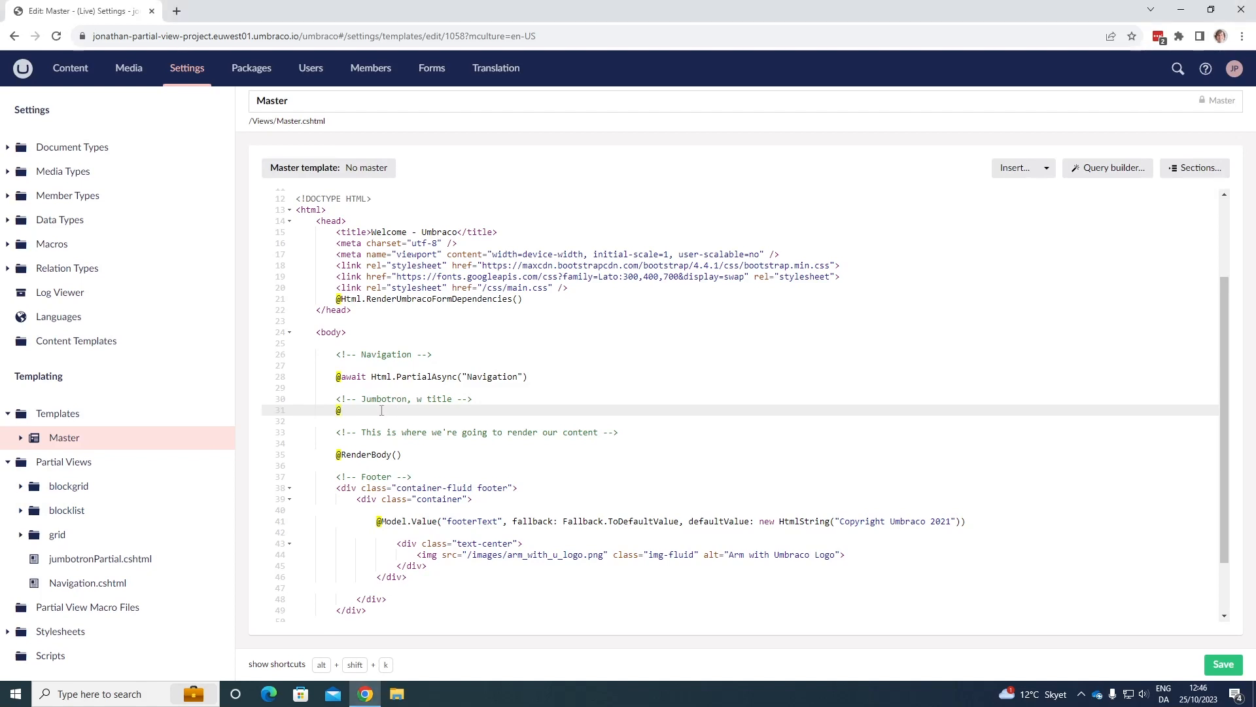
{"action": "type", "text": "await"}
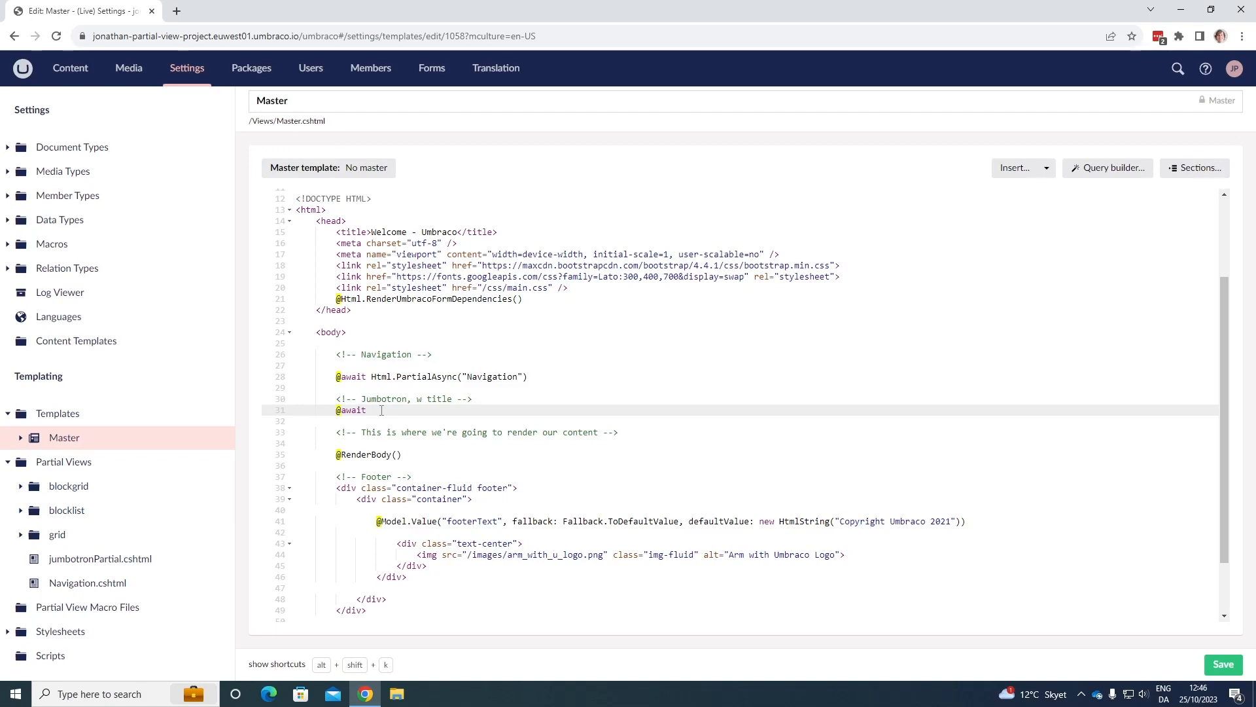
{"action": "type", "text": "Html."}
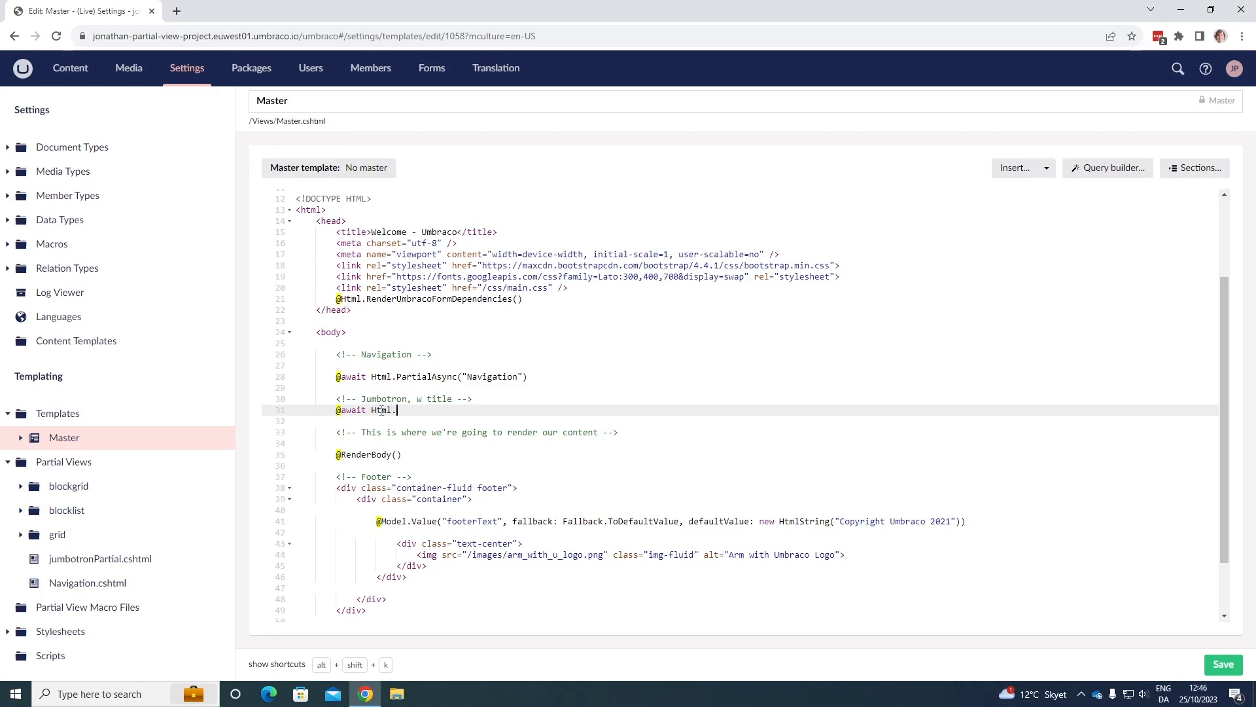
{"action": "type", "text": "PartialA"}
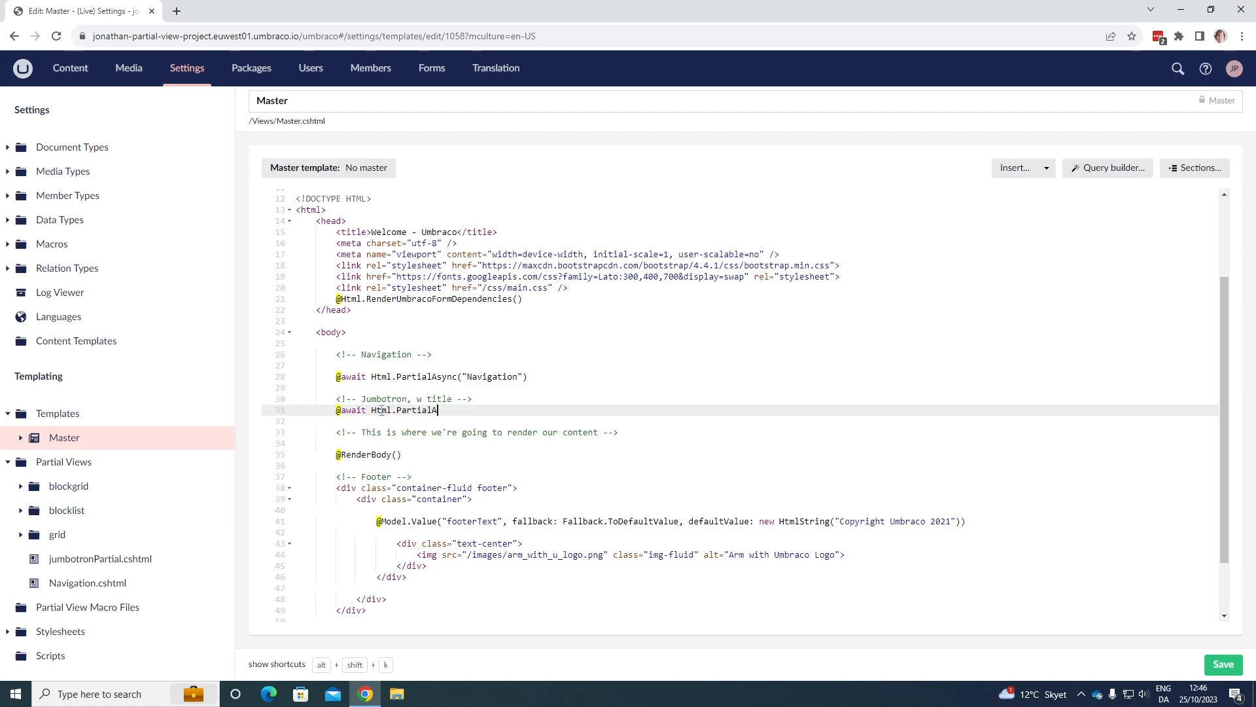
{"action": "type", "text": "sync("}
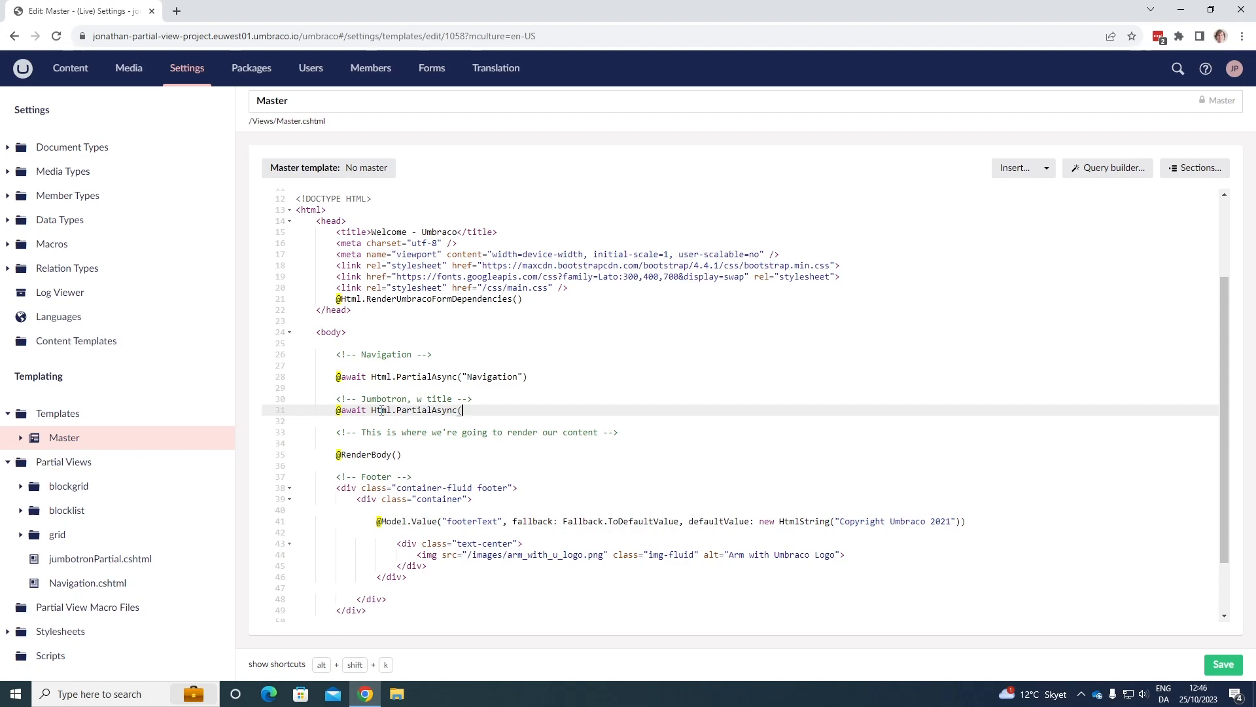
{"action": "type", "text": "\"\")"}
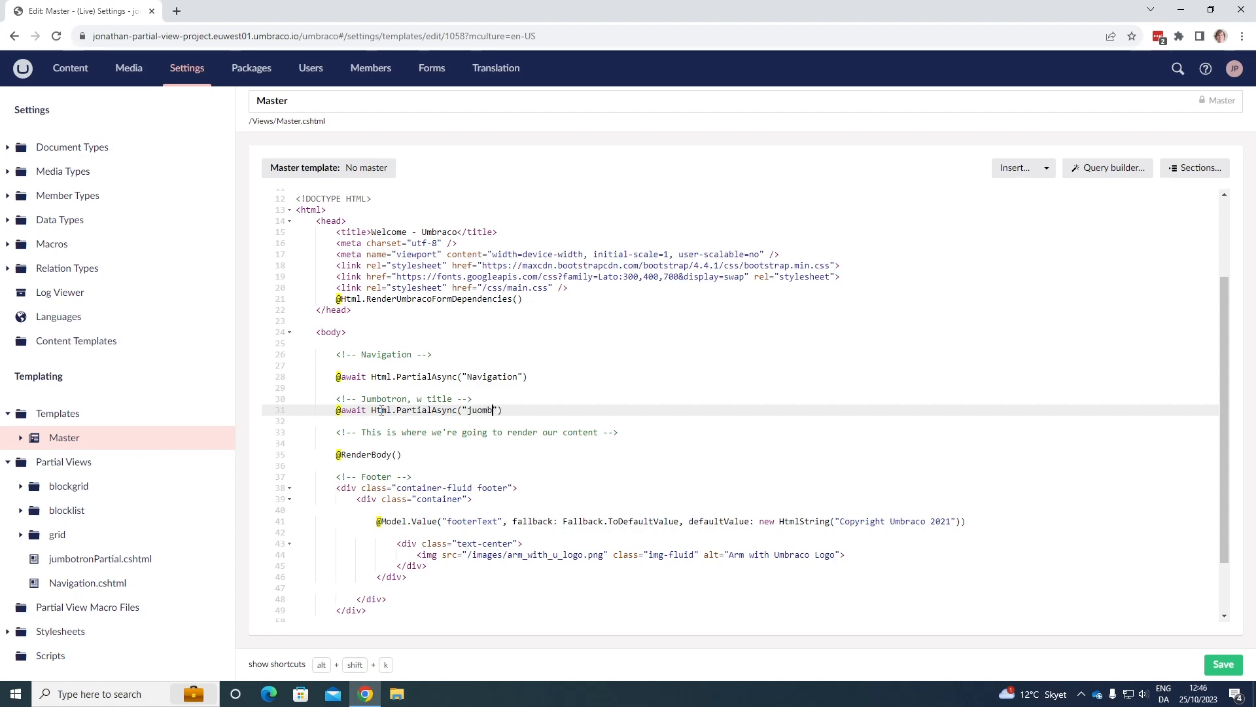
{"action": "key", "text": "Backspace"}
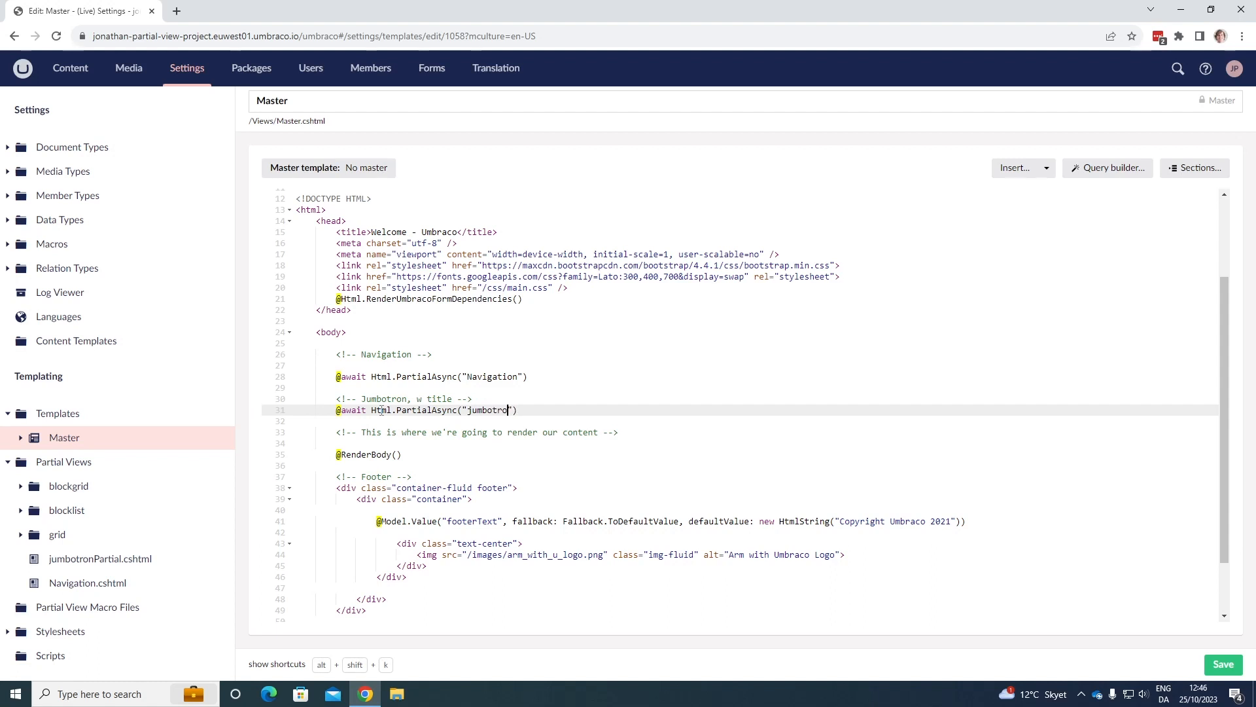
{"action": "type", "text": "nPartial"}
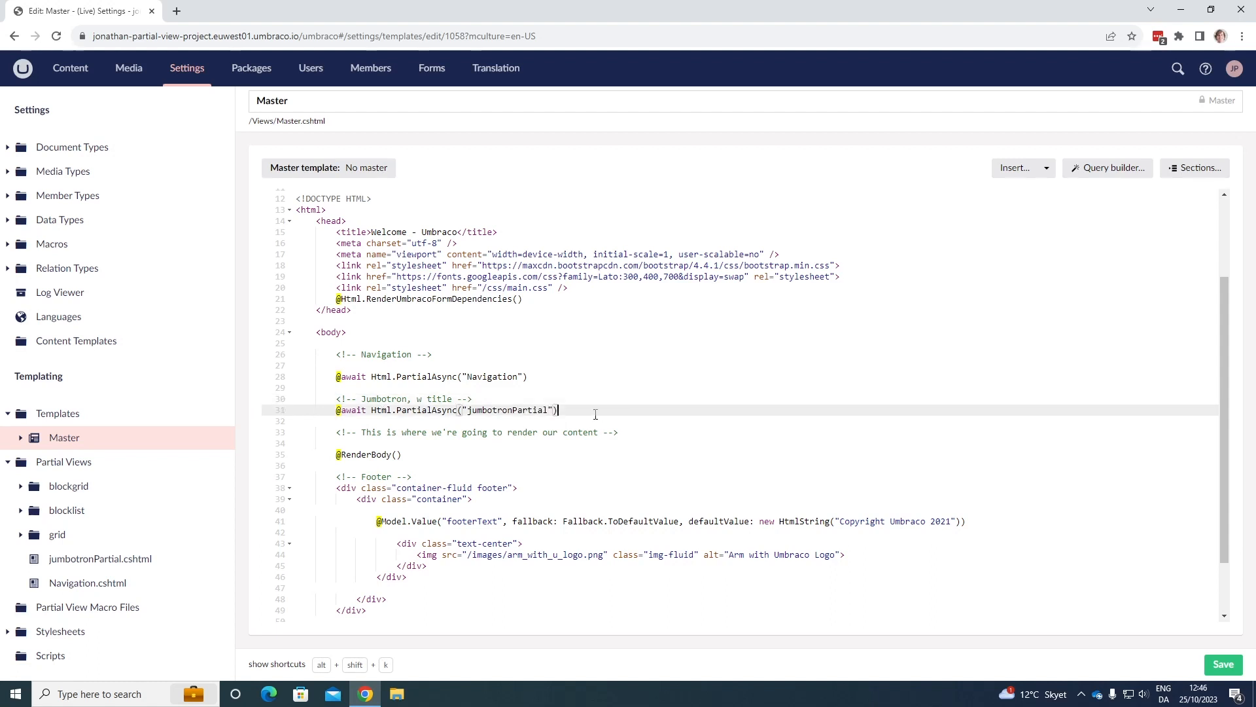
{"action": "left_click", "coordinate": [1223, 664]}
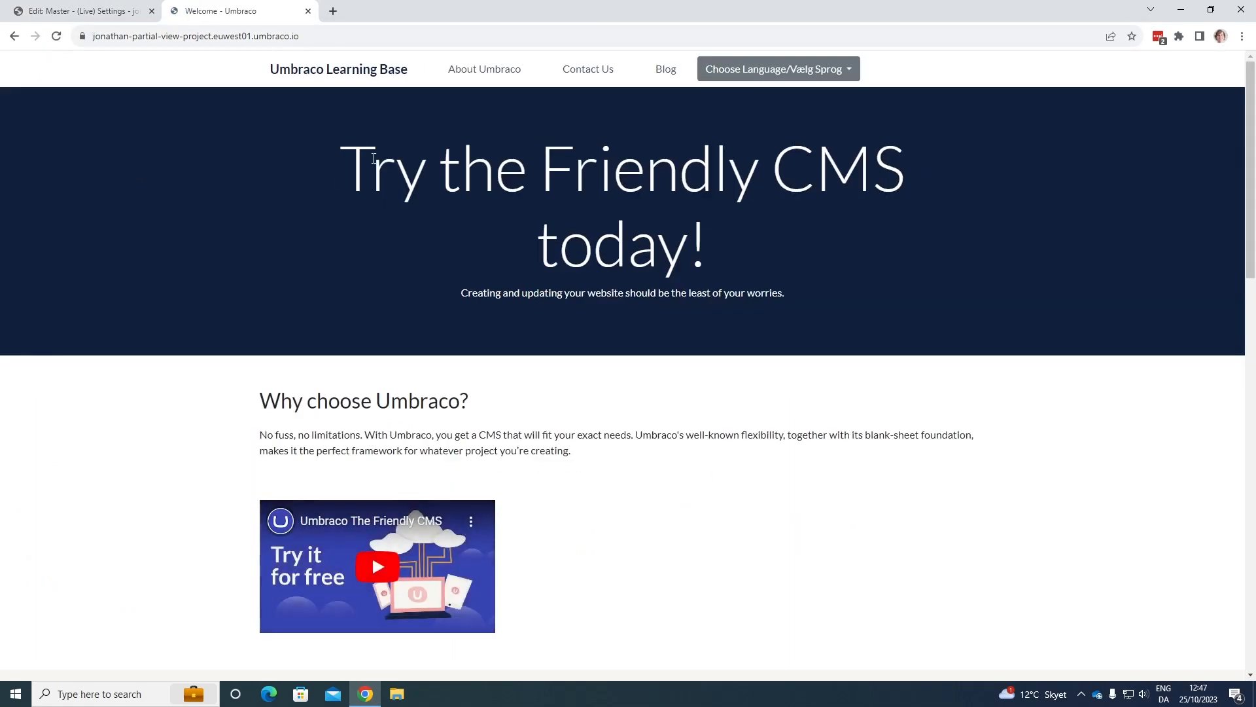
{"action": "mouse_move", "coordinate": [671, 199]}
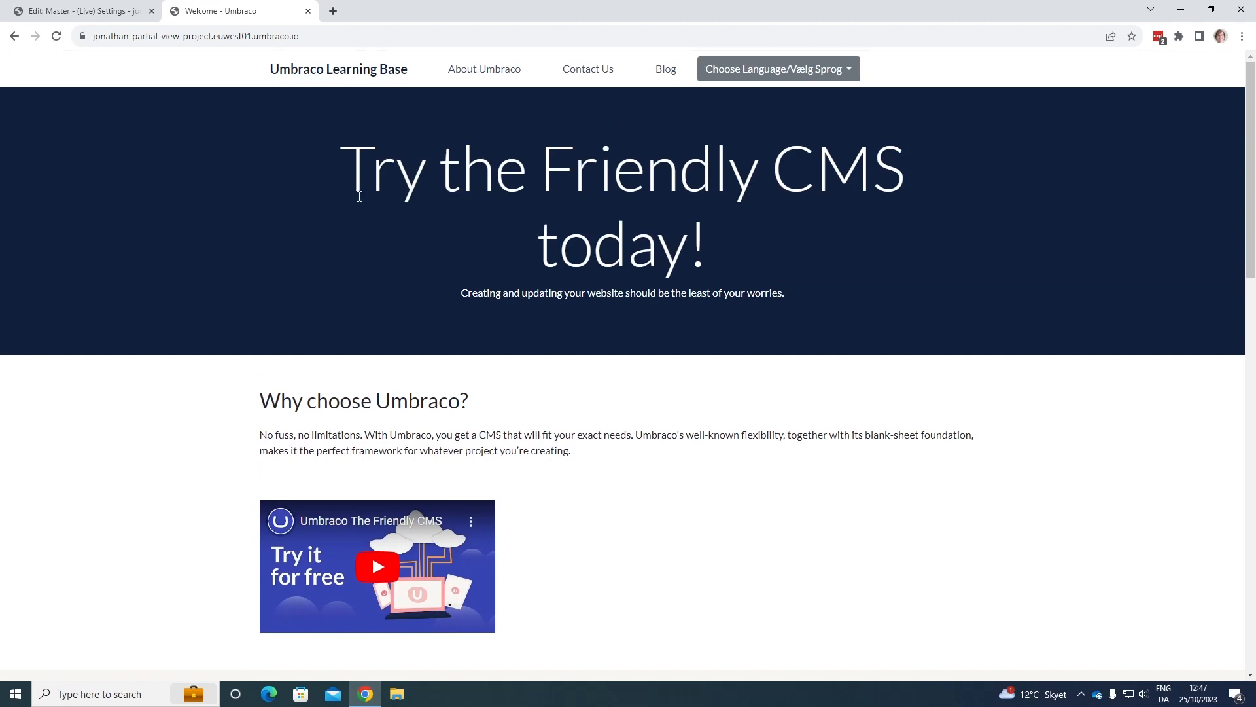
{"action": "mouse_move", "coordinate": [433, 298]}
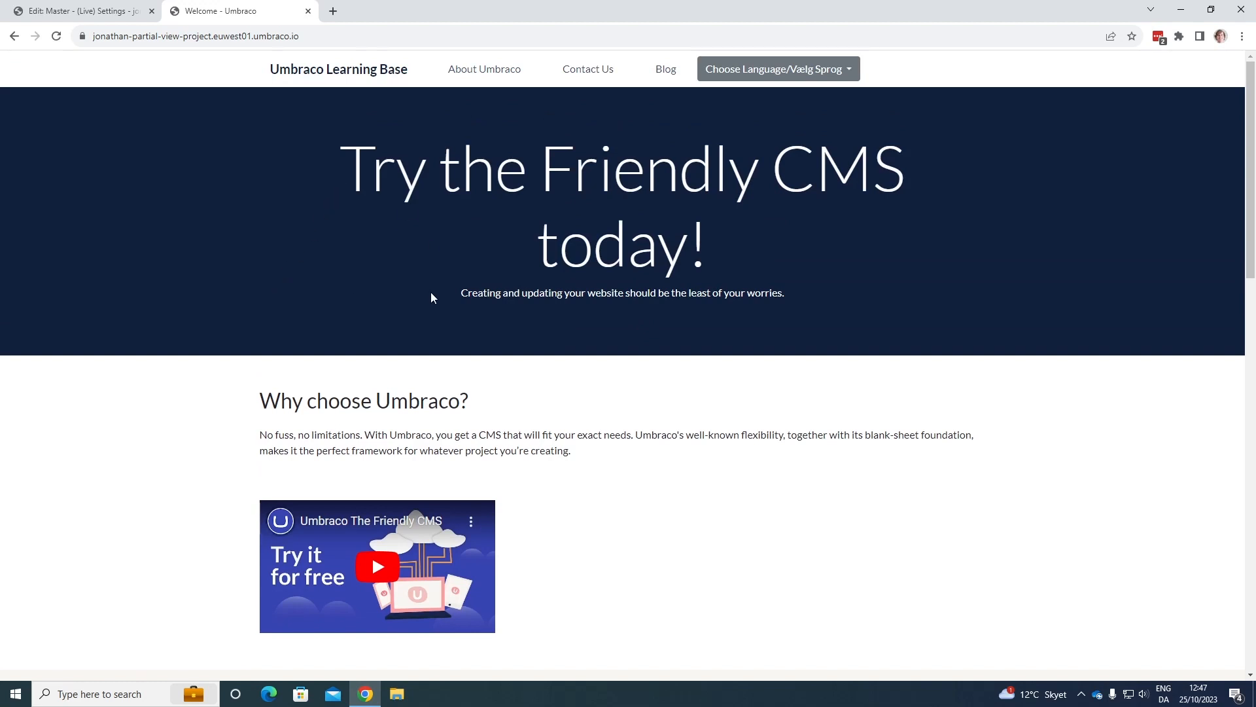
{"action": "mouse_move", "coordinate": [859, 266]}
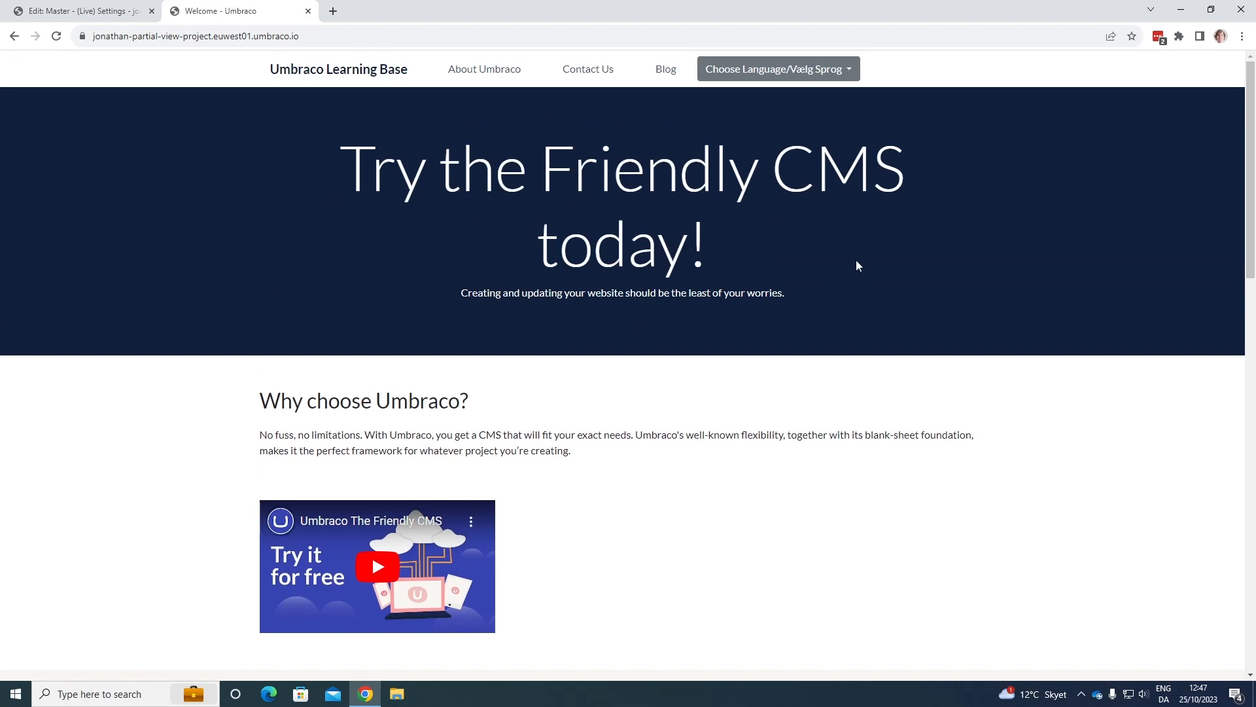
{"action": "mouse_move", "coordinate": [302, 59]}
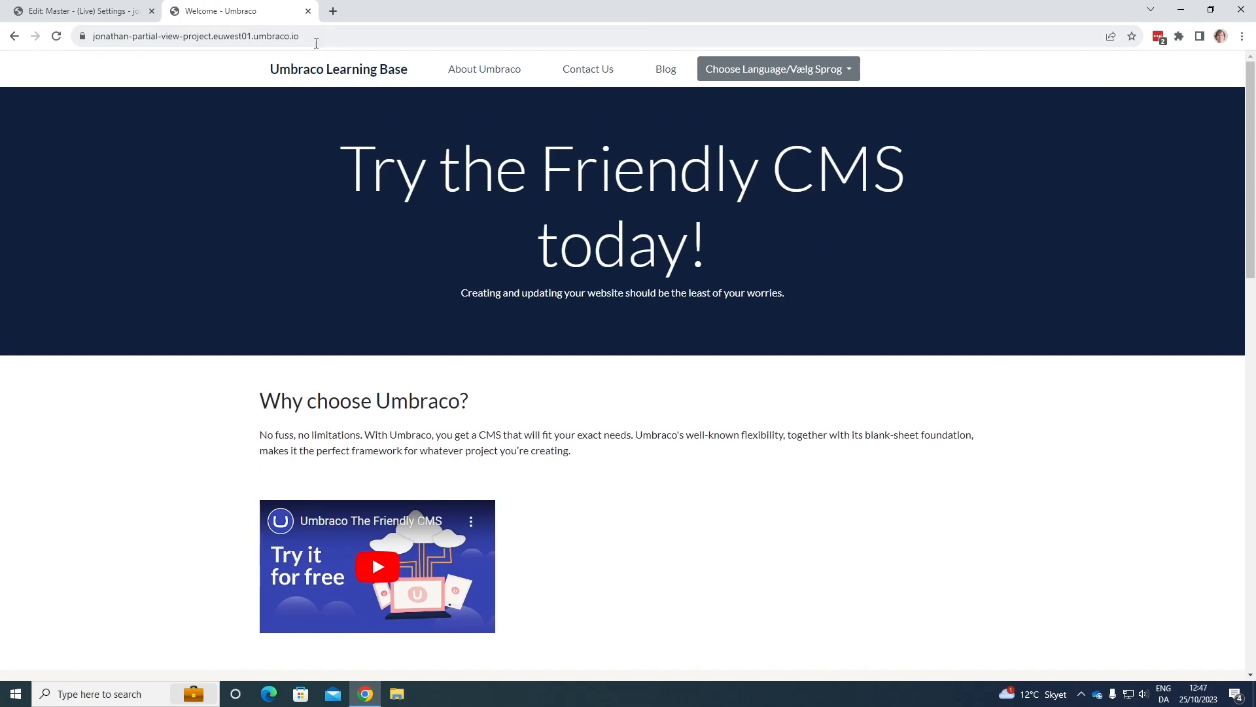
Go back from the live homepage to the Master template editor tab
{"action": "left_click", "coordinate": [79, 11]}
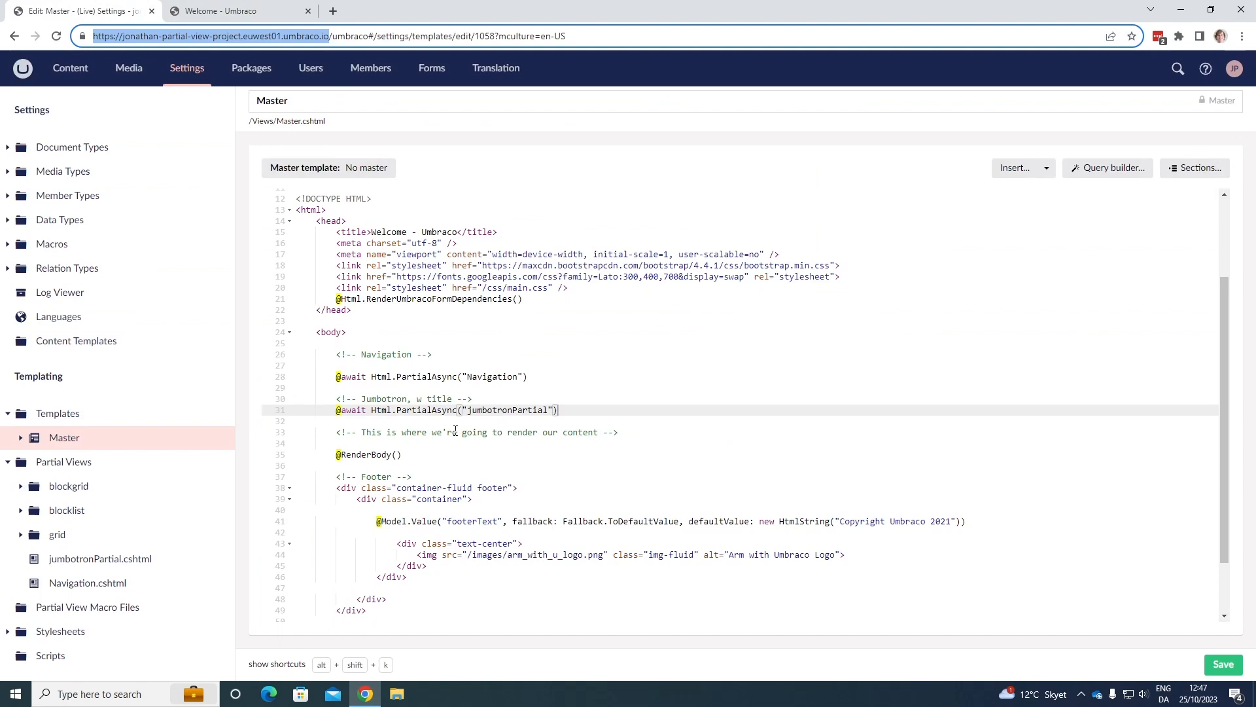
Save Master with the footer markup removed, keeping only the Footer comment
{"action": "scroll", "scroll_direction": "down", "scroll_amount": 3}
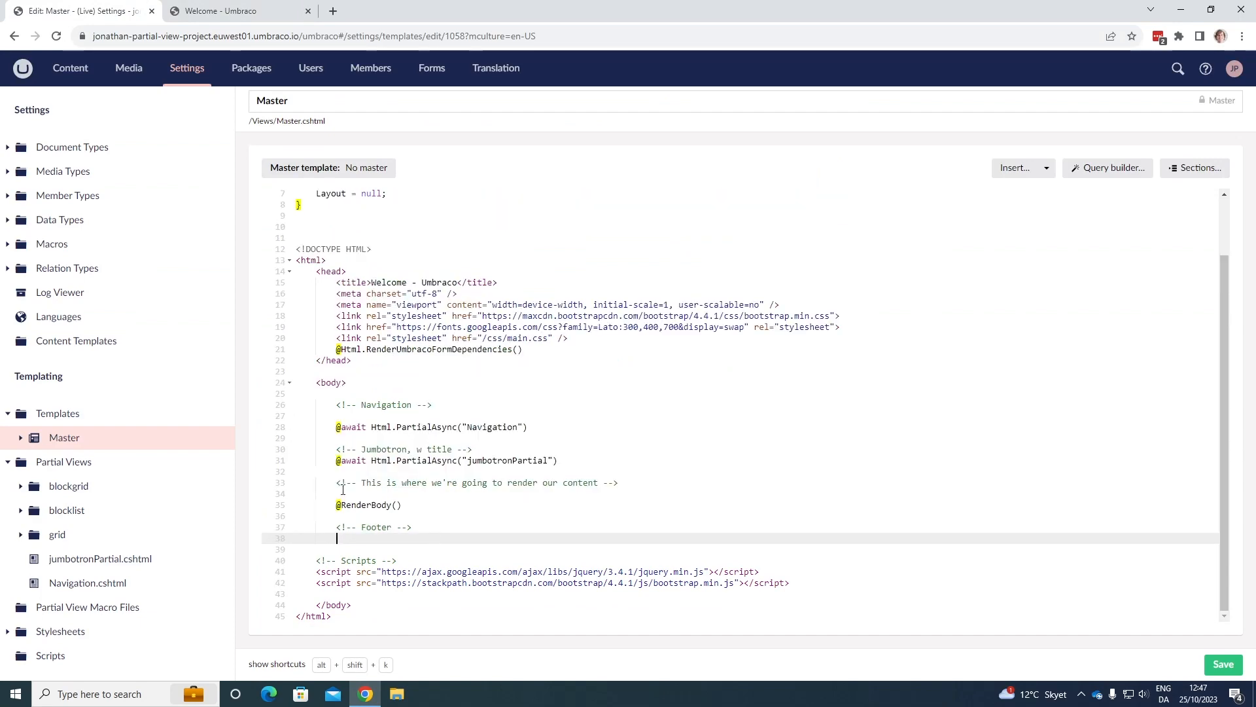
{"action": "left_click", "coordinate": [1224, 664]}
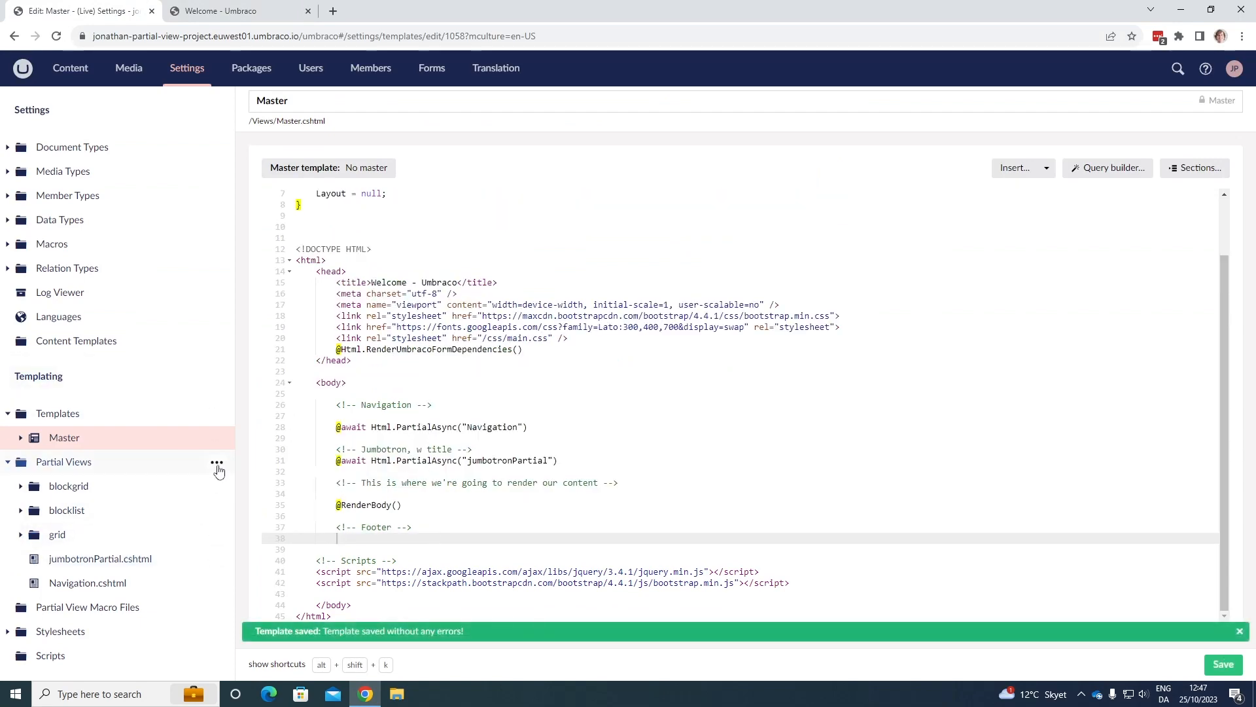
{"action": "left_click", "coordinate": [217, 463]}
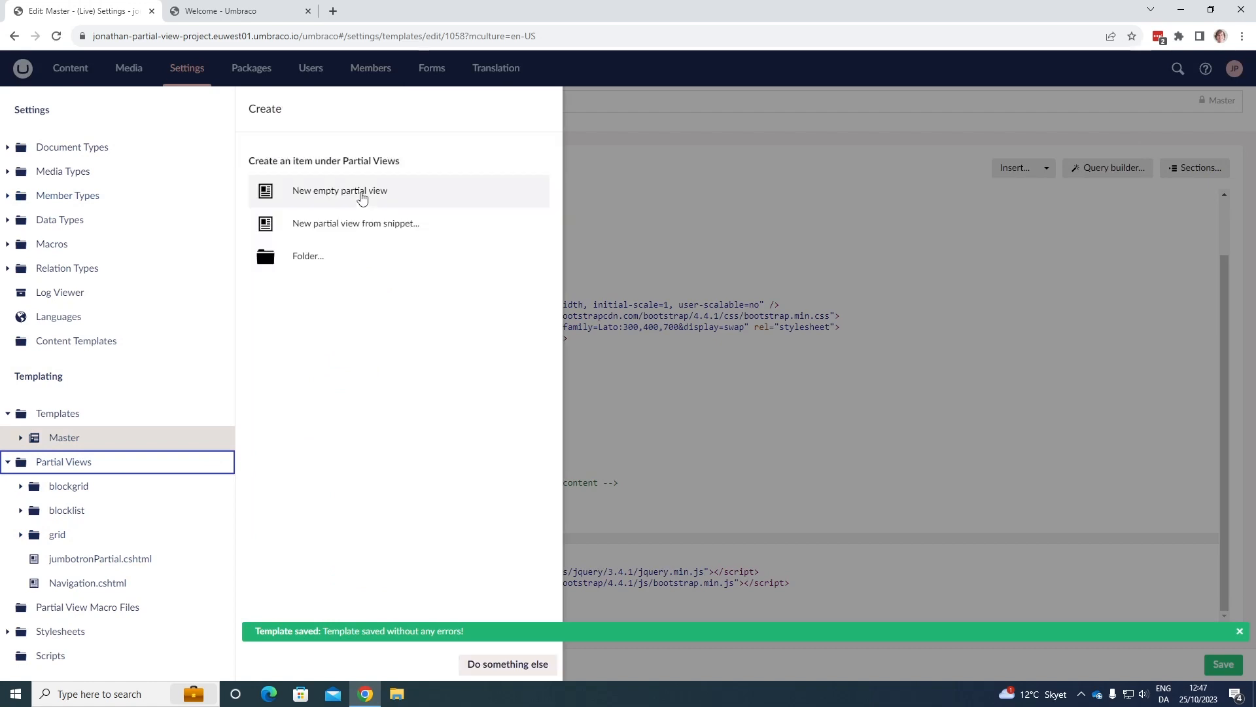
Save a new empty footerPartial view holding the footer markup, then reopen Master
{"action": "left_click", "coordinate": [339, 191]}
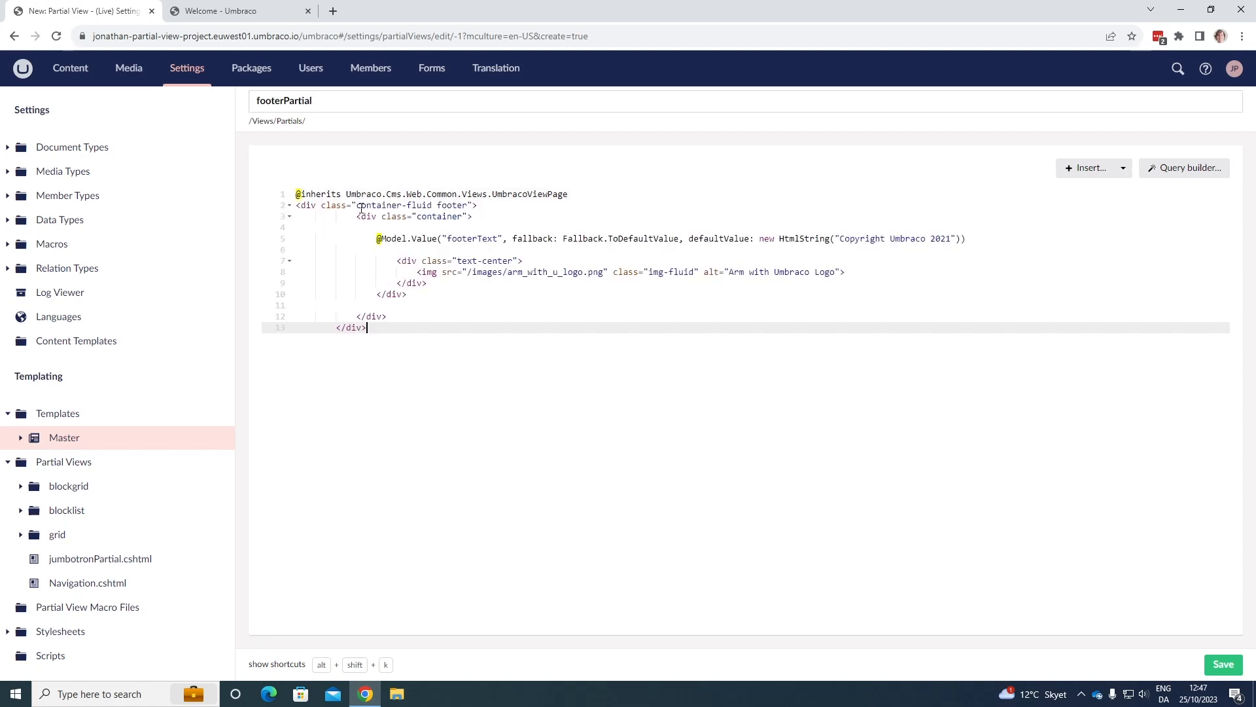
{"action": "left_click", "coordinate": [1223, 664]}
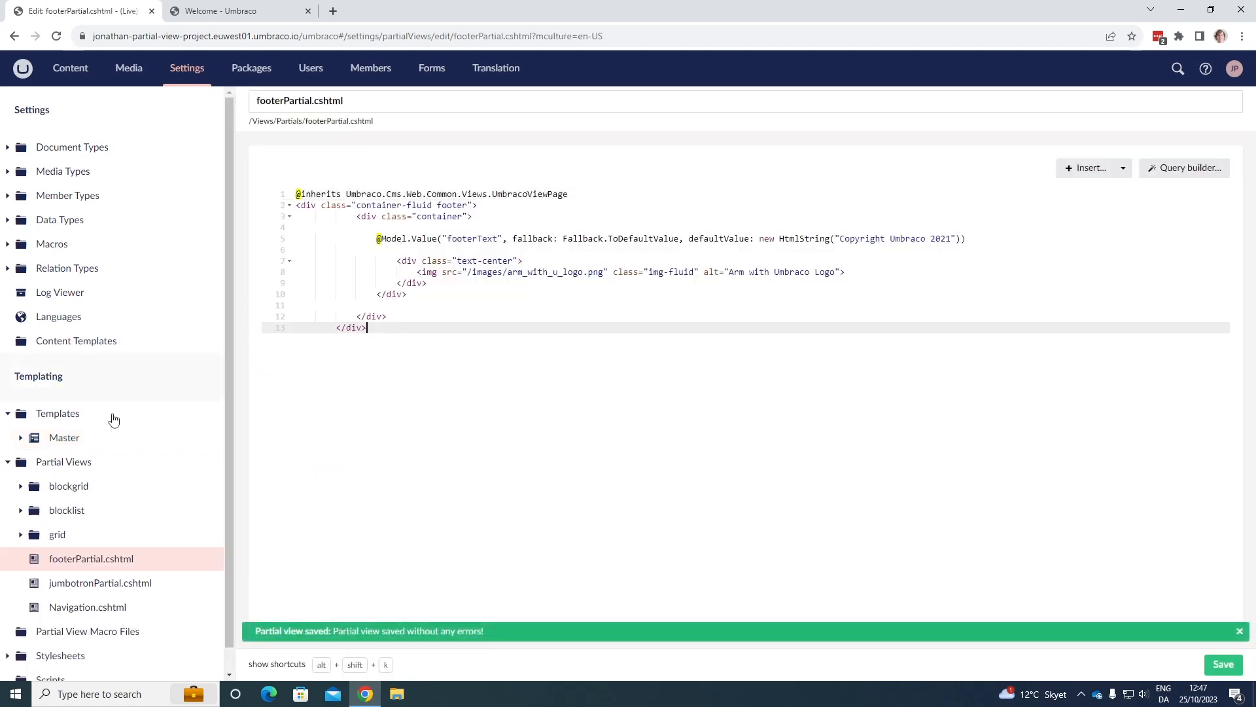
{"action": "left_click", "coordinate": [64, 437]}
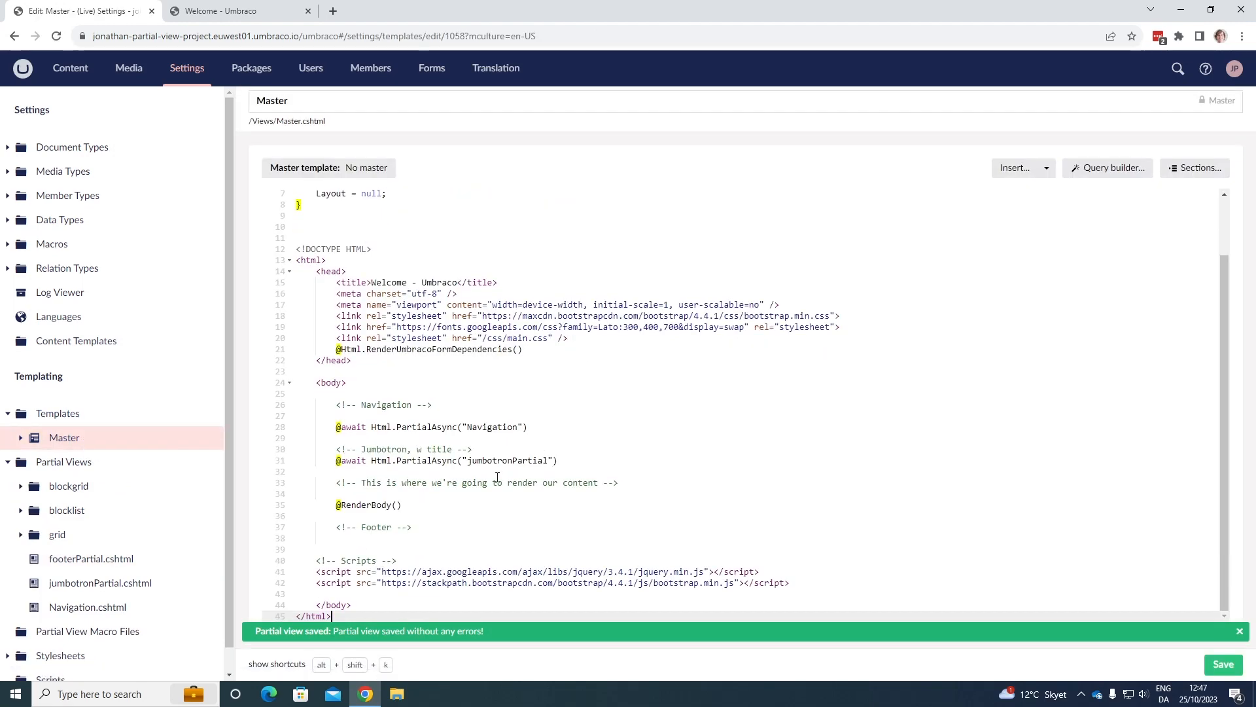
{"action": "mouse_move", "coordinate": [344, 539]}
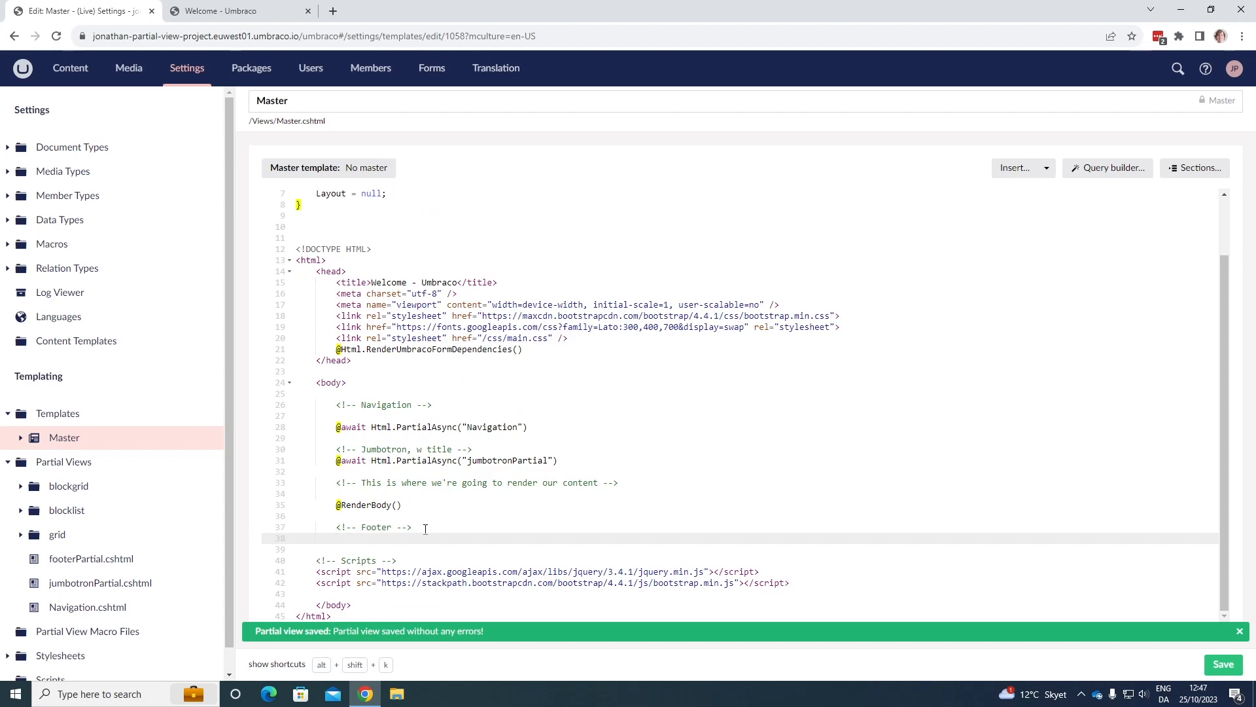
{"action": "type", "text": "@"}
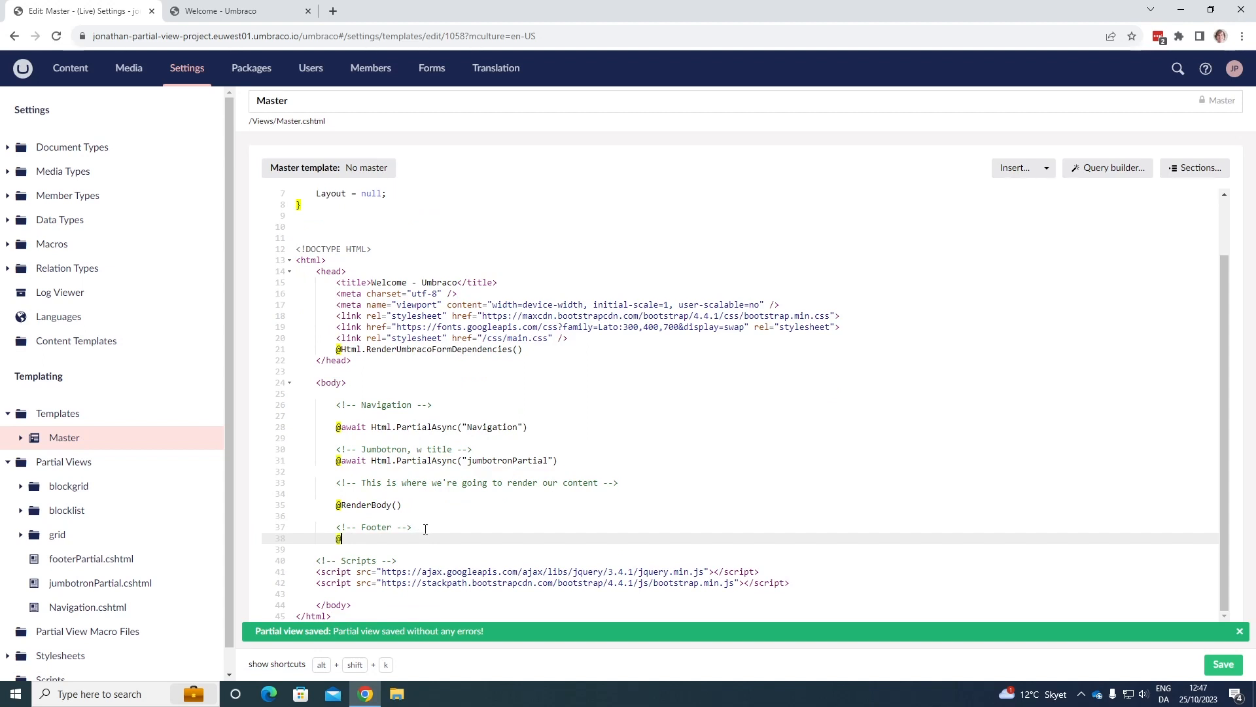
{"action": "type", "text": "await"}
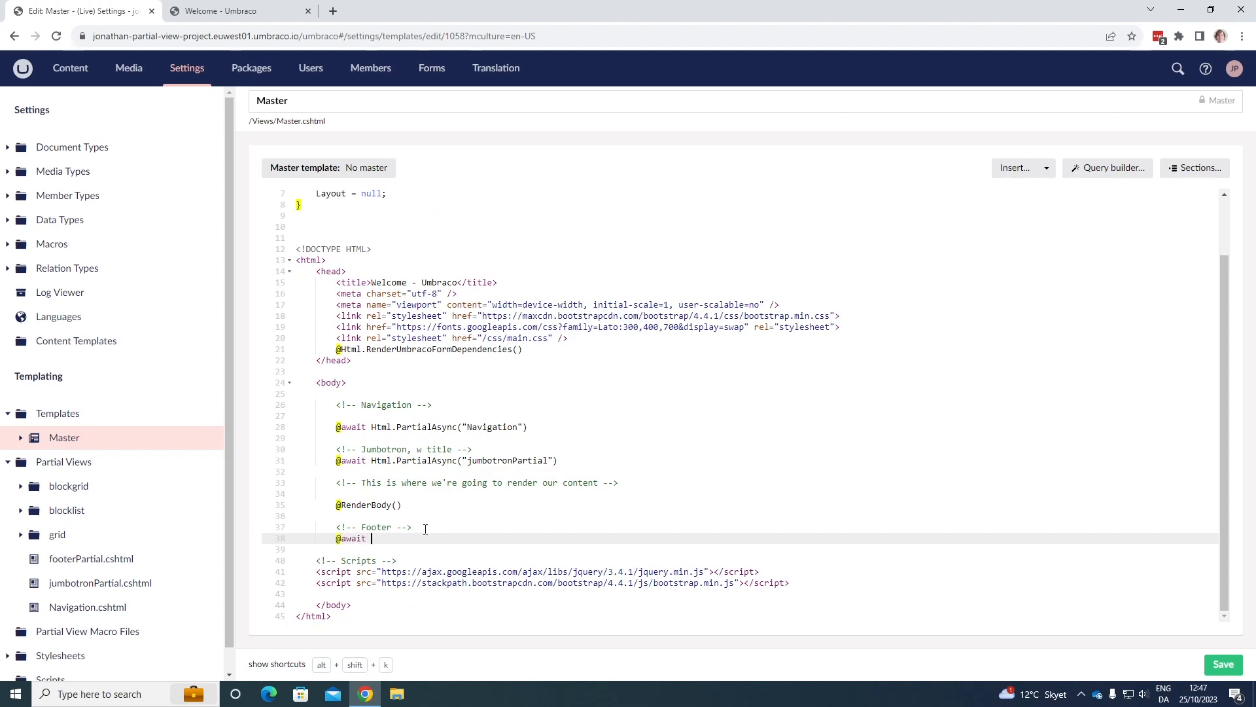
{"action": "type", "text": "Html"}
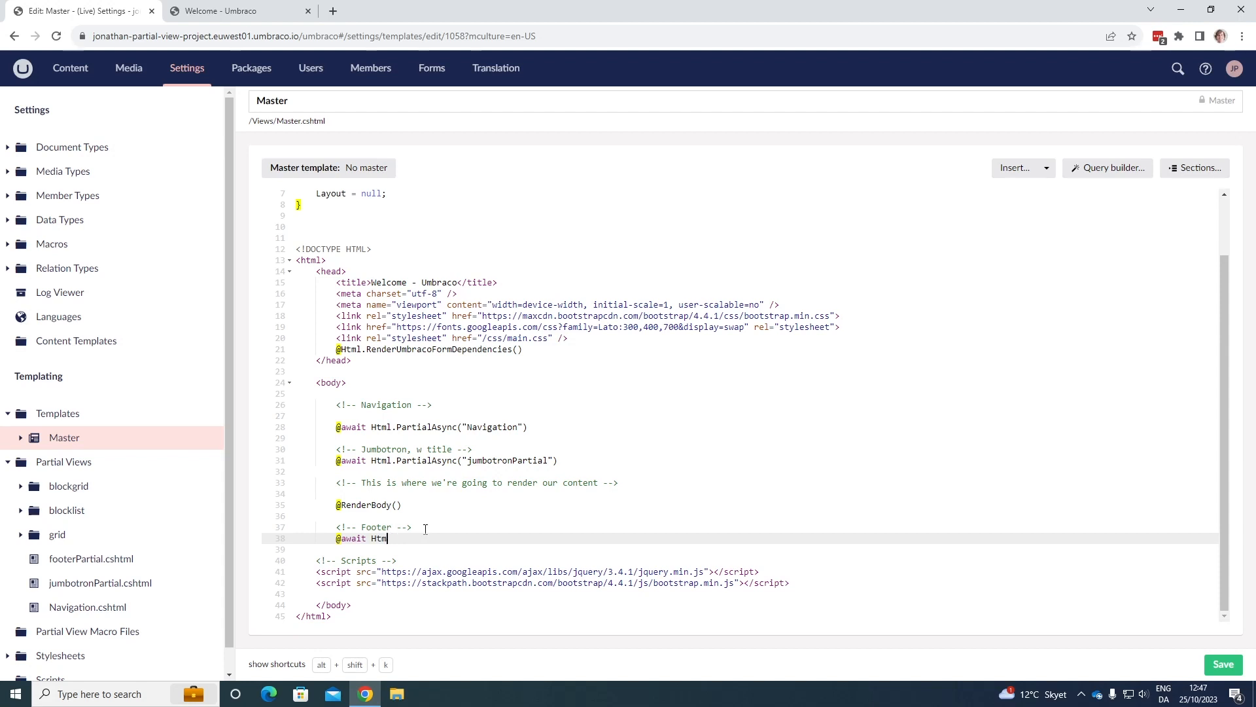
{"action": "type", "text": "."}
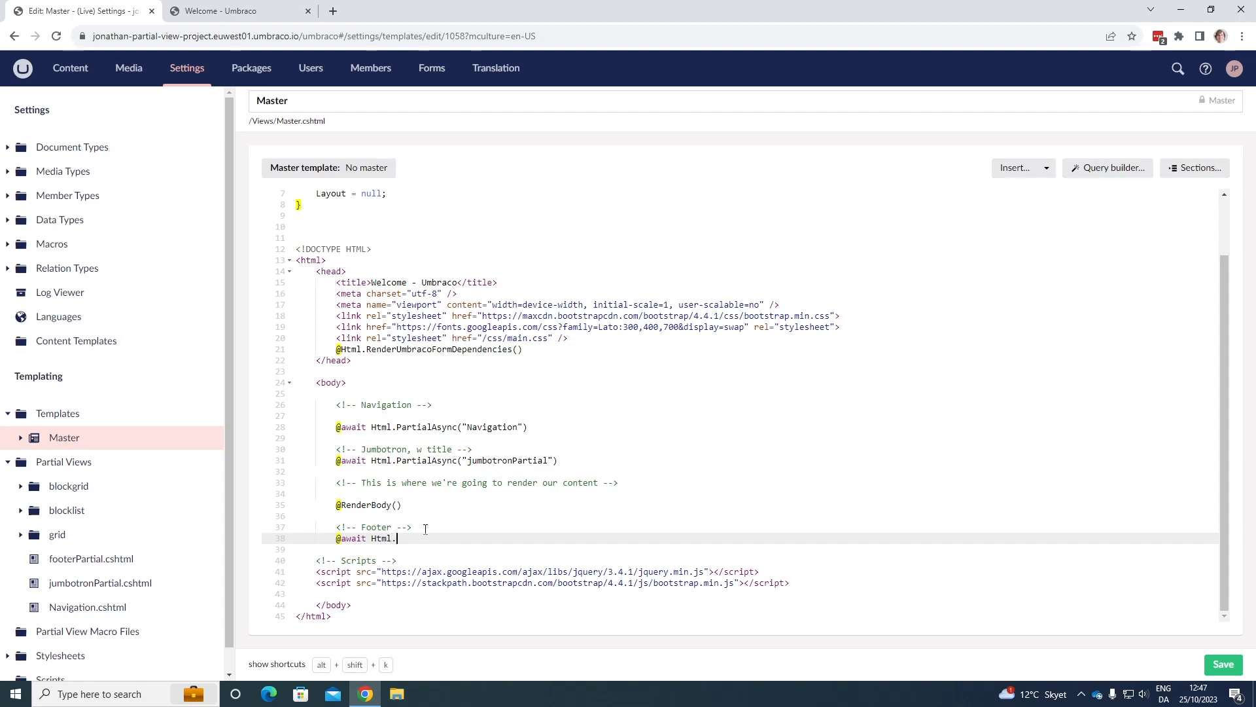
{"action": "type", "text": "PartialAsyn"}
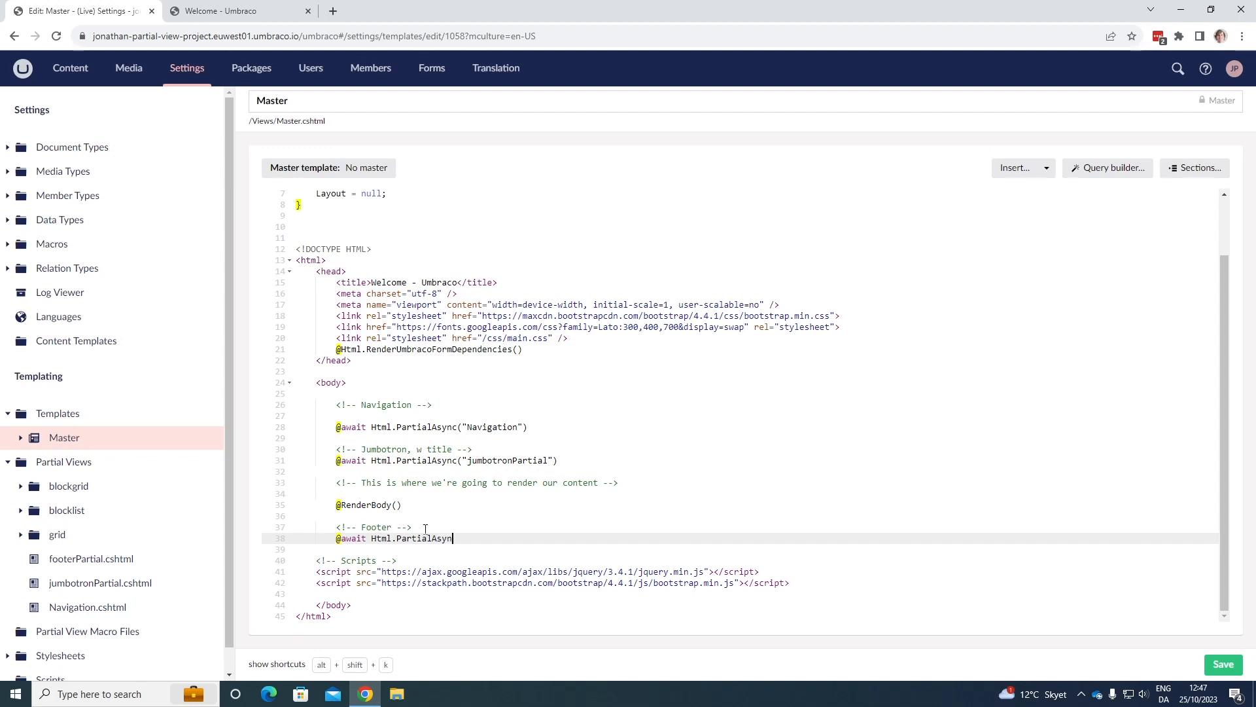
{"action": "type", "text": "("}
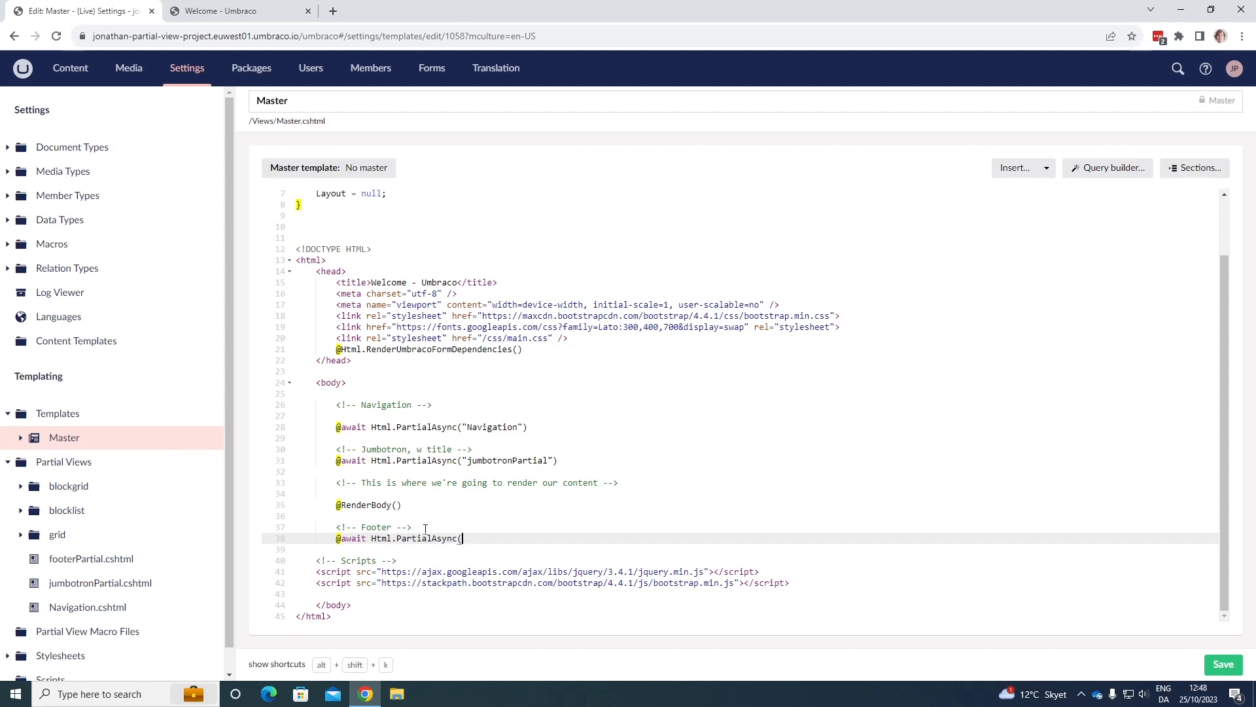
{"action": "type", "text": "\""}
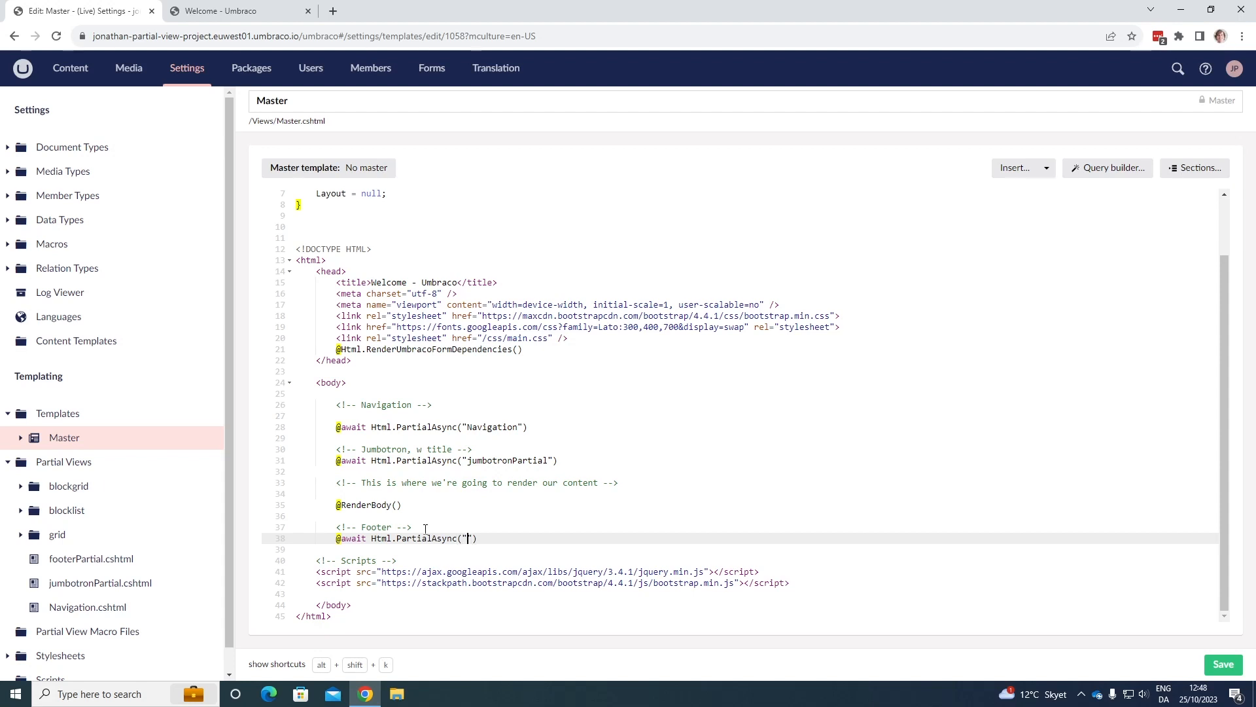
{"action": "type", "text": "footerPartial"}
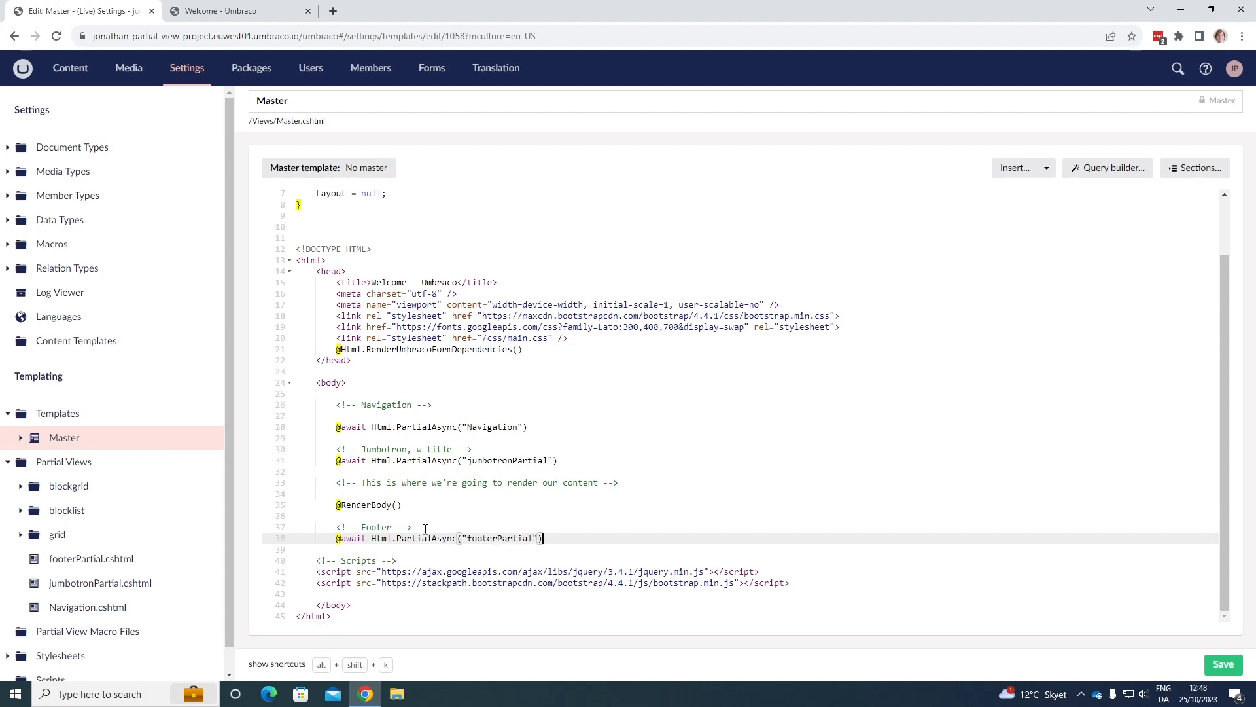
{"action": "left_click", "coordinate": [232, 11]}
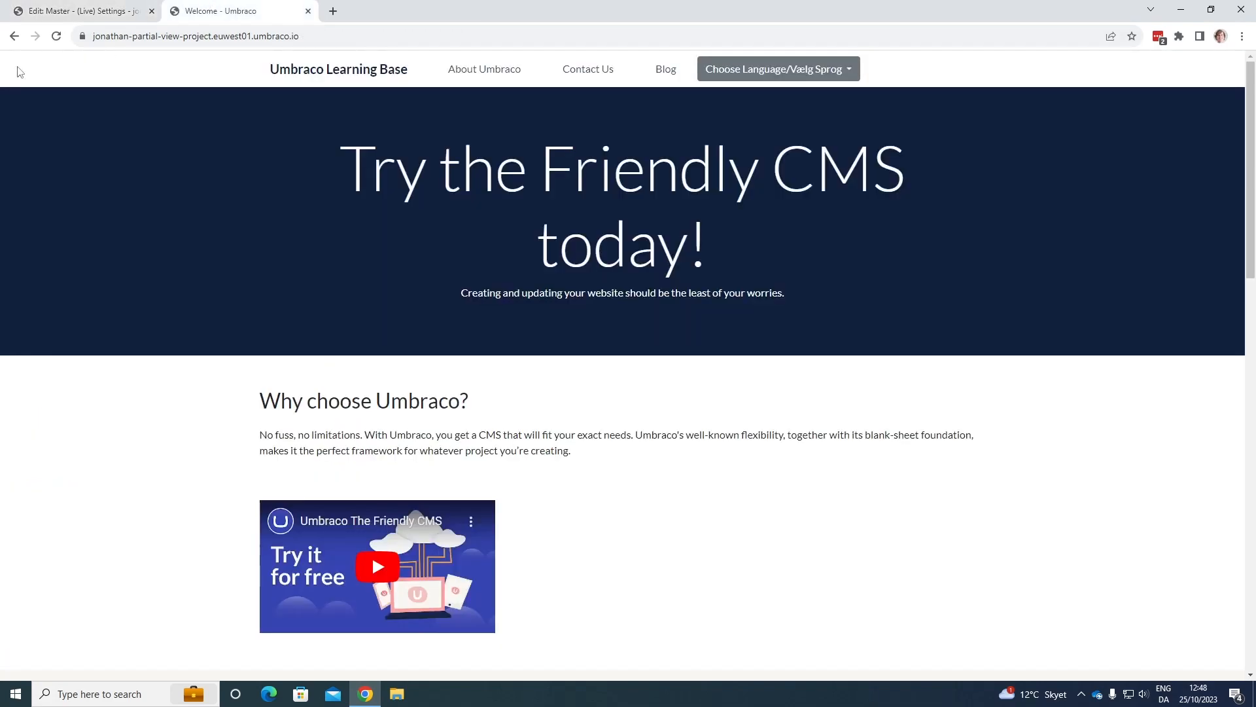
{"action": "mouse_move", "coordinate": [699, 279]}
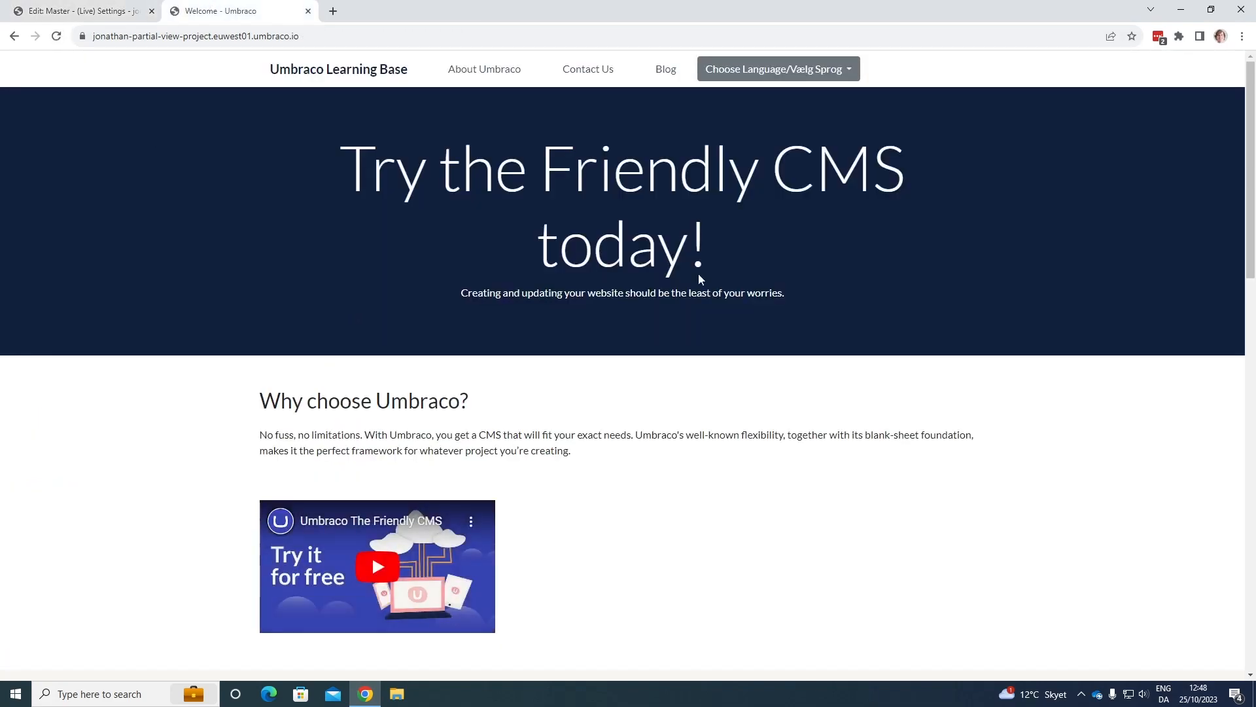
Check the homepage footer still shows copyright and logo, then return to the Master template
{"action": "scroll", "scroll_direction": "down", "scroll_amount": 3}
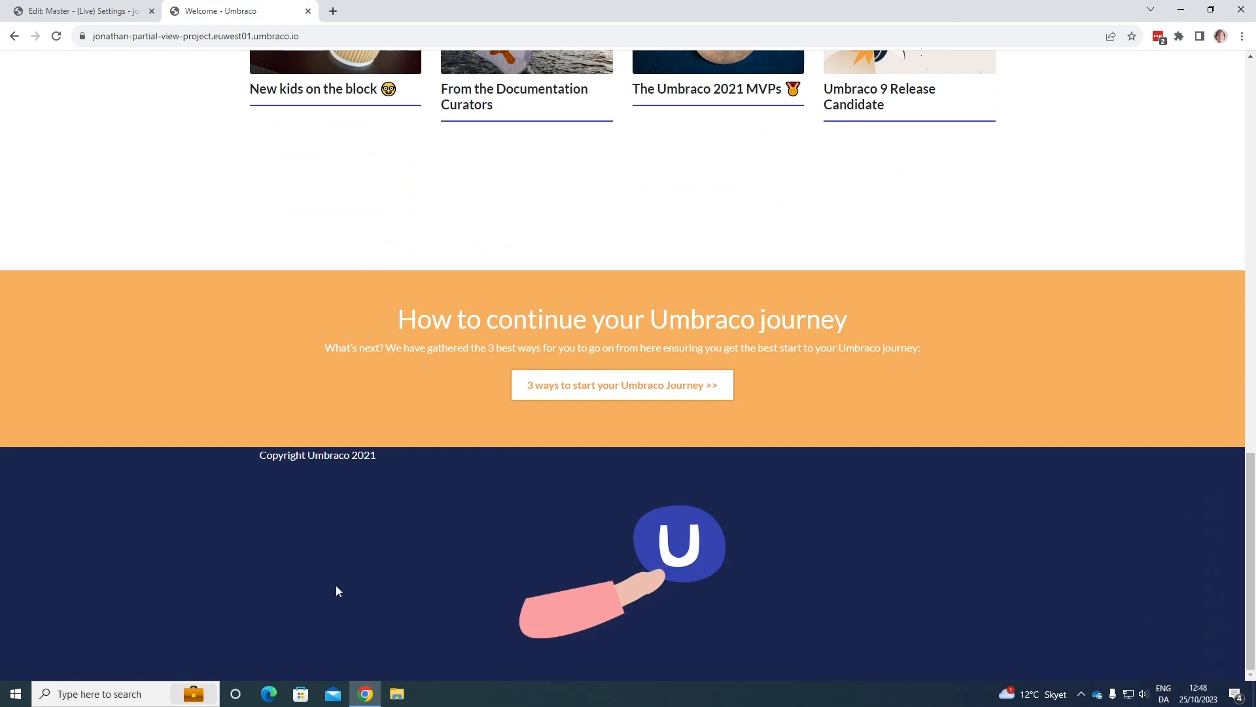
{"action": "mouse_move", "coordinate": [400, 600]}
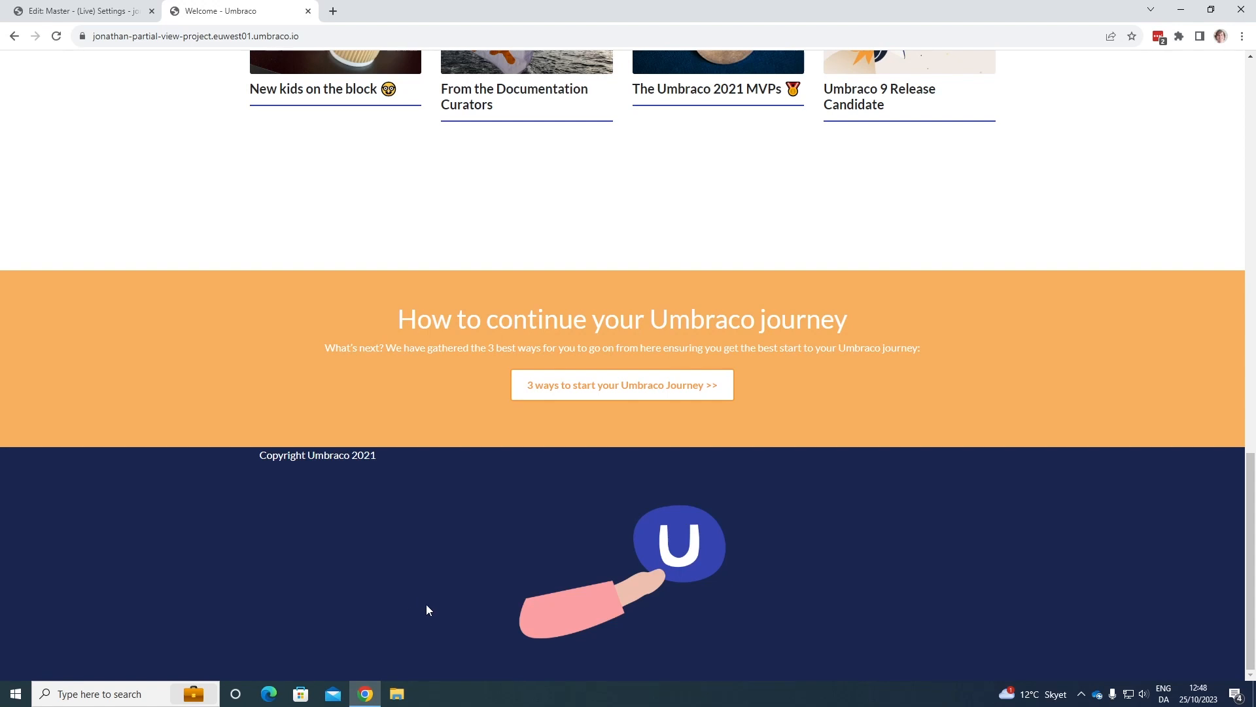
{"action": "left_click", "coordinate": [78, 12]}
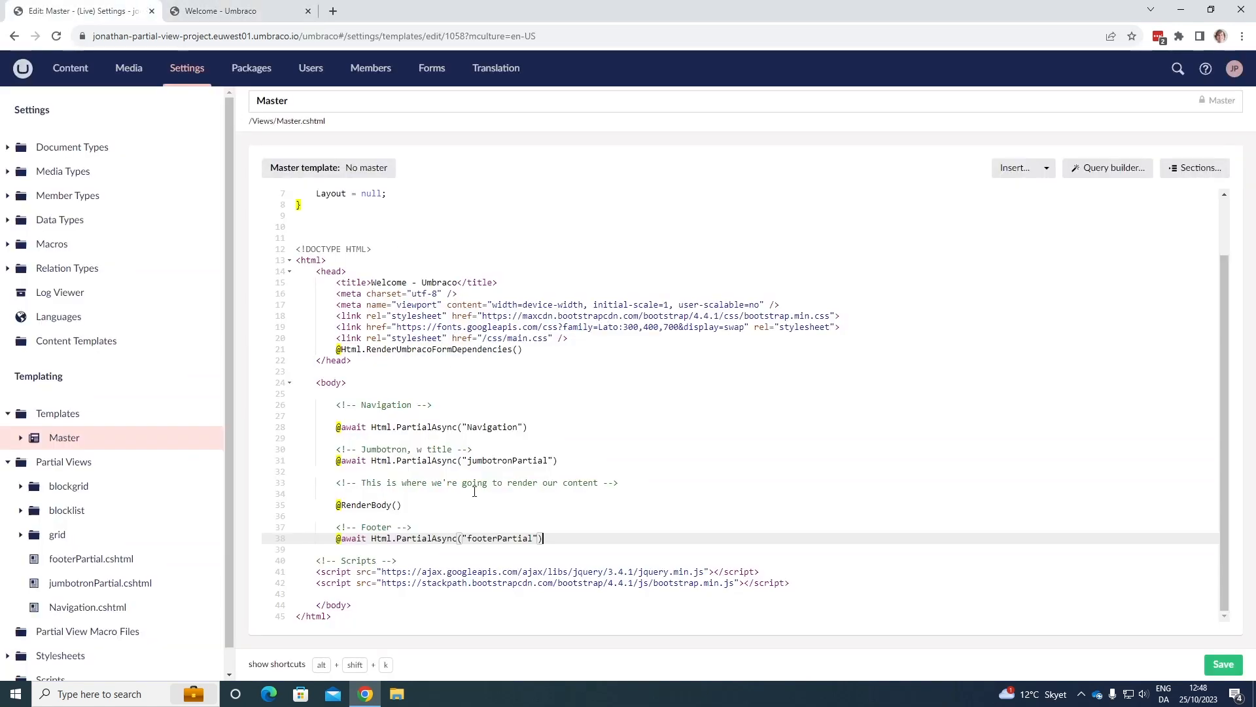
{"action": "mouse_move", "coordinate": [463, 492]}
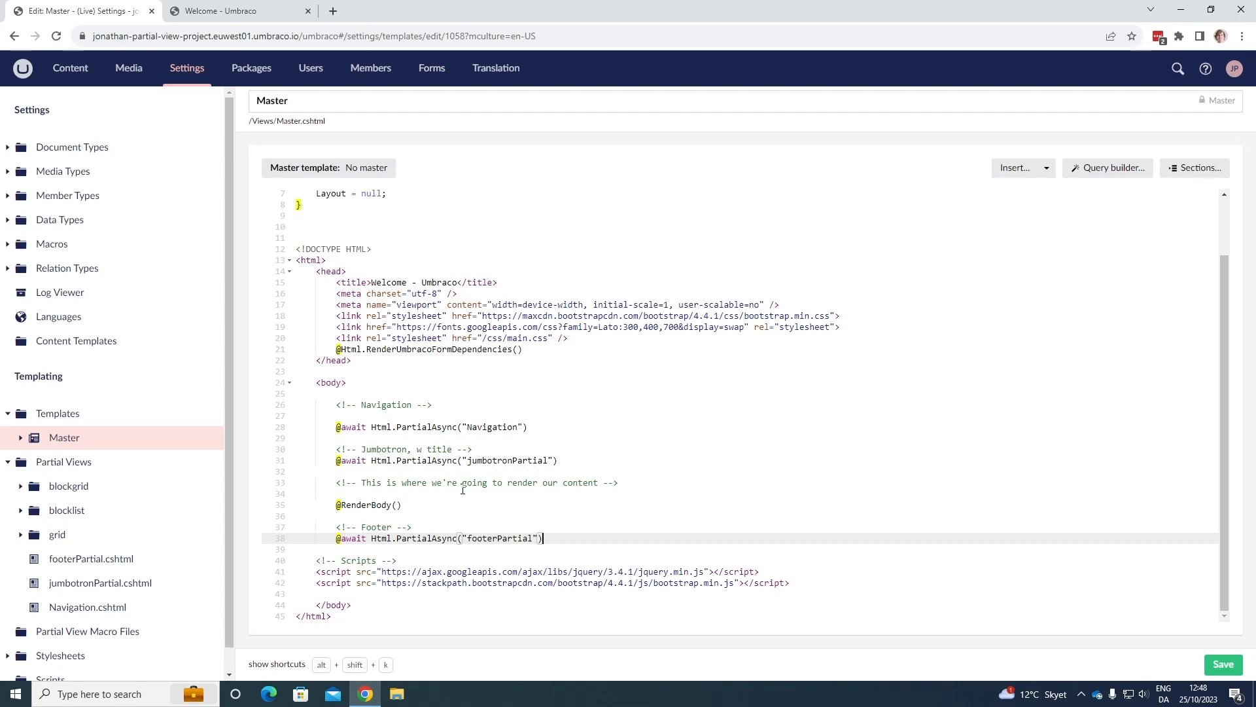